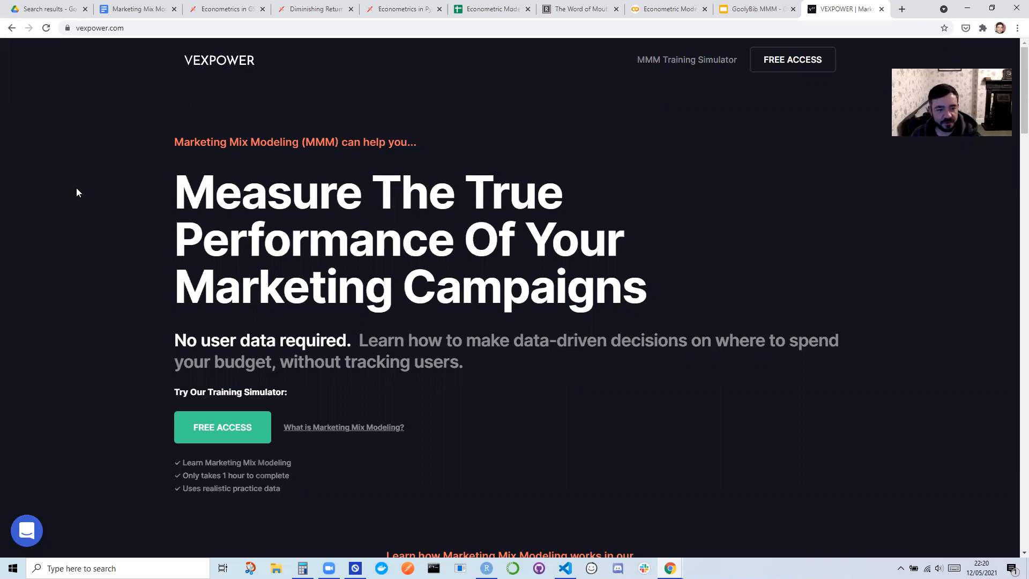
mouse_move(130, 203)
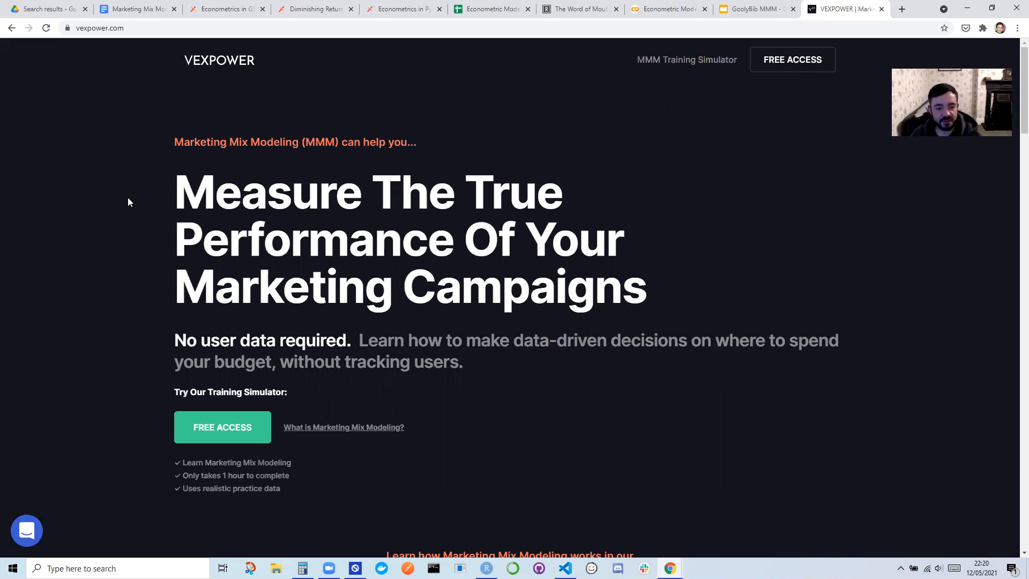
mouse_move(302, 120)
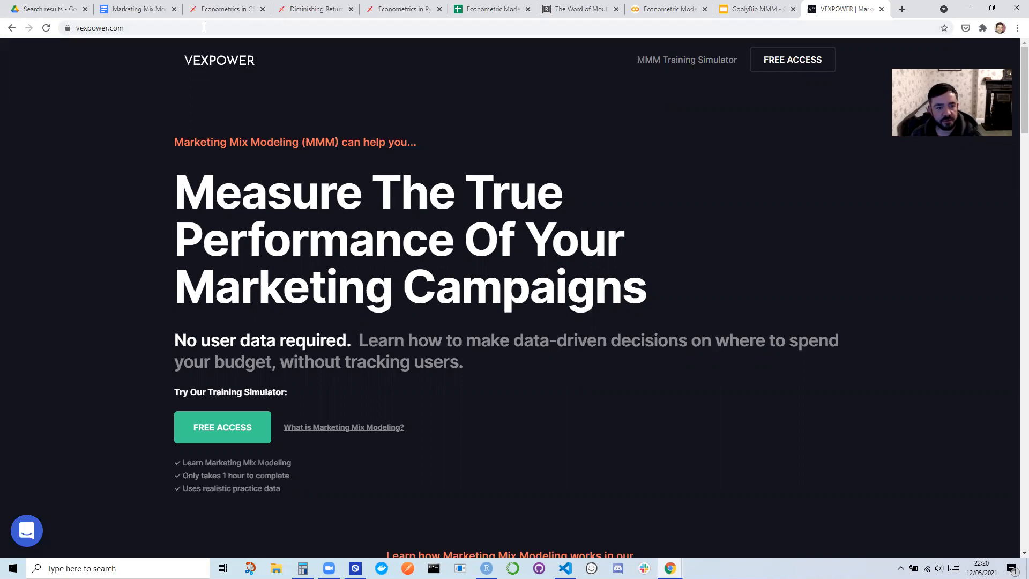
- In the Econometrics in GSheets post, bring up options for the Econometric Model for Pie Sales link
click(228, 9)
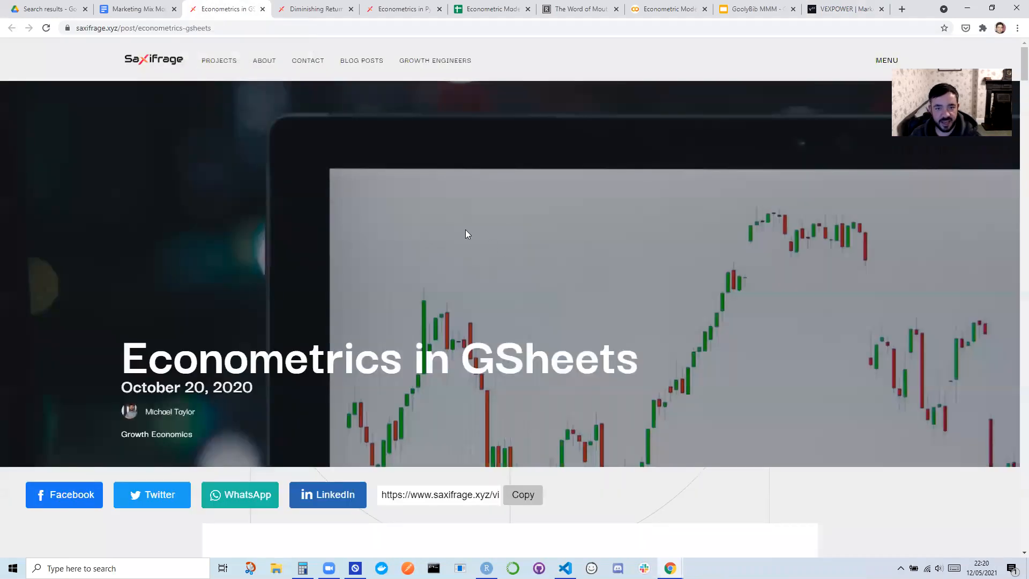
scroll(down, 3)
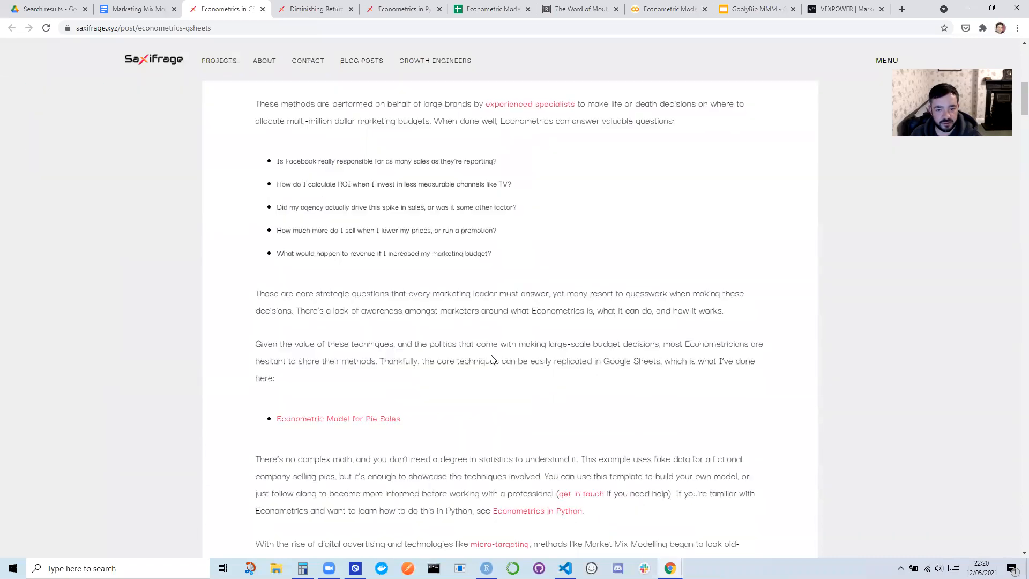
right_click(321, 217)
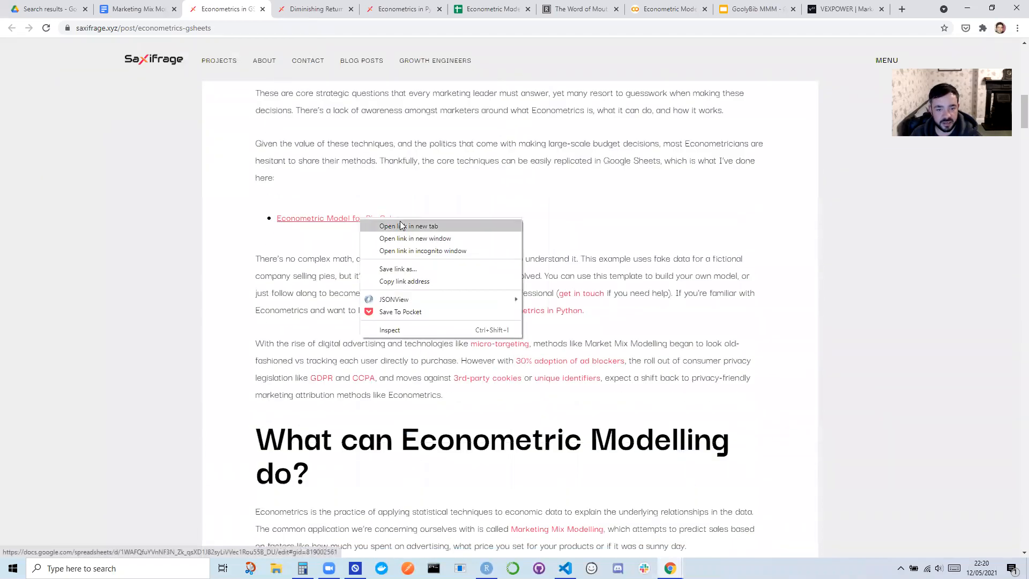
- Open the pie sales model in a new tab and highlight its sales, price, advertising, holiday and week data
click(406, 226)
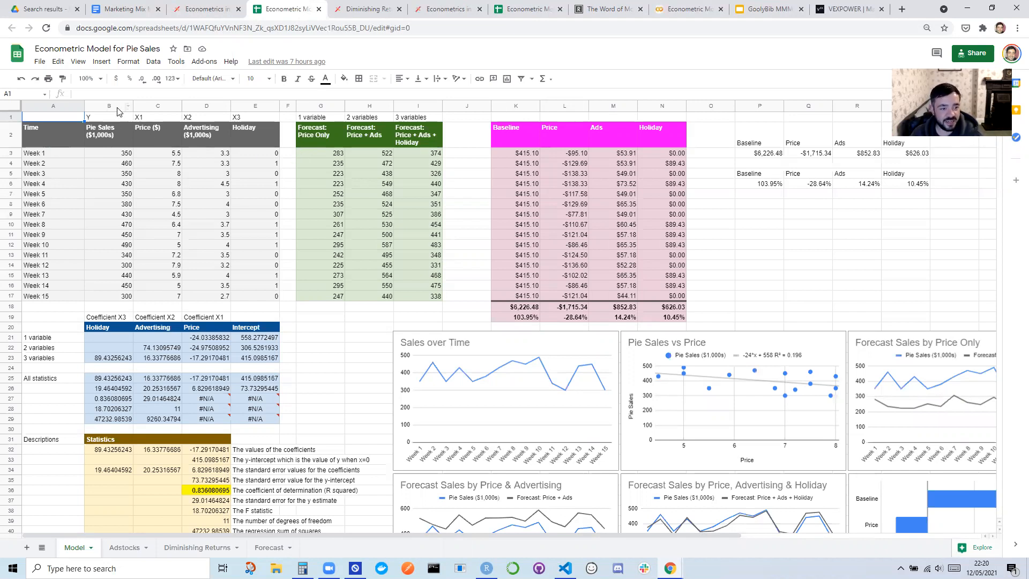
drag(108, 105, 207, 105)
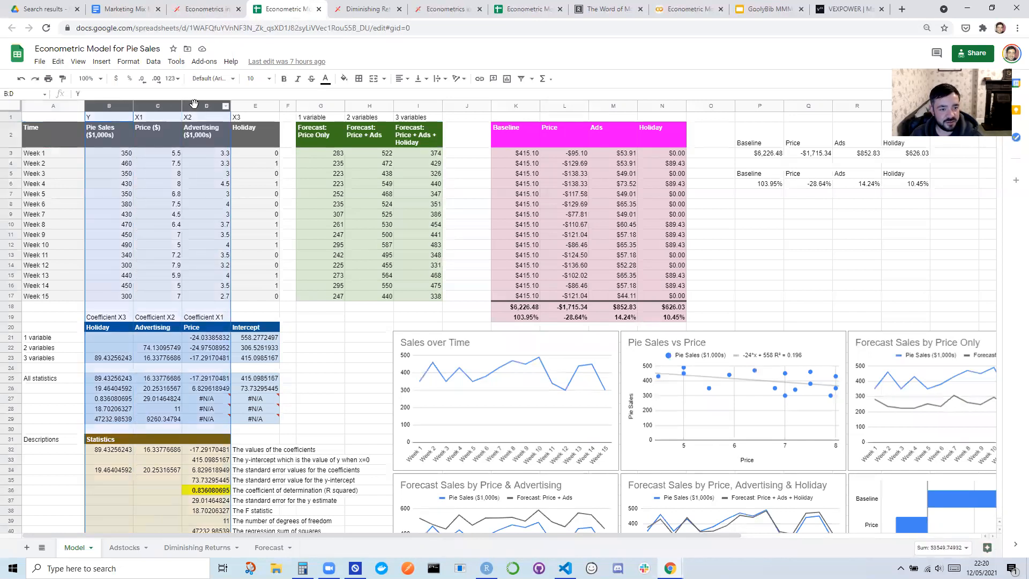
click(102, 134)
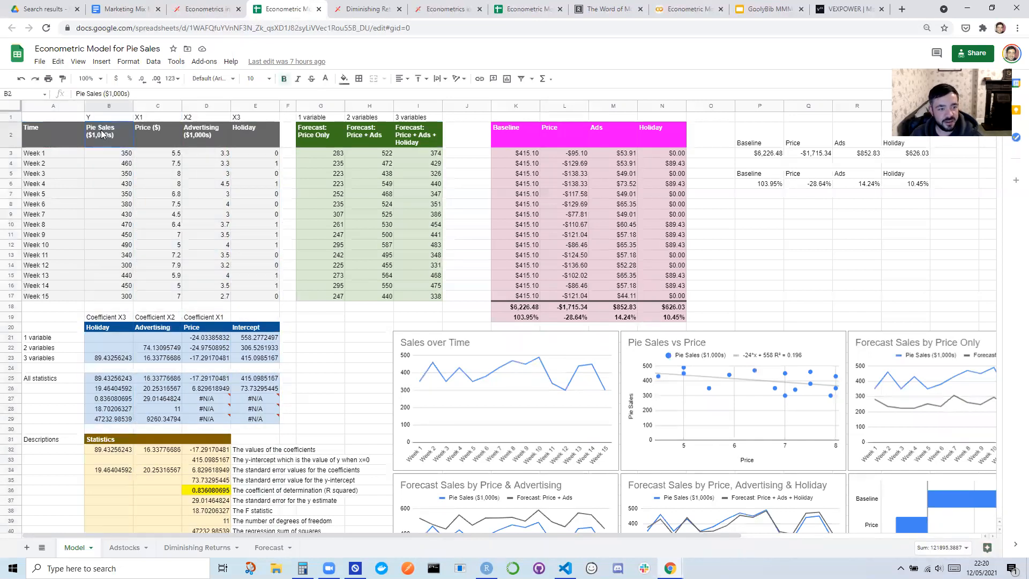
drag(109, 135, 109, 295)
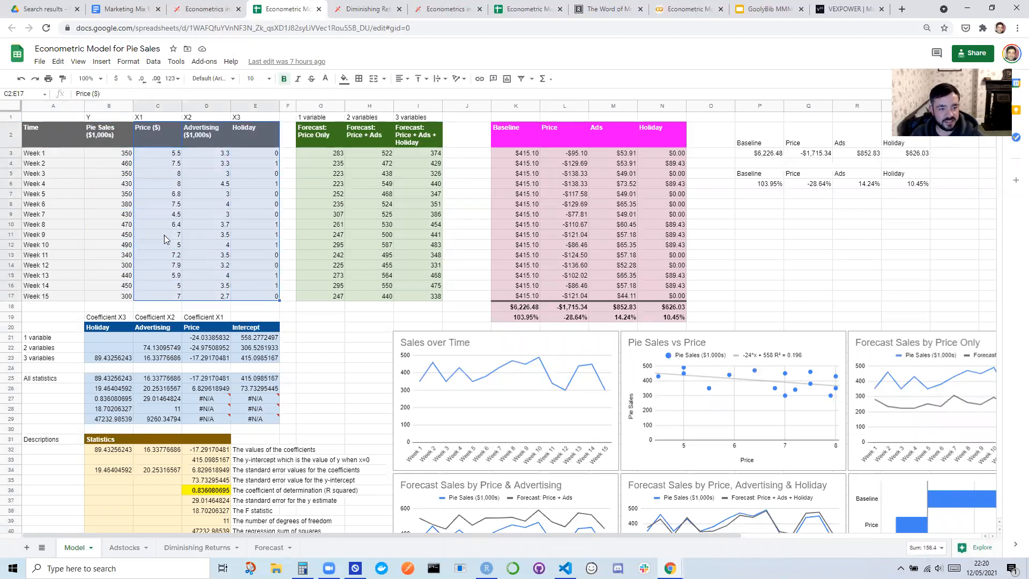
mouse_move(213, 205)
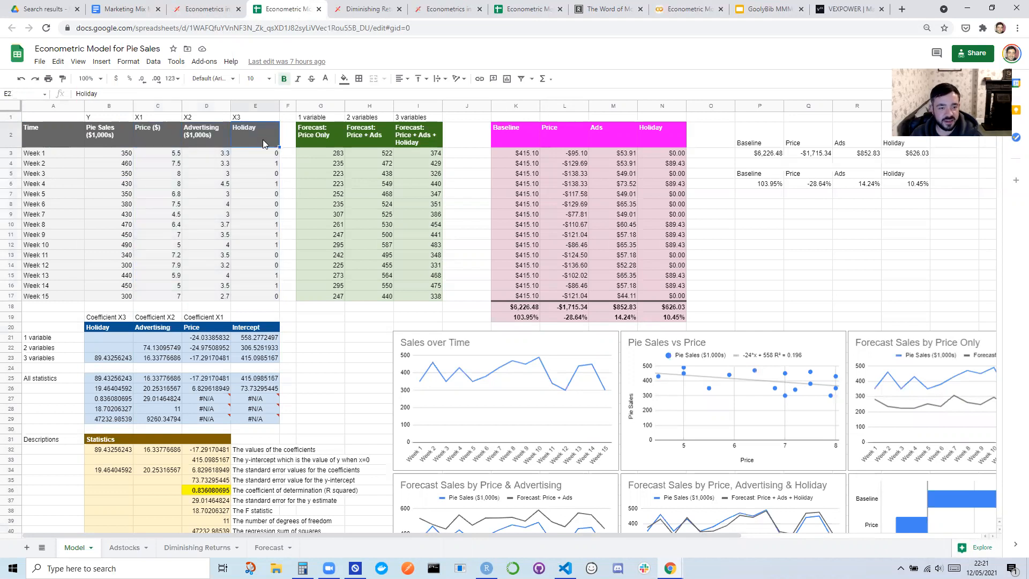
mouse_move(269, 255)
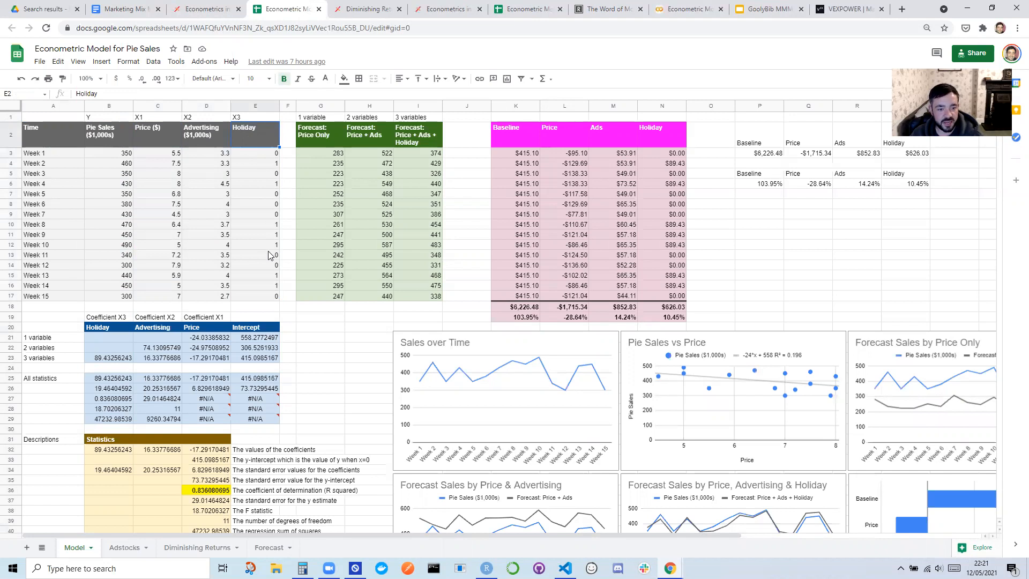
click(43, 154)
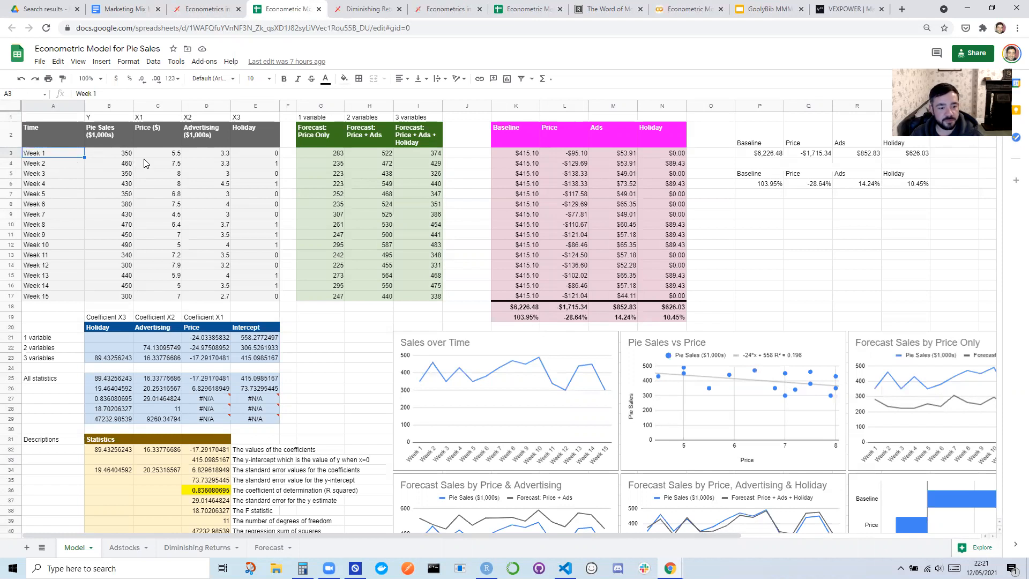
mouse_move(95, 370)
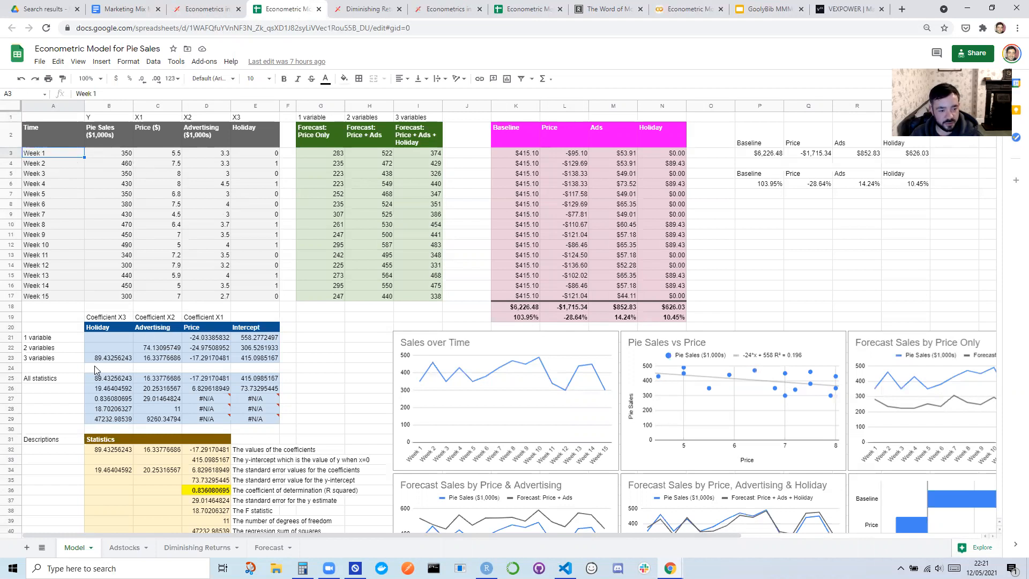
click(109, 357)
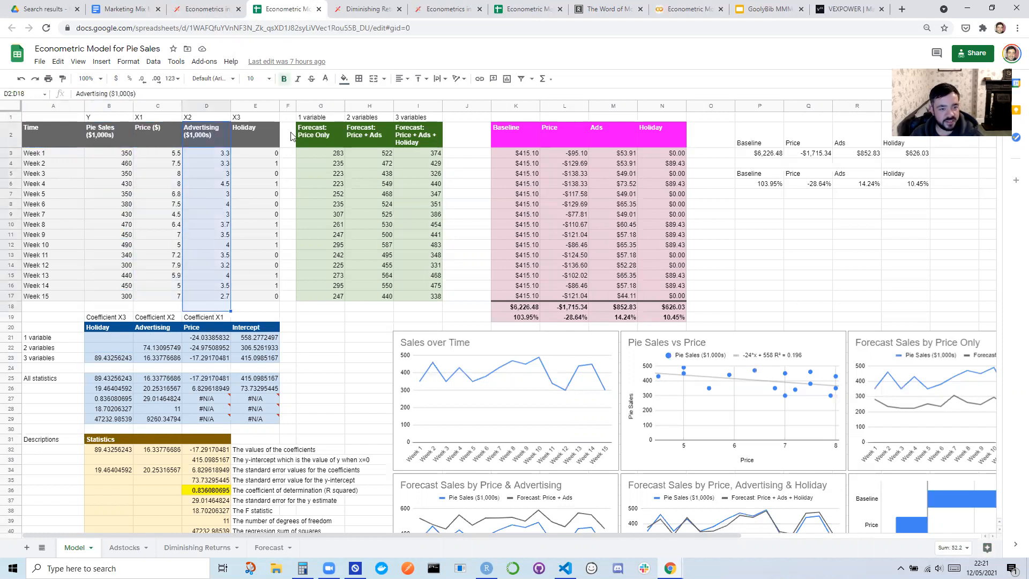
click(255, 132)
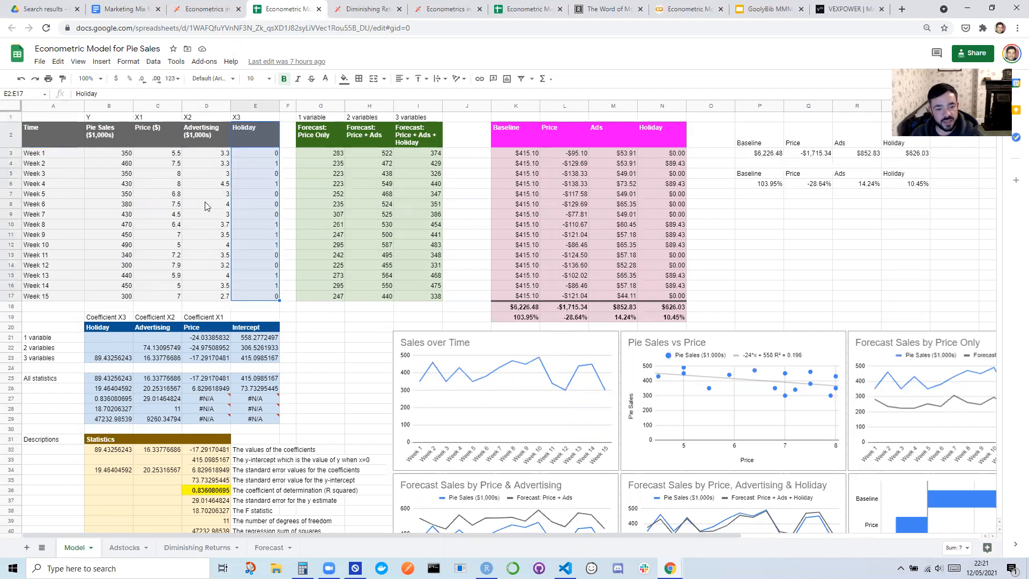
mouse_move(678, 353)
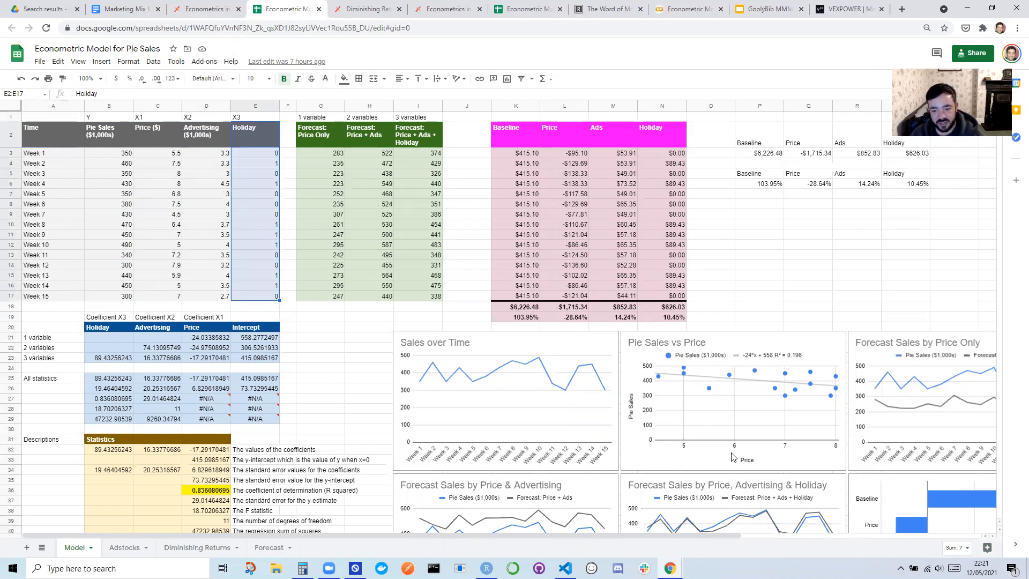
mouse_move(647, 412)
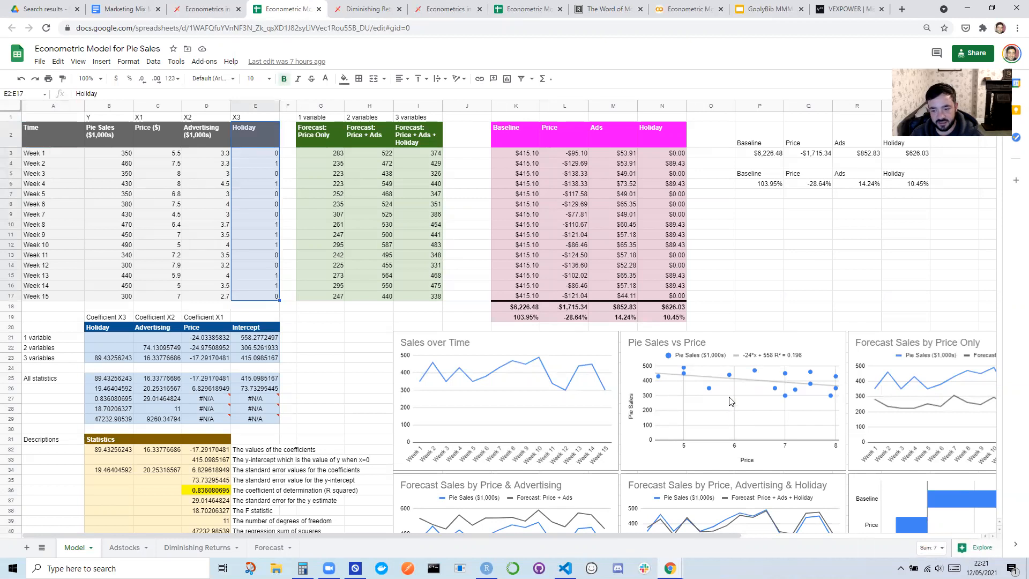
mouse_move(735, 377)
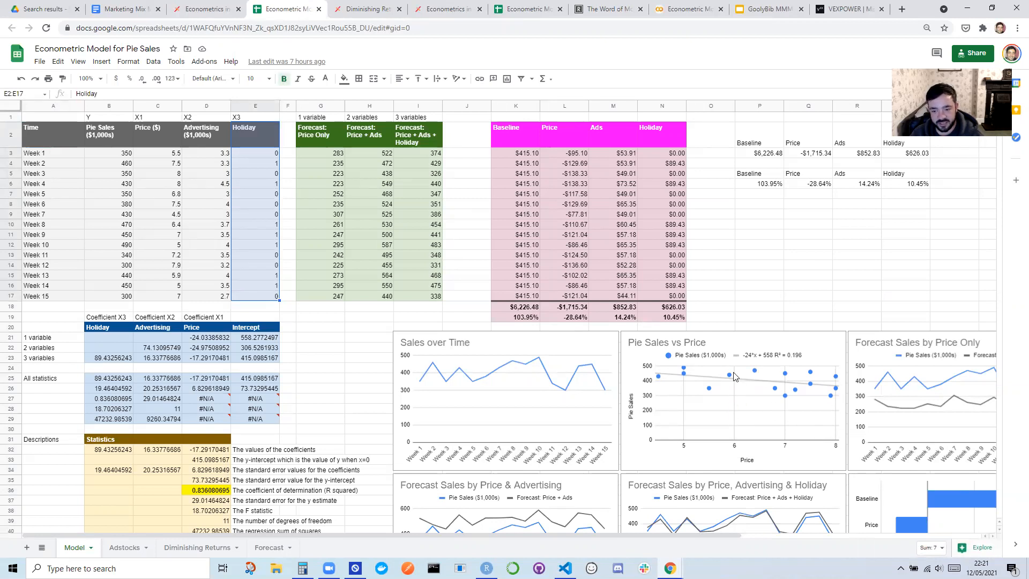
mouse_move(818, 393)
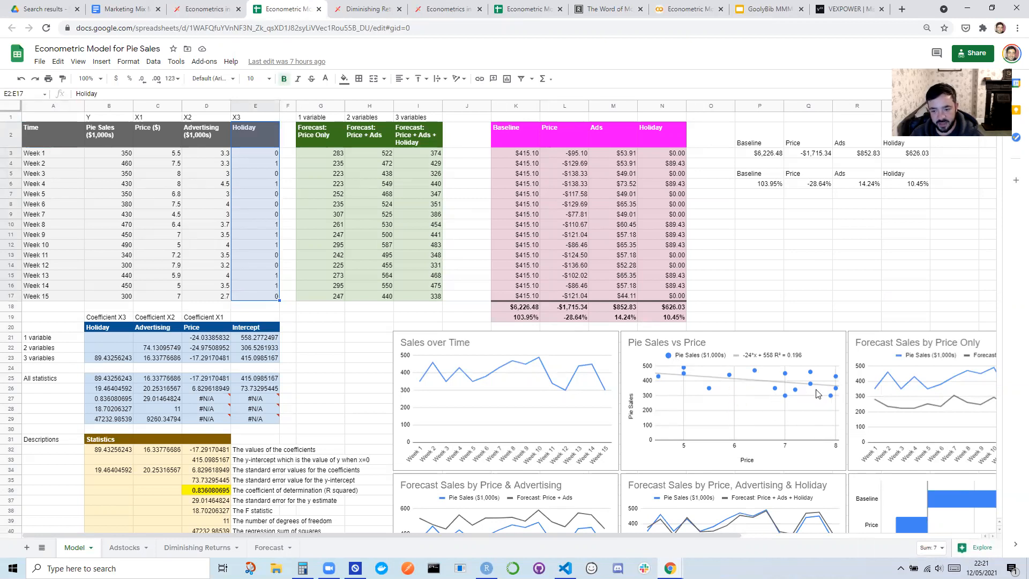
mouse_move(823, 390)
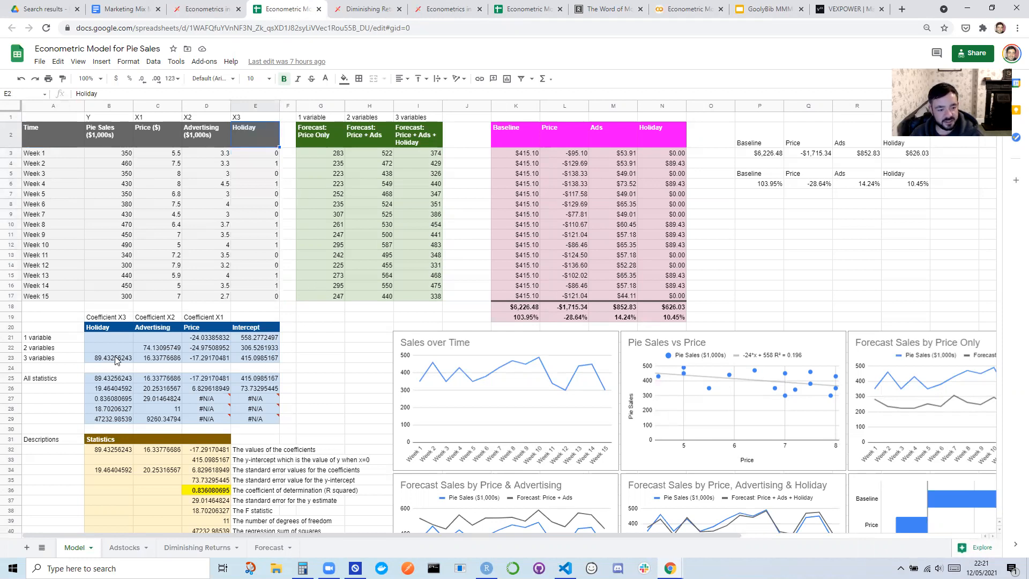
click(112, 358)
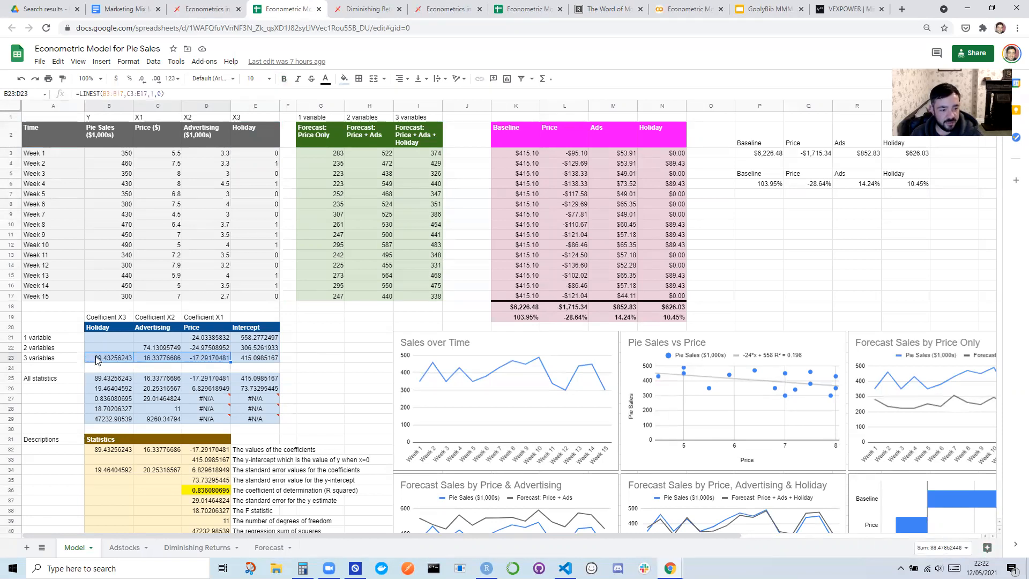
click(109, 358)
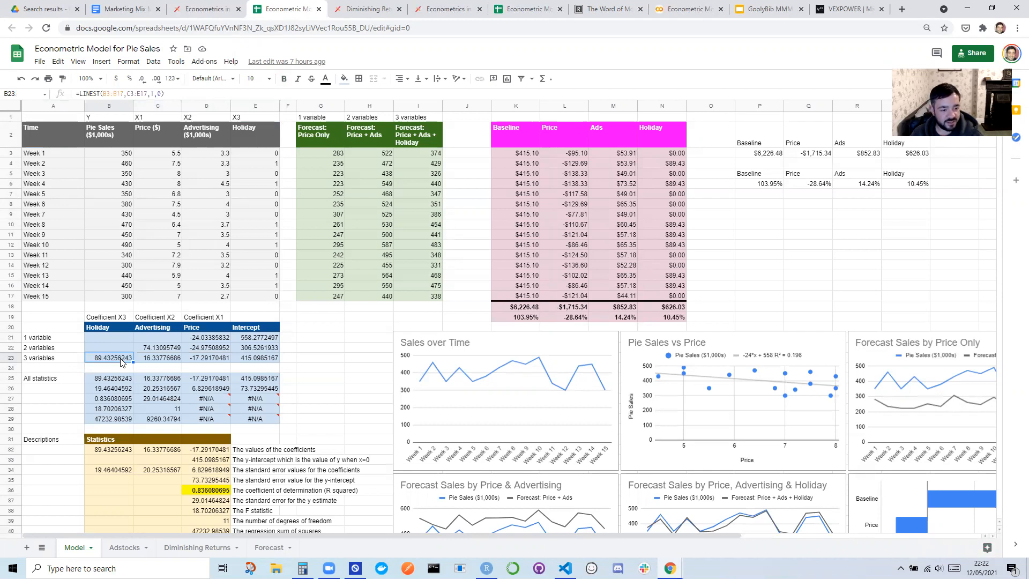
click(206, 358)
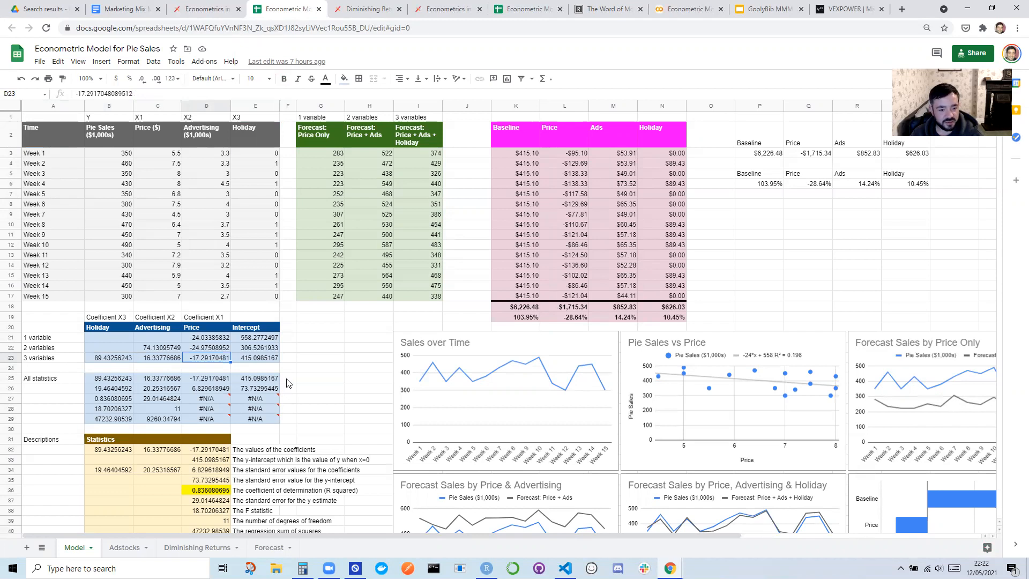
mouse_move(319, 383)
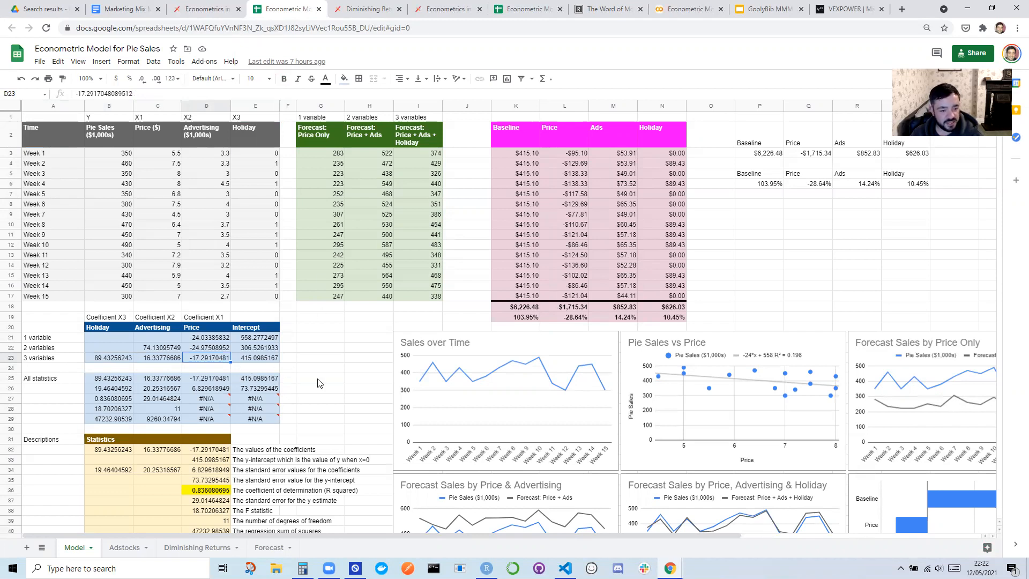
mouse_move(224, 193)
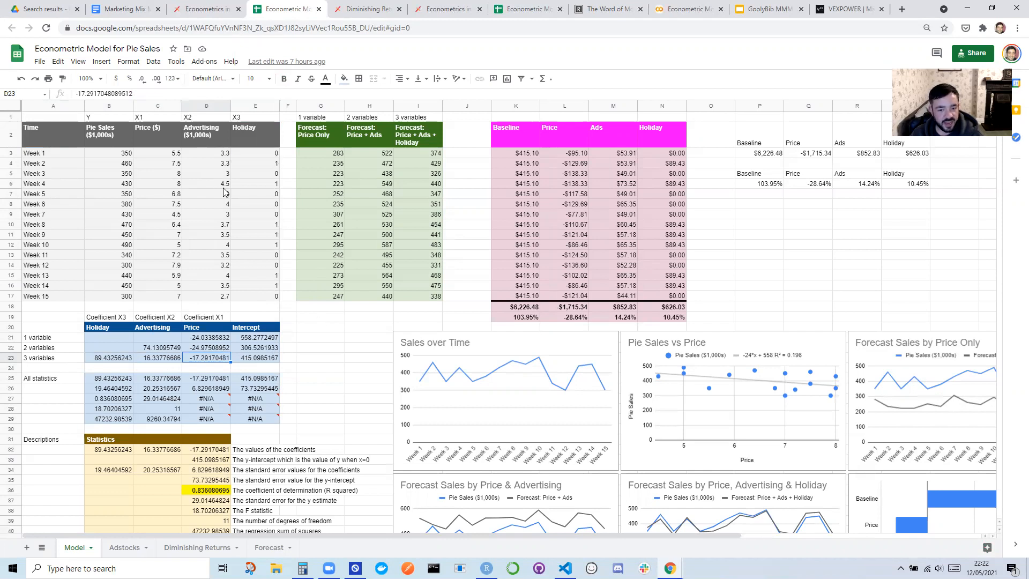
scroll(down, 3)
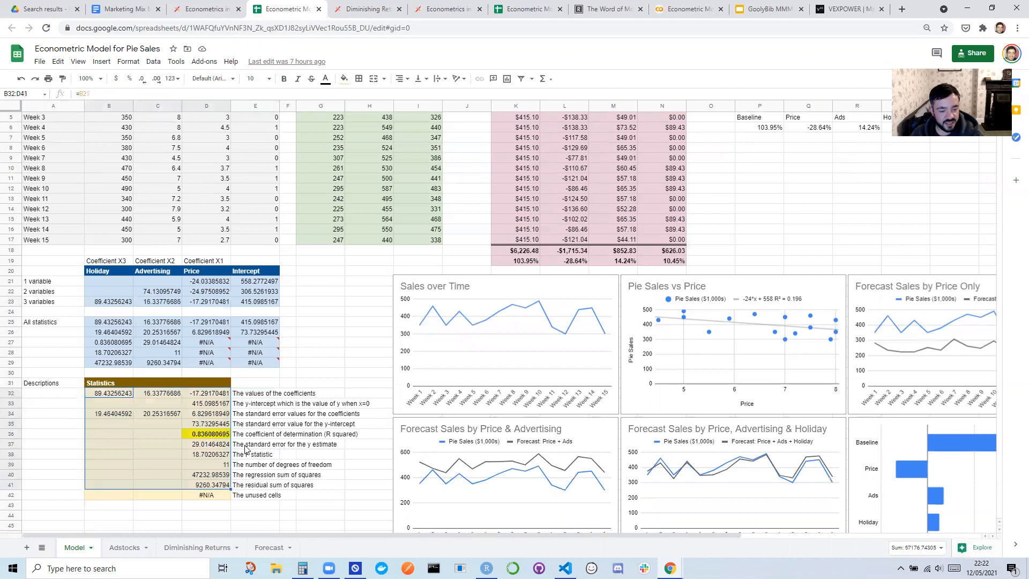
click(206, 434)
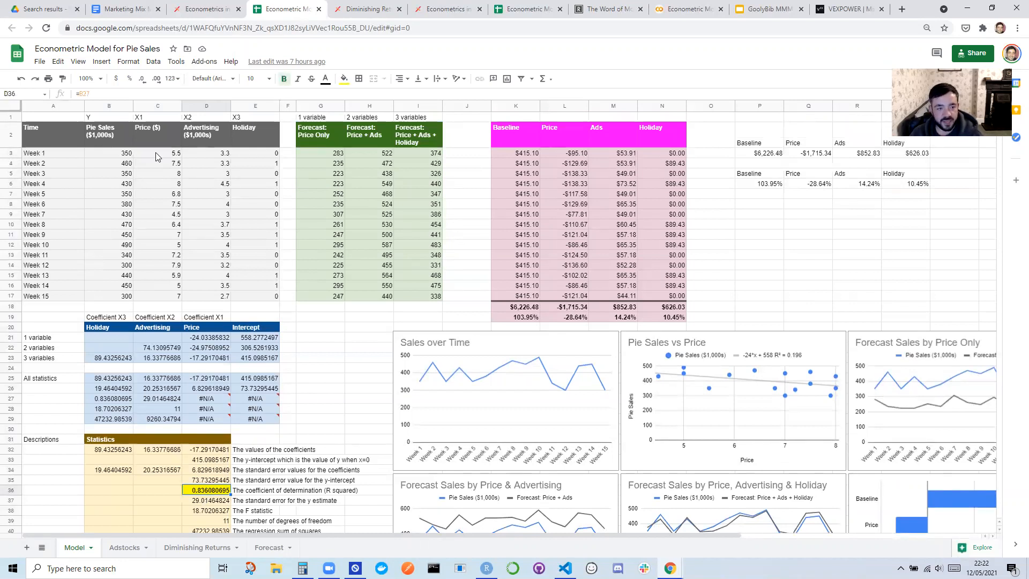
mouse_move(642, 200)
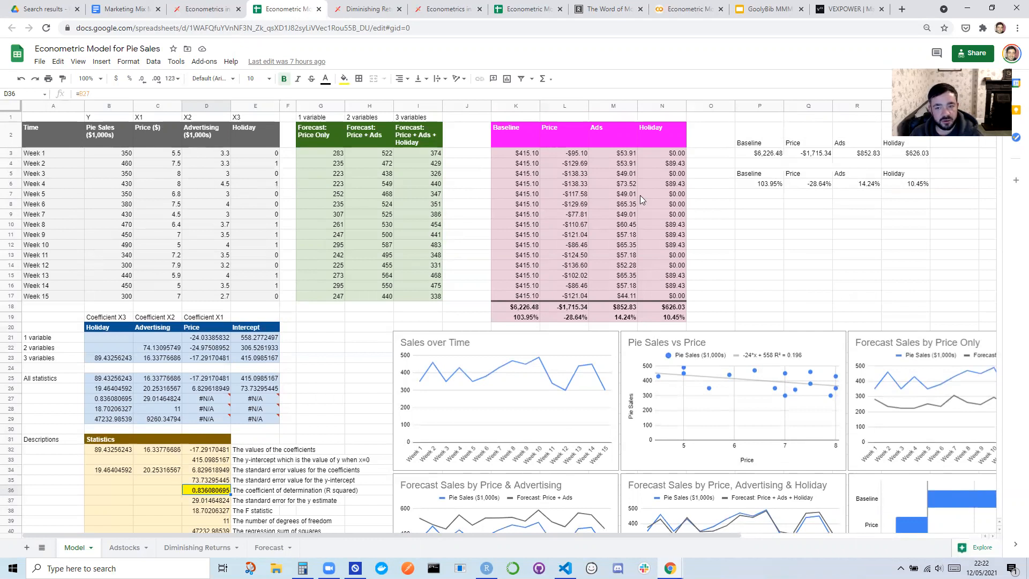
mouse_move(241, 147)
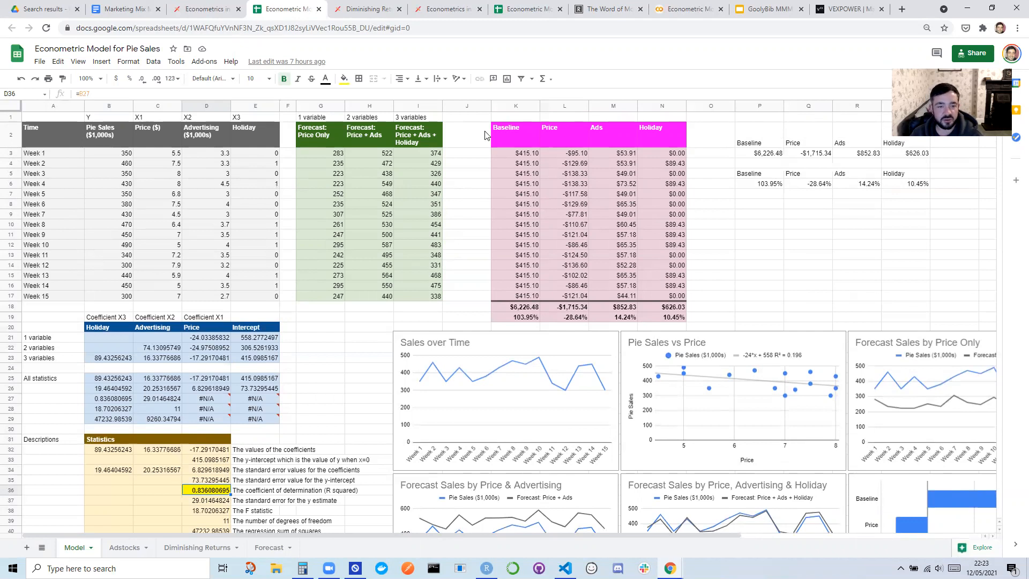
mouse_move(460, 211)
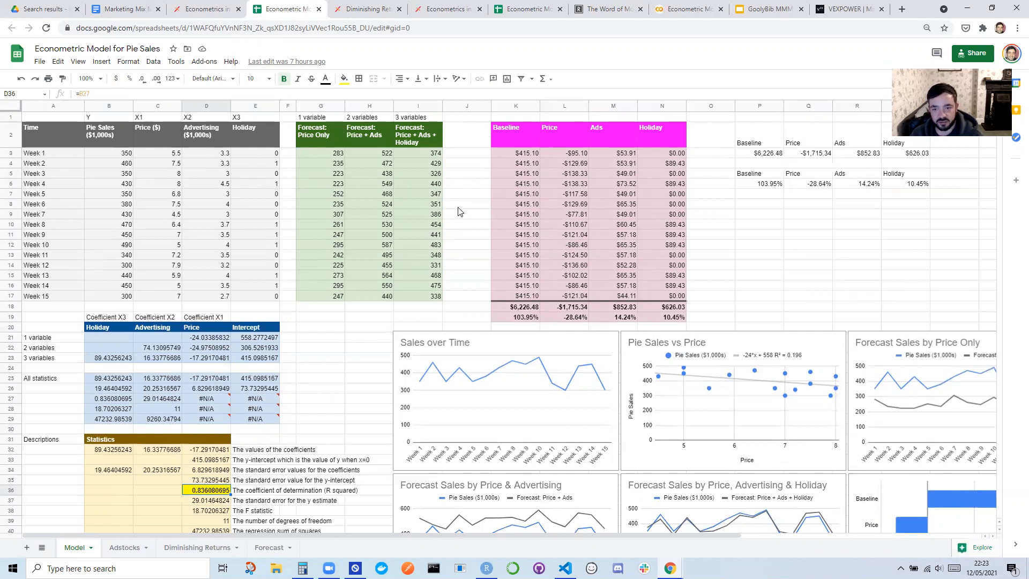
mouse_move(404, 218)
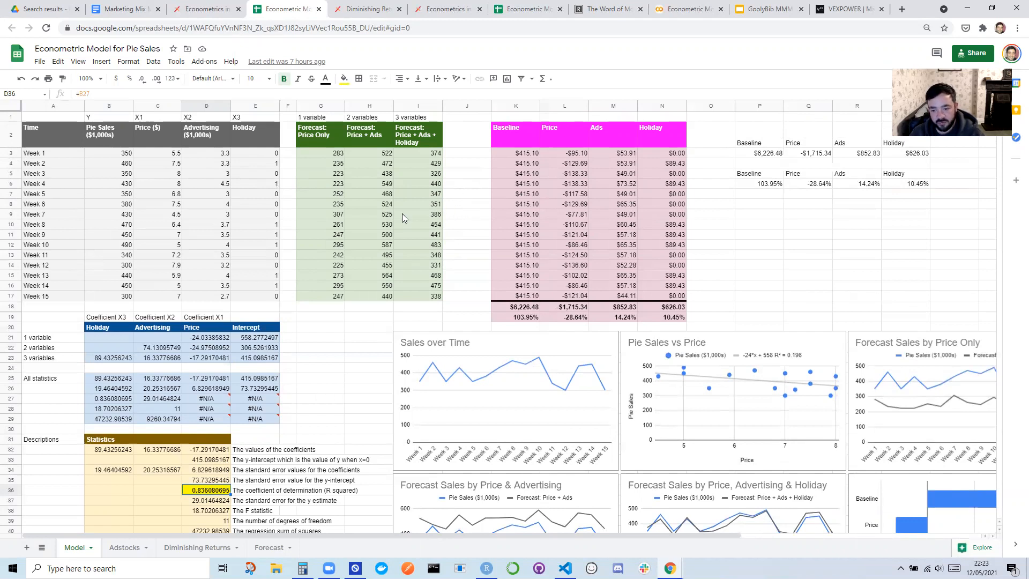
scroll(down, 3)
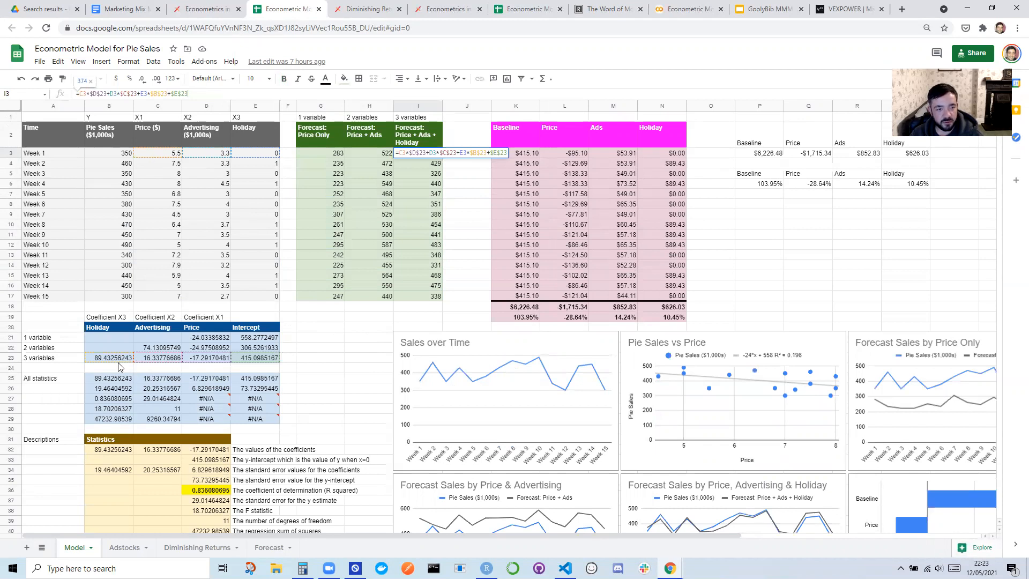
mouse_move(207, 225)
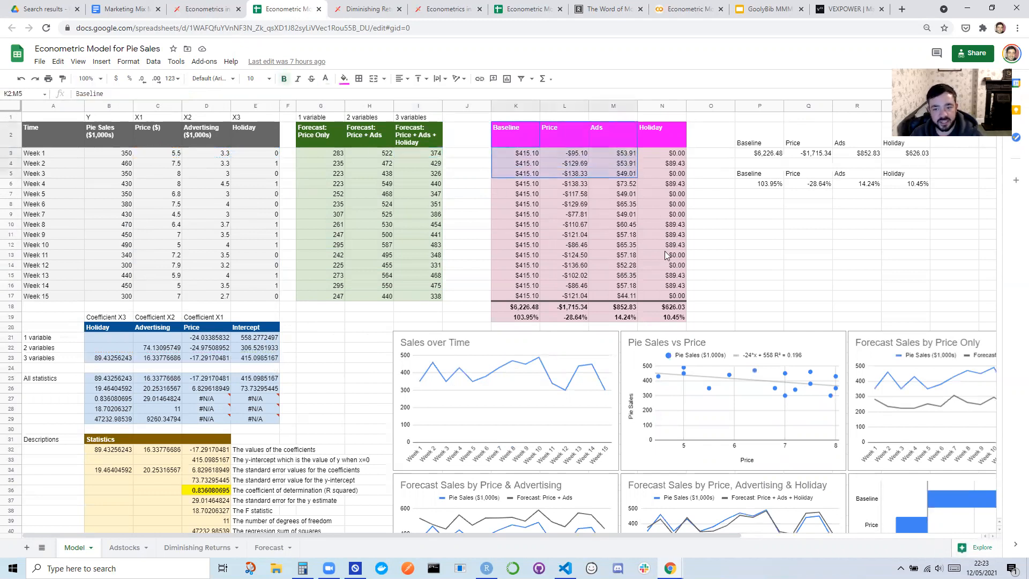
scroll(down, 3)
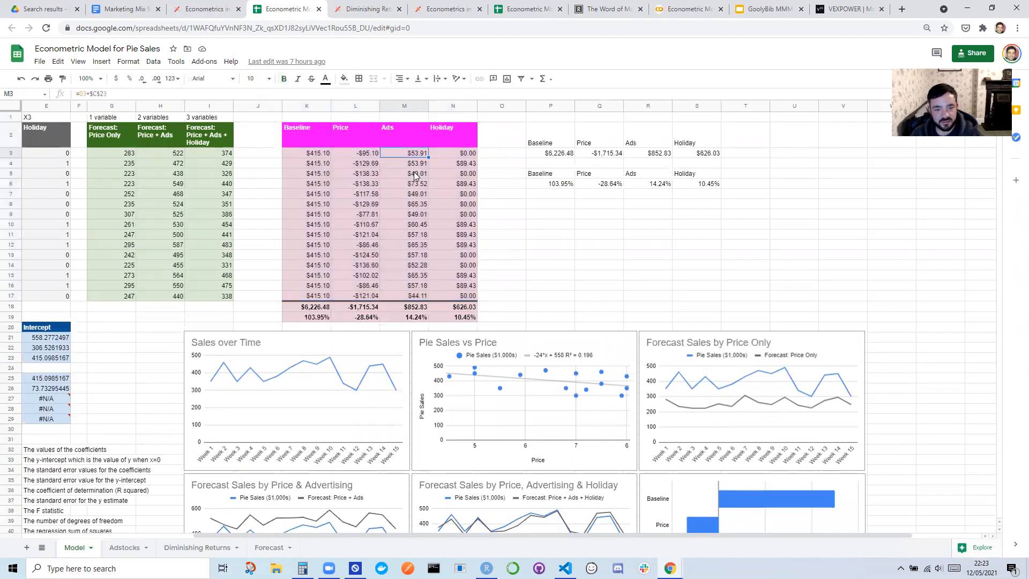
click(403, 204)
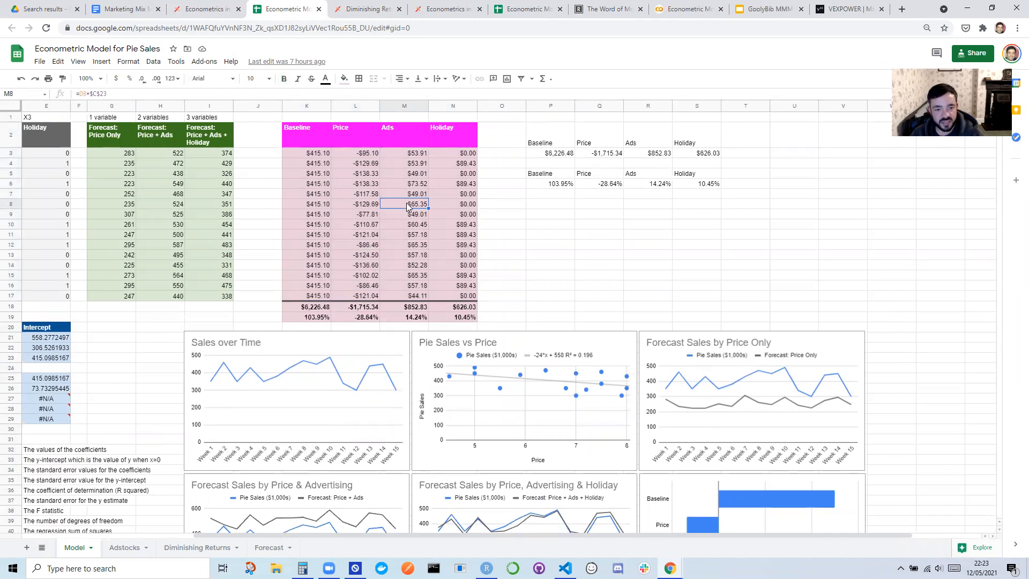
mouse_move(486, 338)
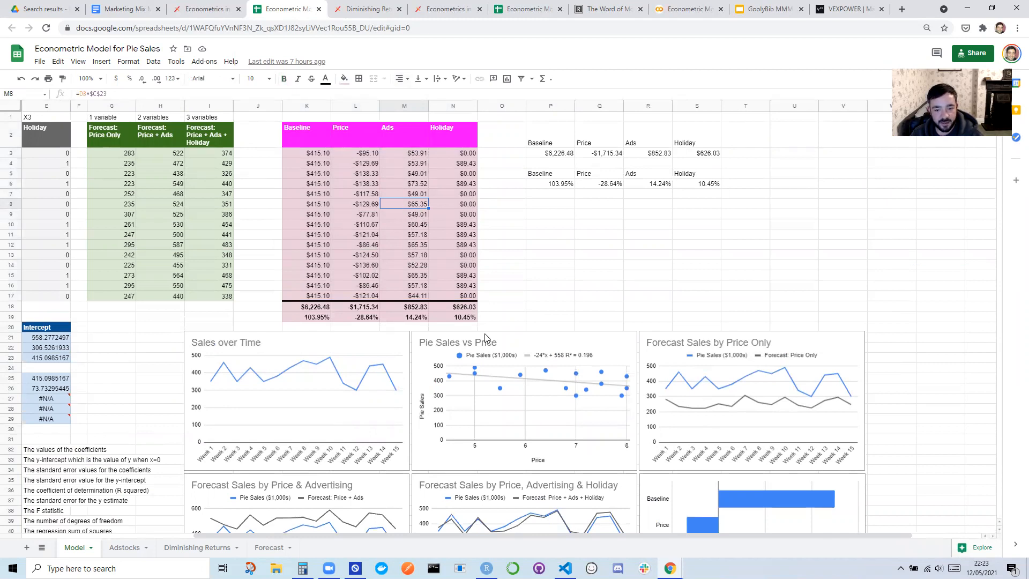
scroll(down, 3)
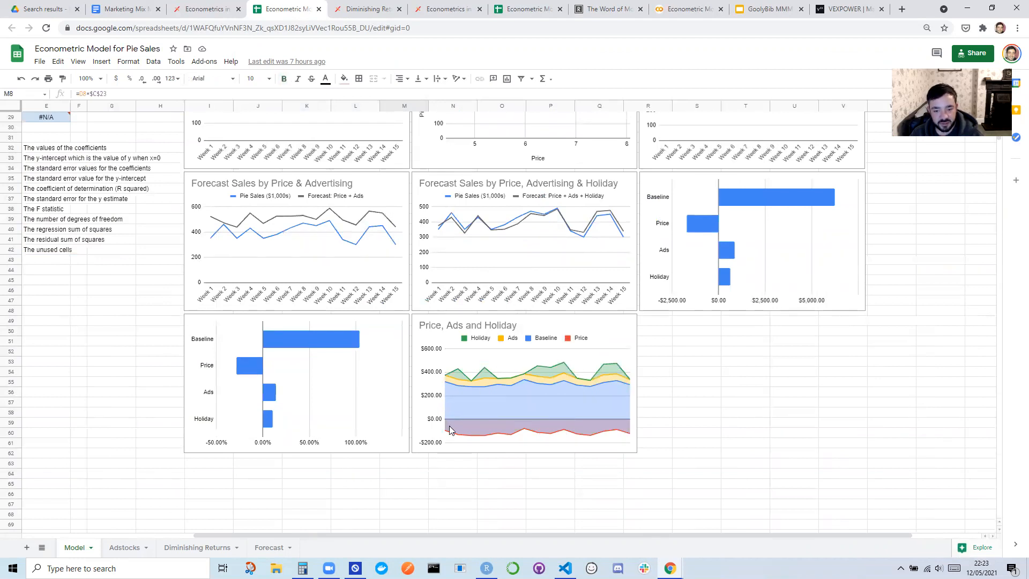
mouse_move(625, 437)
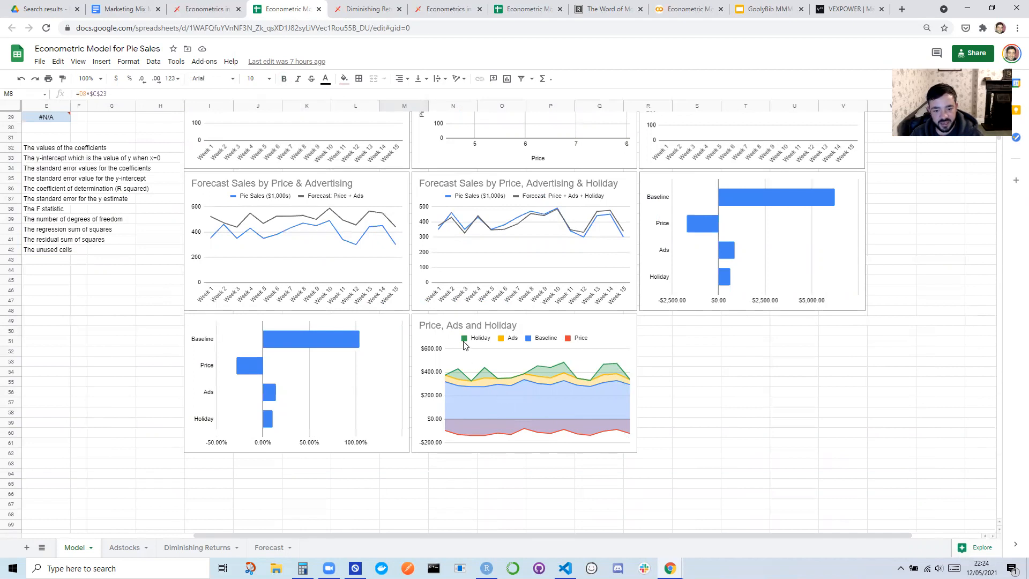
mouse_move(533, 394)
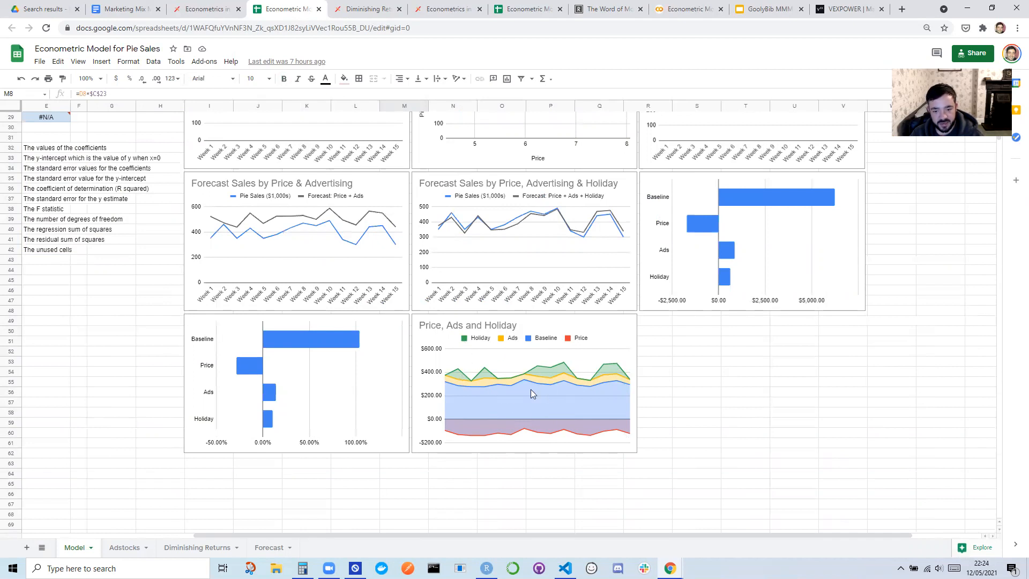
mouse_move(627, 383)
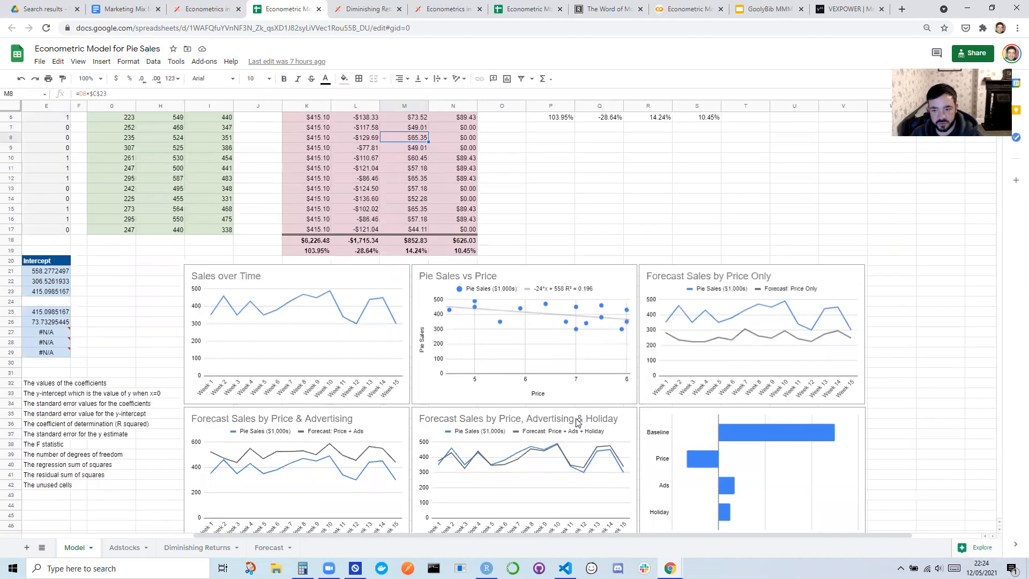
scroll(down, 3)
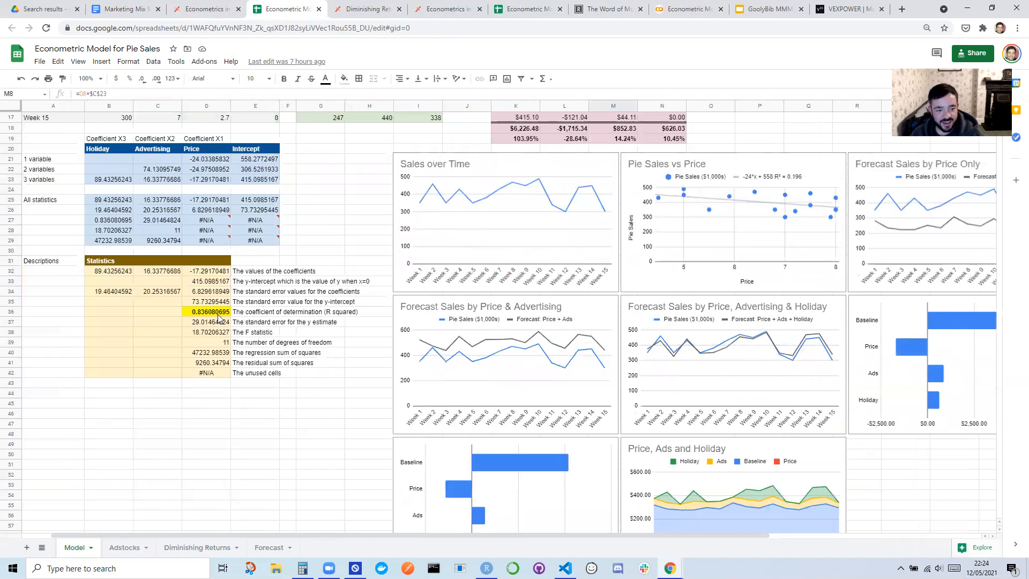
click(208, 312)
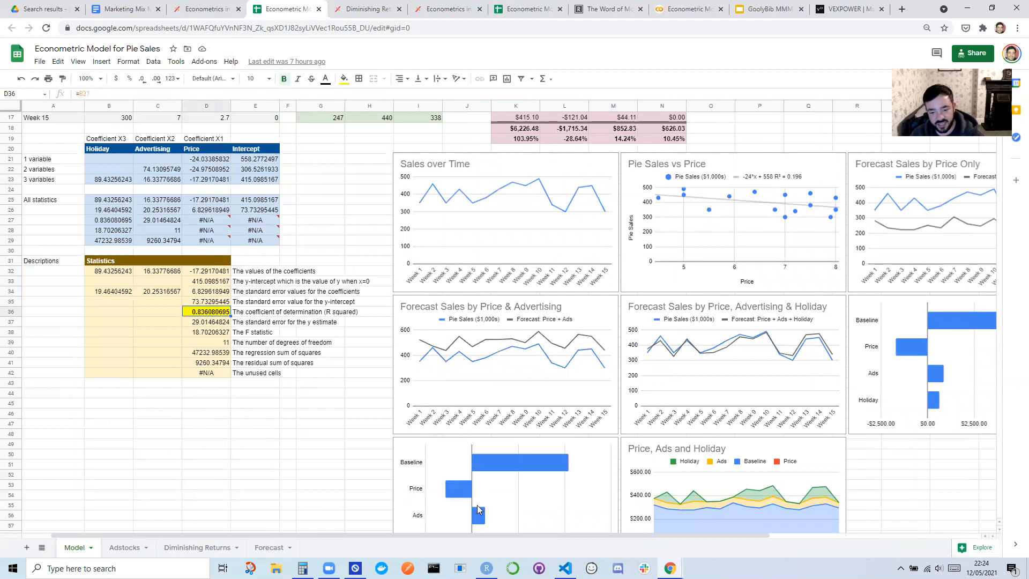
scroll(right, 3)
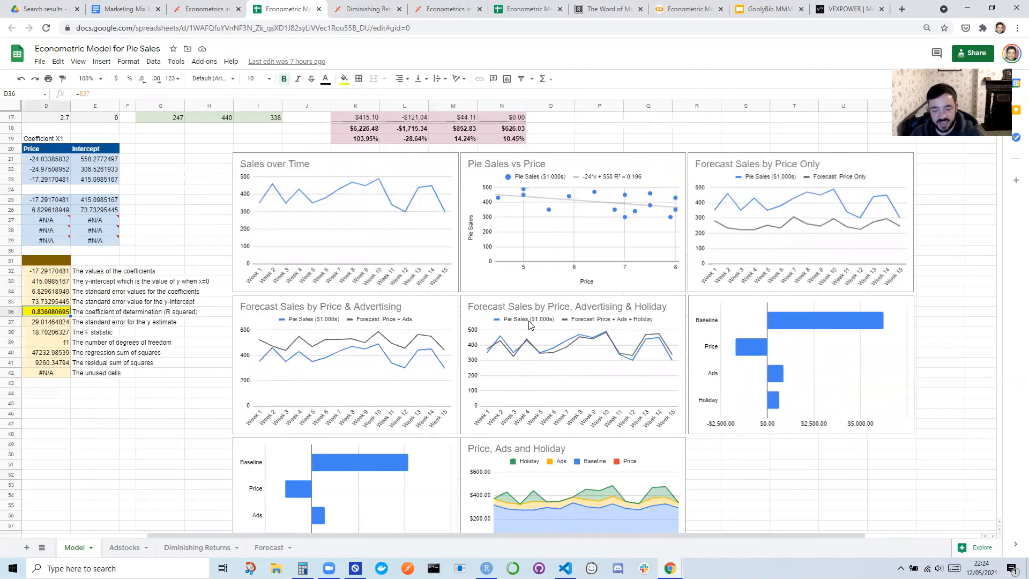
mouse_move(567, 341)
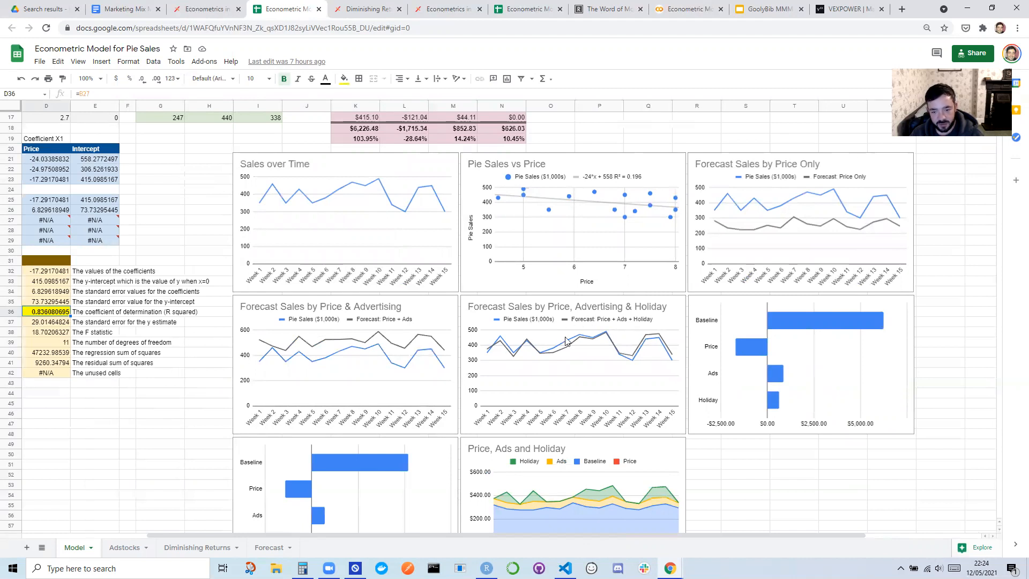
mouse_move(666, 340)
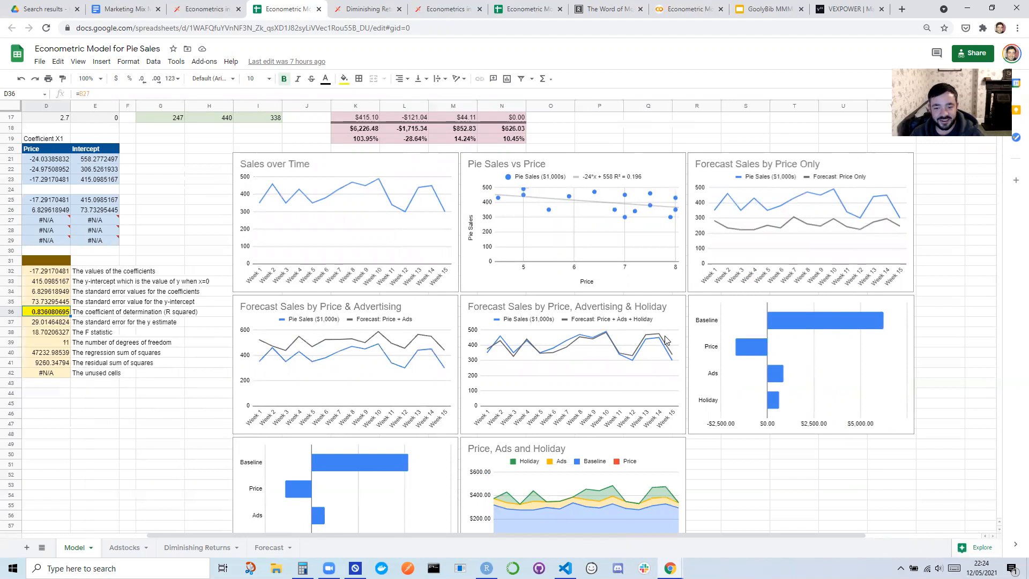
mouse_move(616, 382)
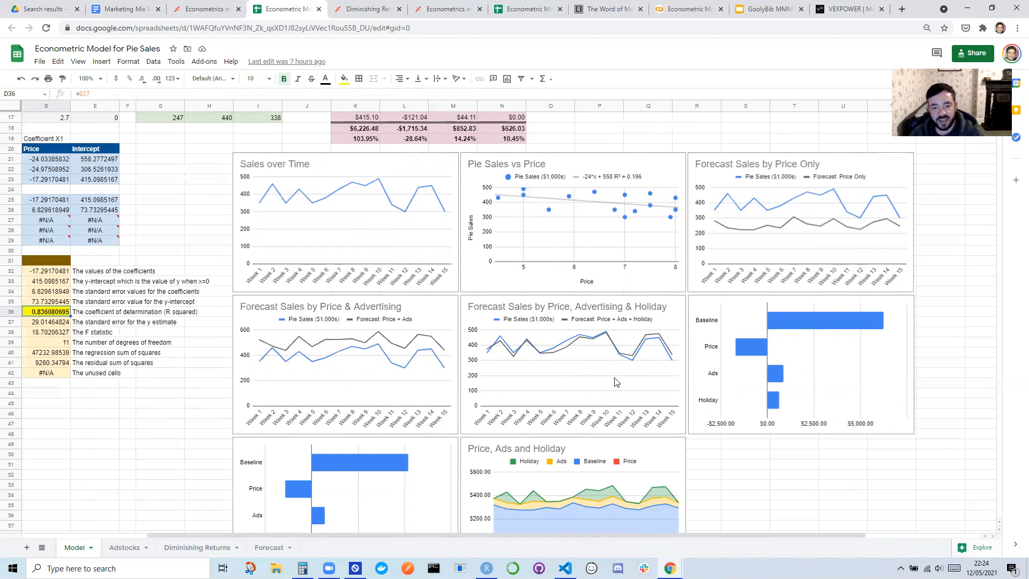
mouse_move(558, 325)
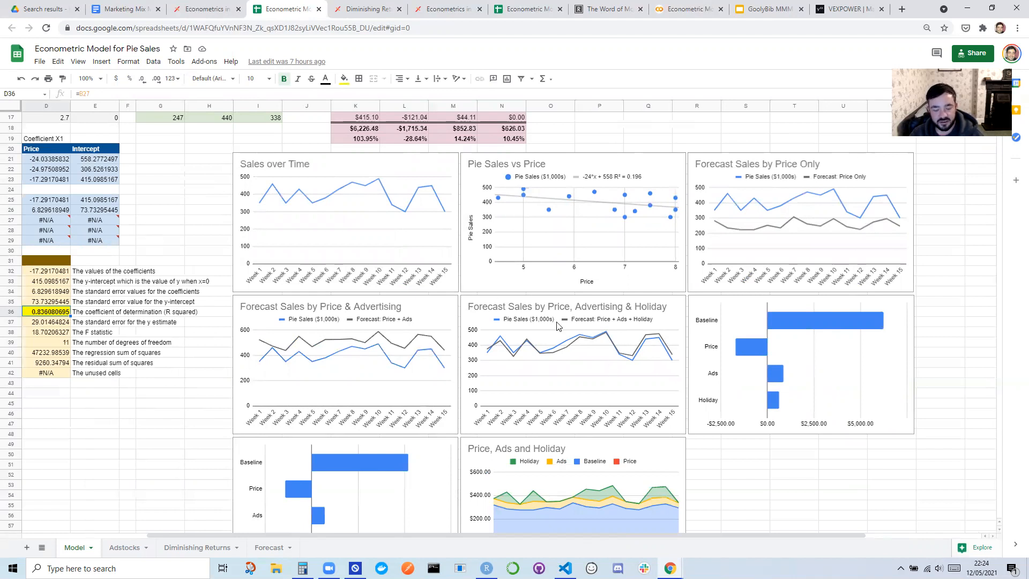
mouse_move(897, 309)
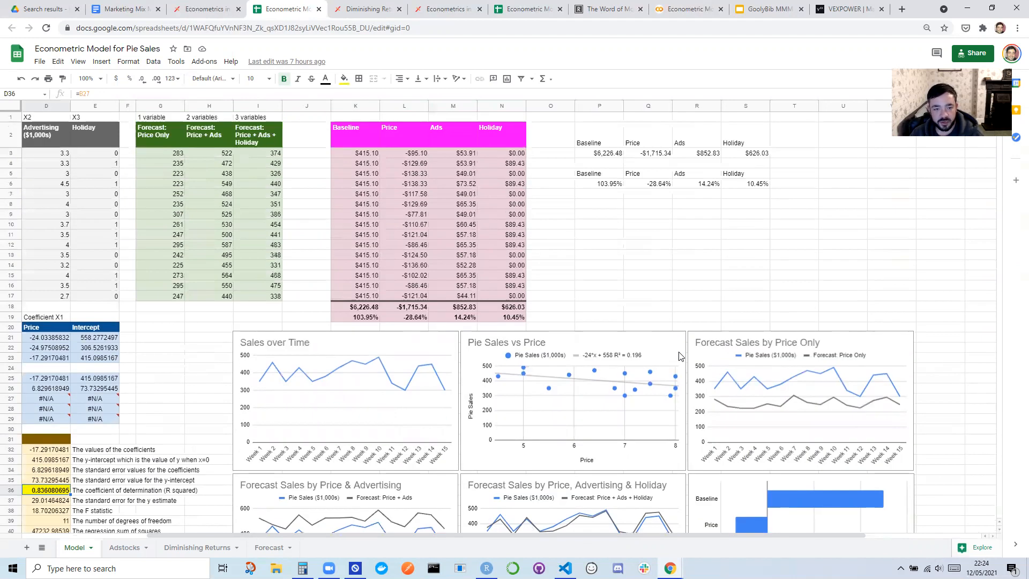
click(268, 547)
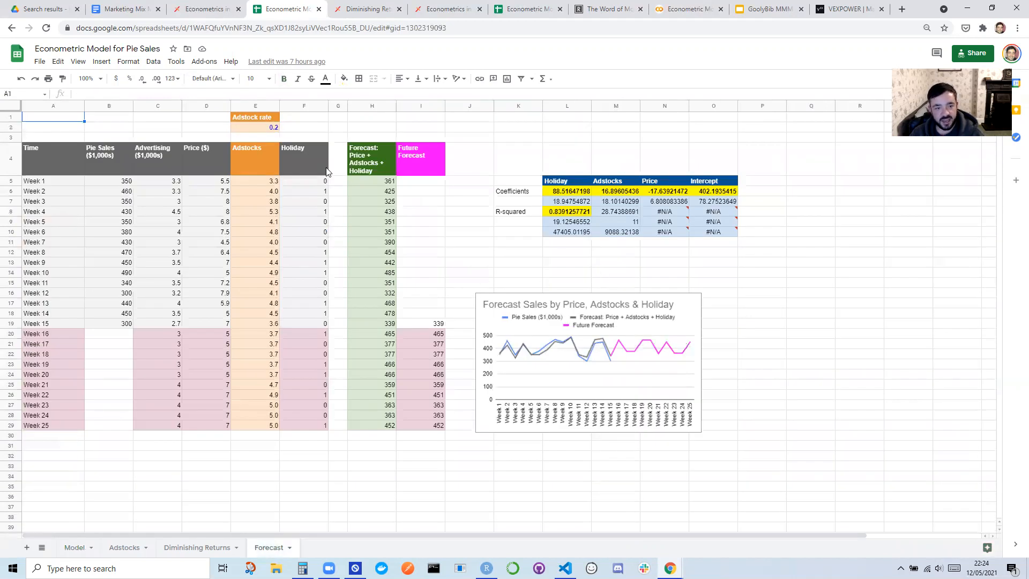
mouse_move(49, 335)
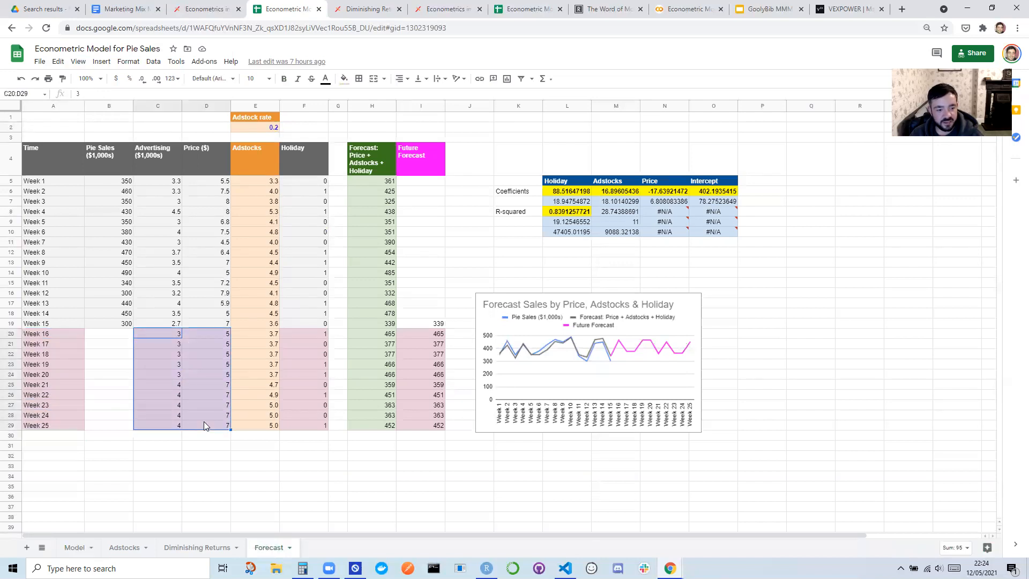
click(155, 333)
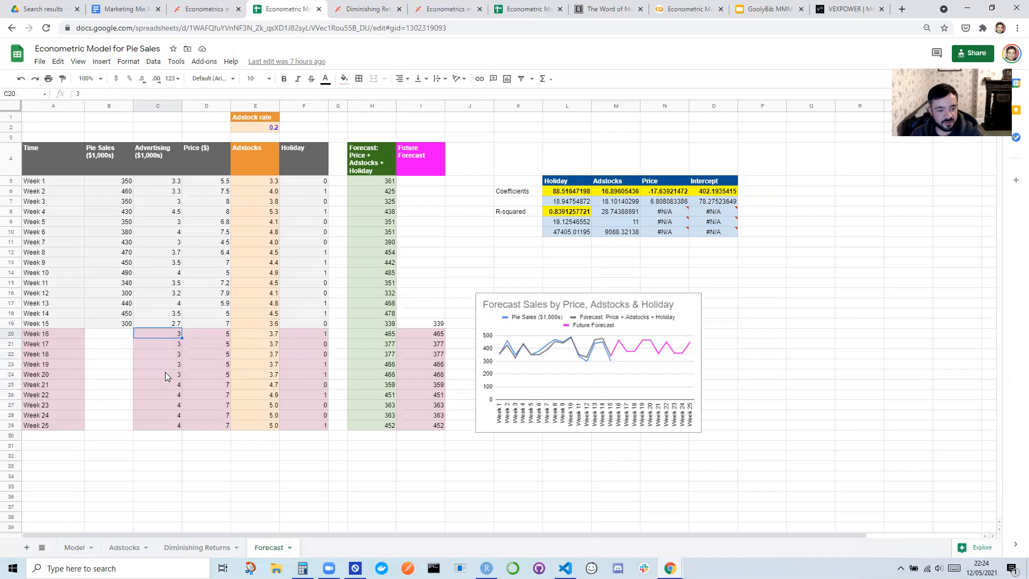
click(157, 384)
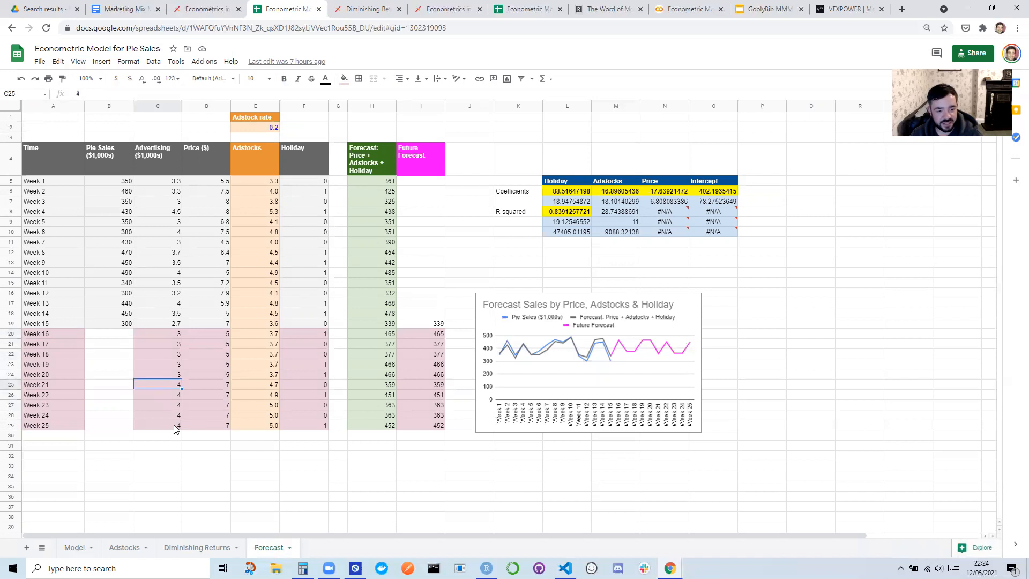
click(205, 334)
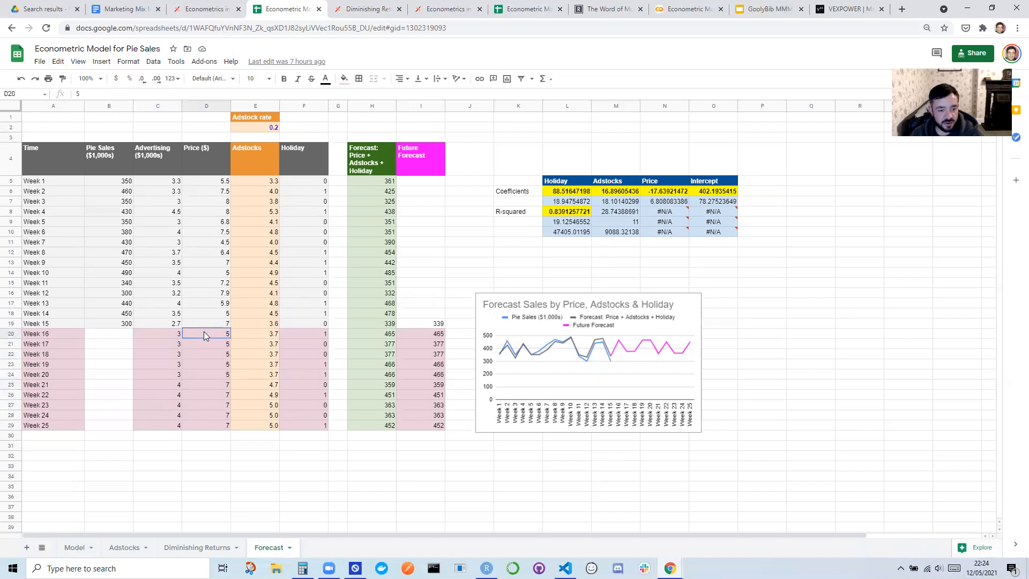
drag(206, 333, 206, 415)
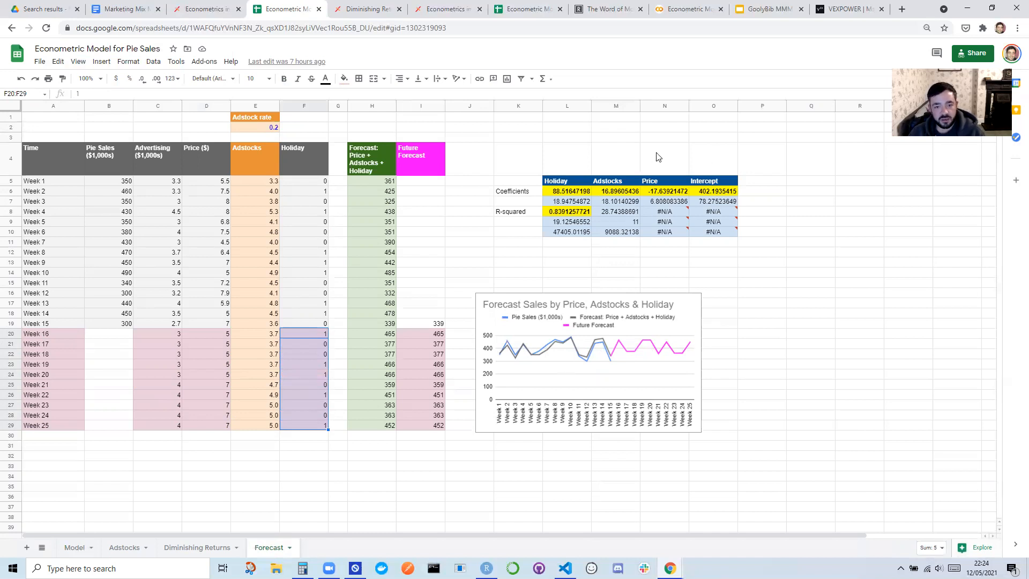
click(155, 334)
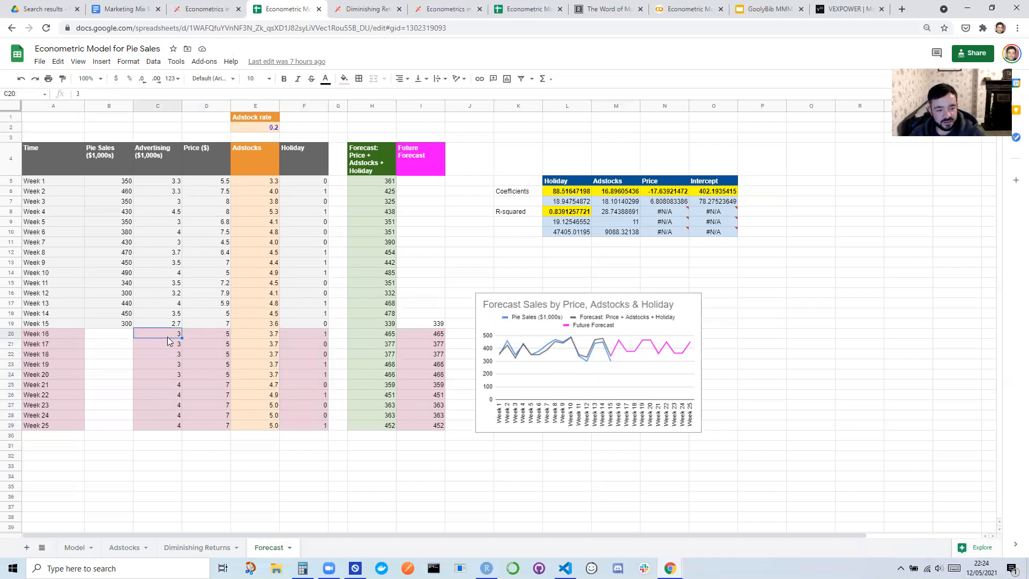
text(10)
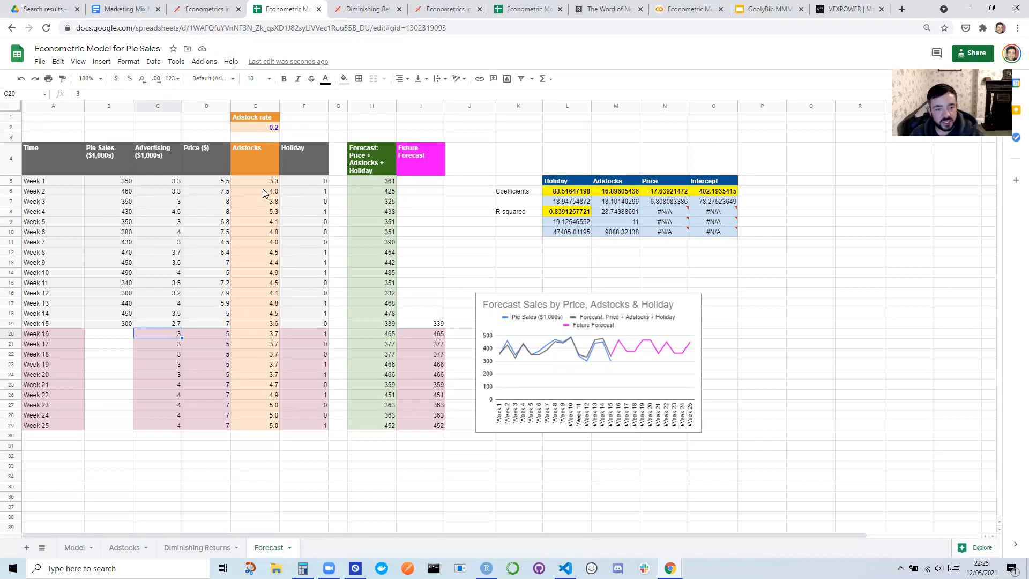
mouse_move(263, 181)
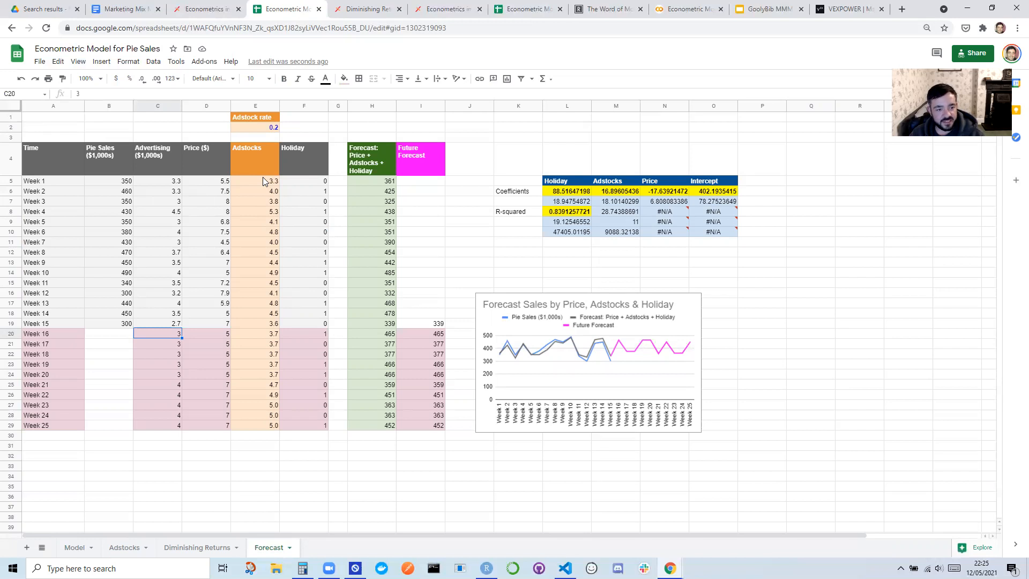
mouse_move(162, 157)
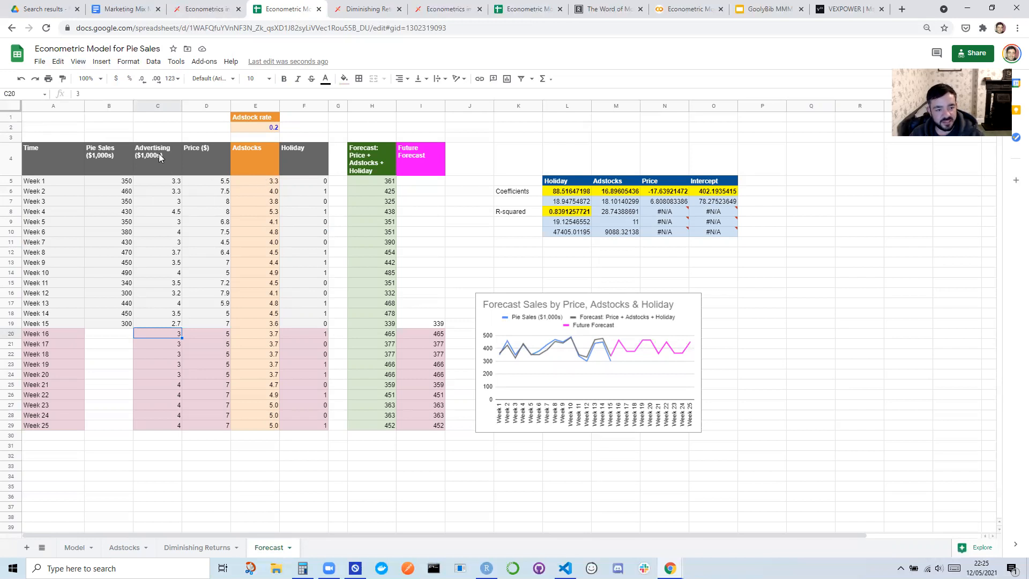
click(161, 180)
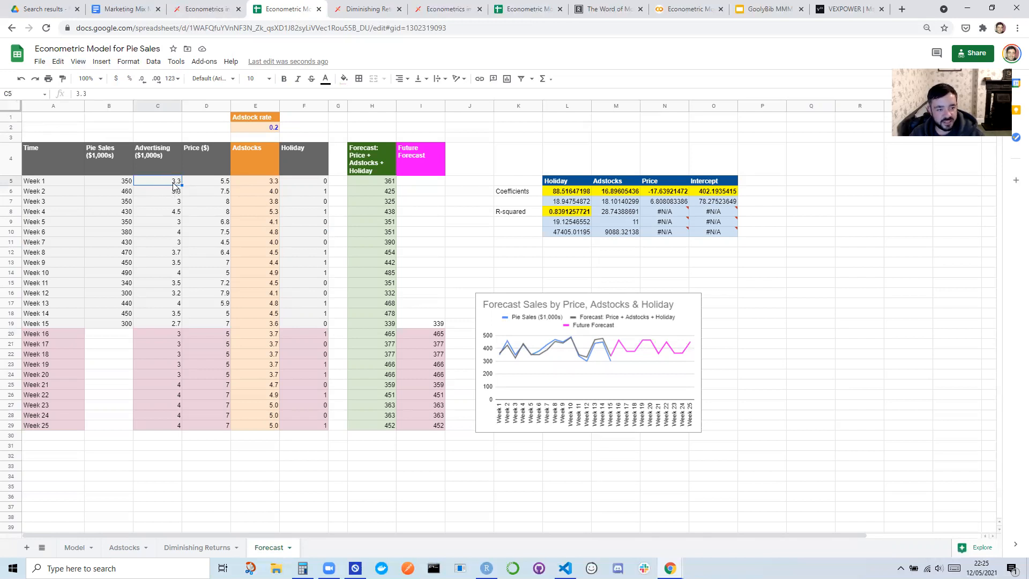
click(255, 127)
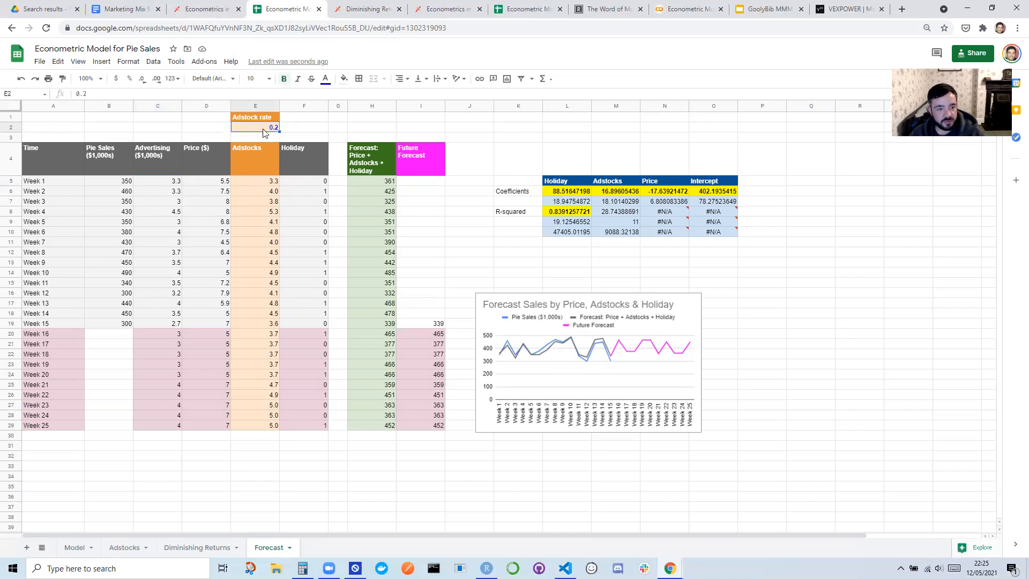
mouse_move(234, 188)
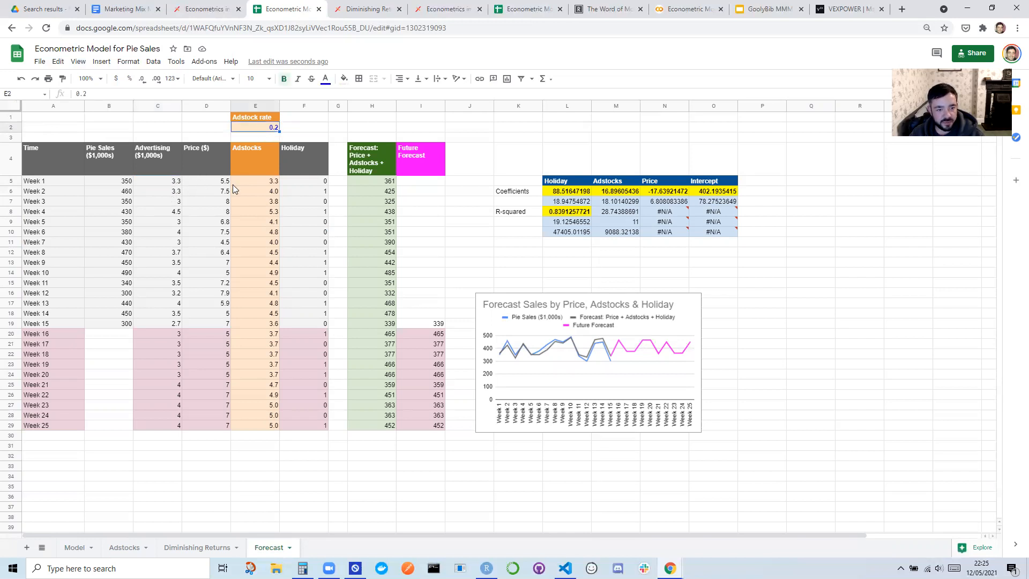
click(157, 191)
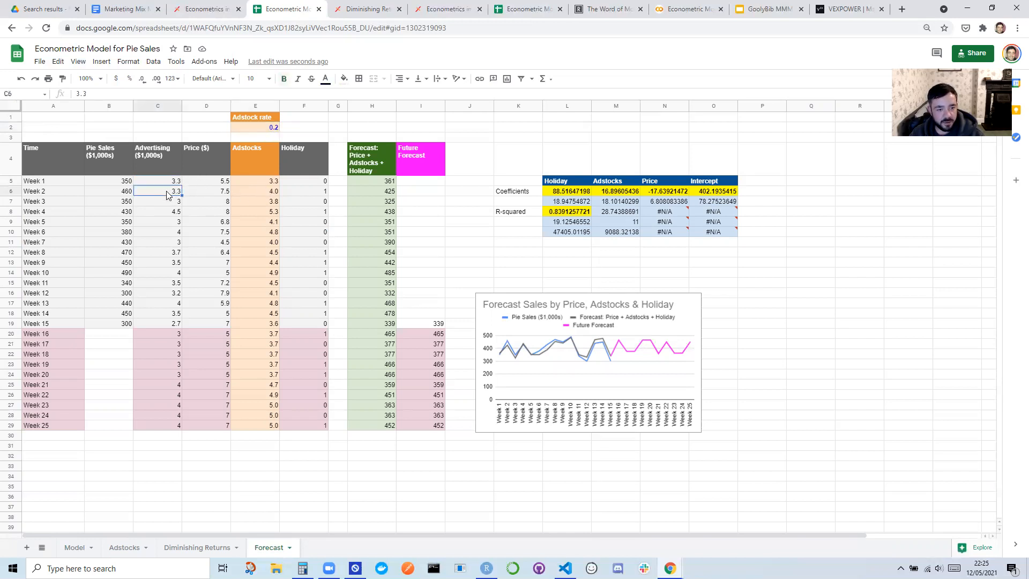
click(158, 181)
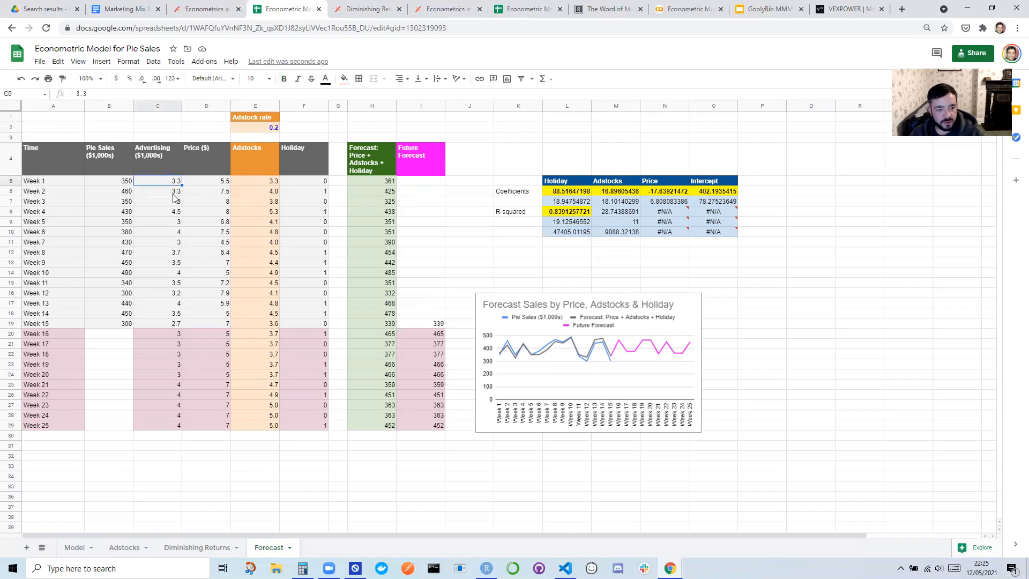
click(158, 191)
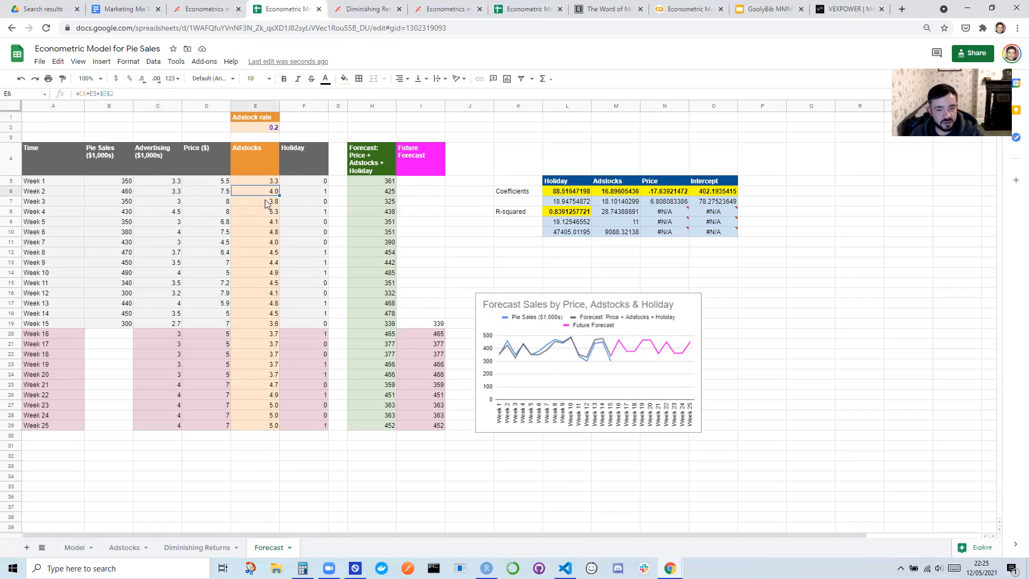
- Show the Adstocks sheet with its advertising-versus-adstock chart
click(124, 547)
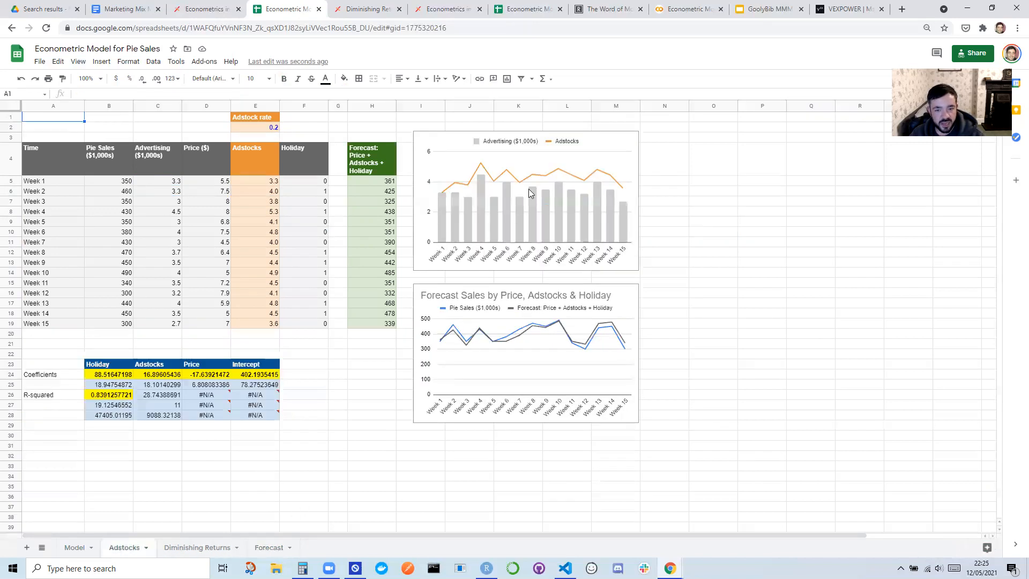
mouse_move(467, 205)
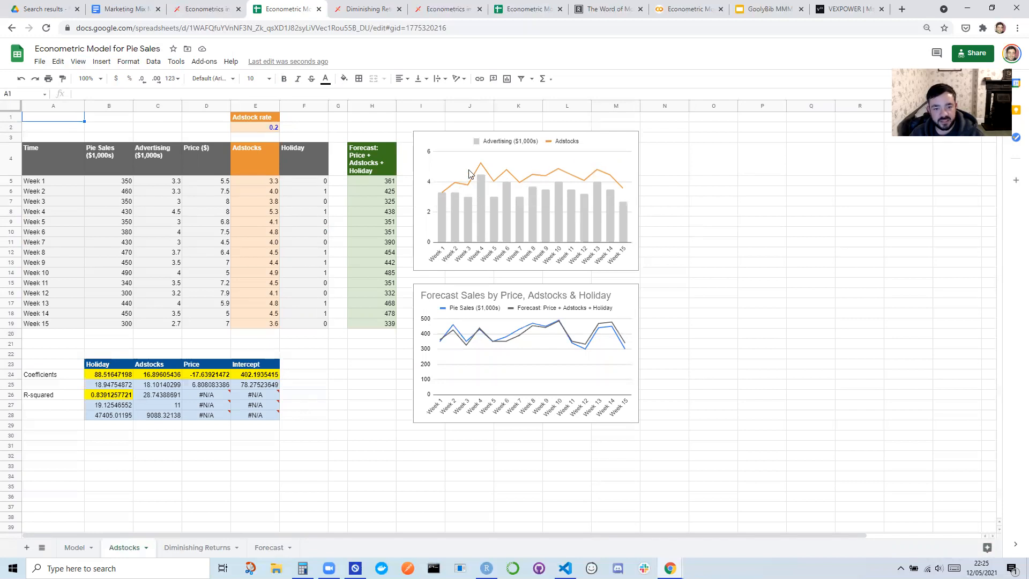
mouse_move(437, 196)
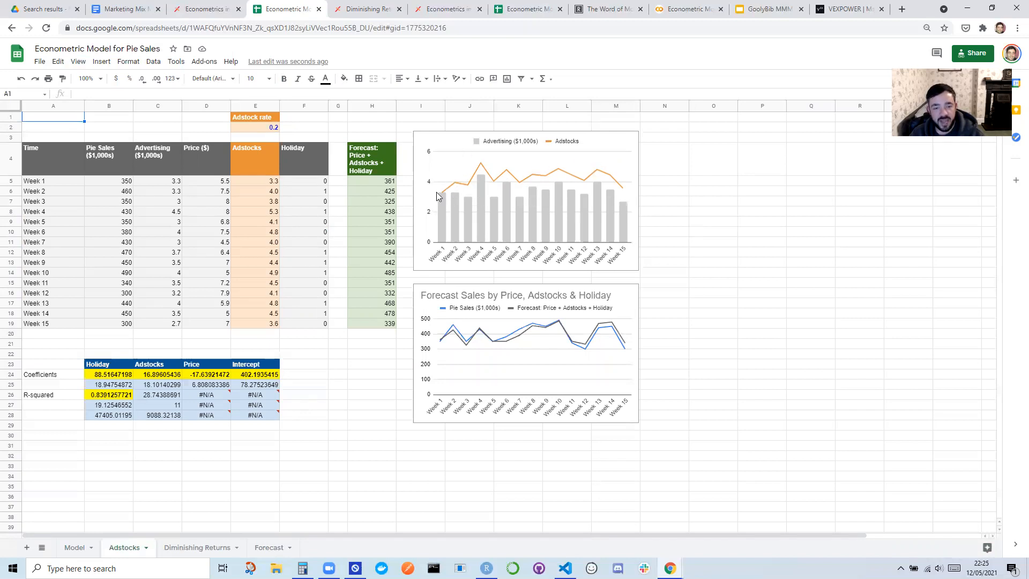
mouse_move(587, 134)
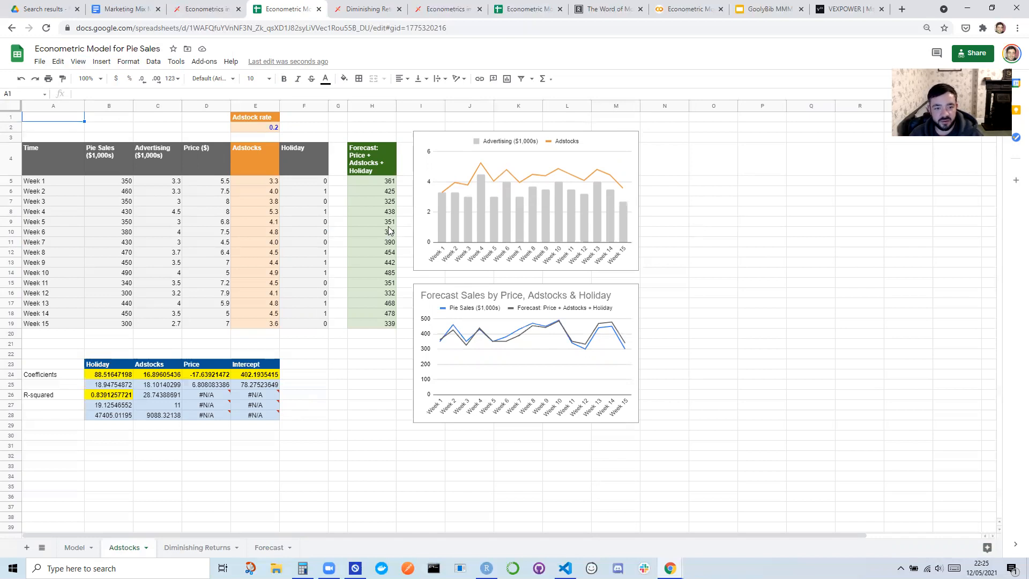
- Open the Diminishing Returns sheet and select the 0.1 saturation value in E2
click(197, 548)
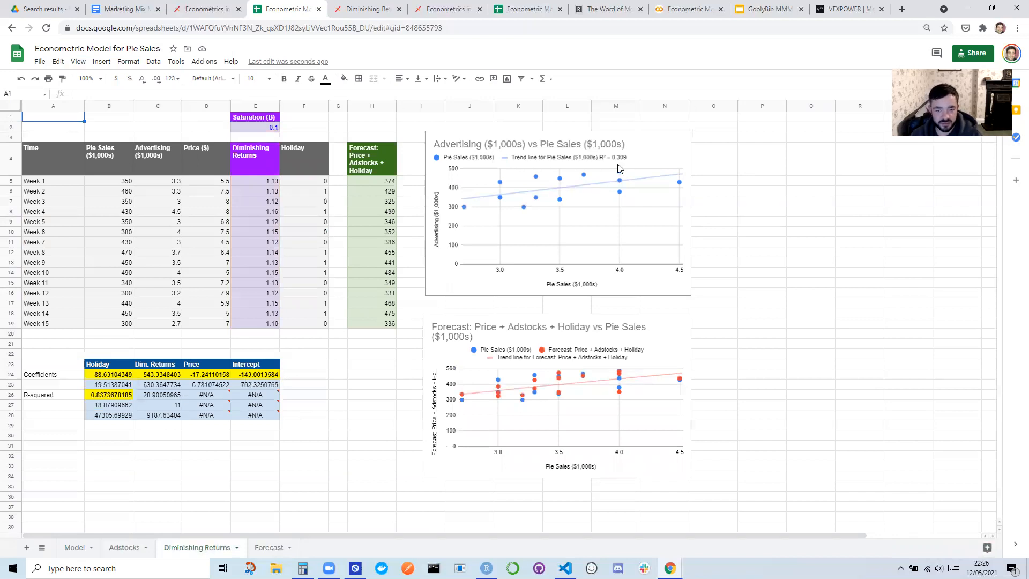
mouse_move(640, 208)
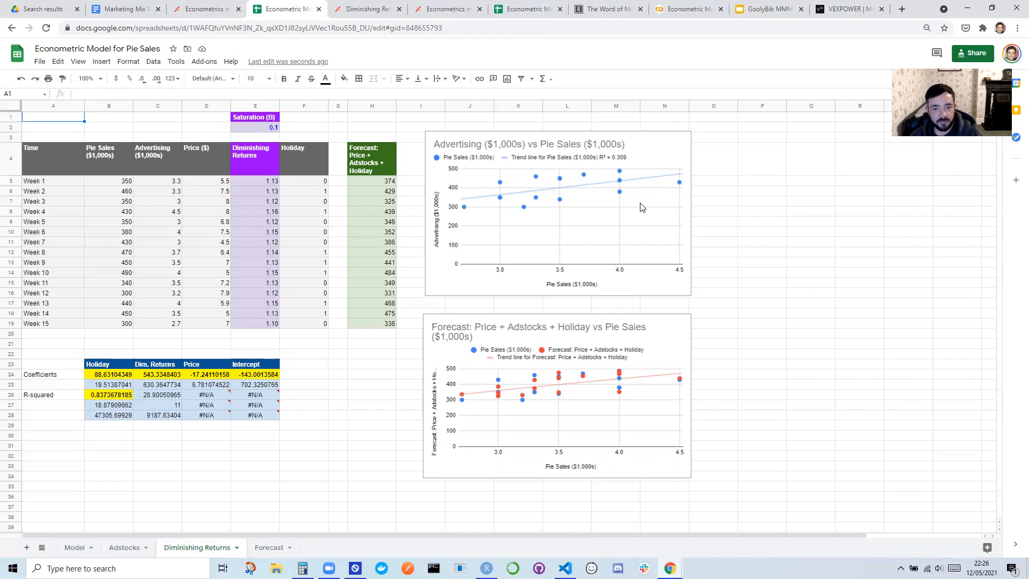
mouse_move(365, 221)
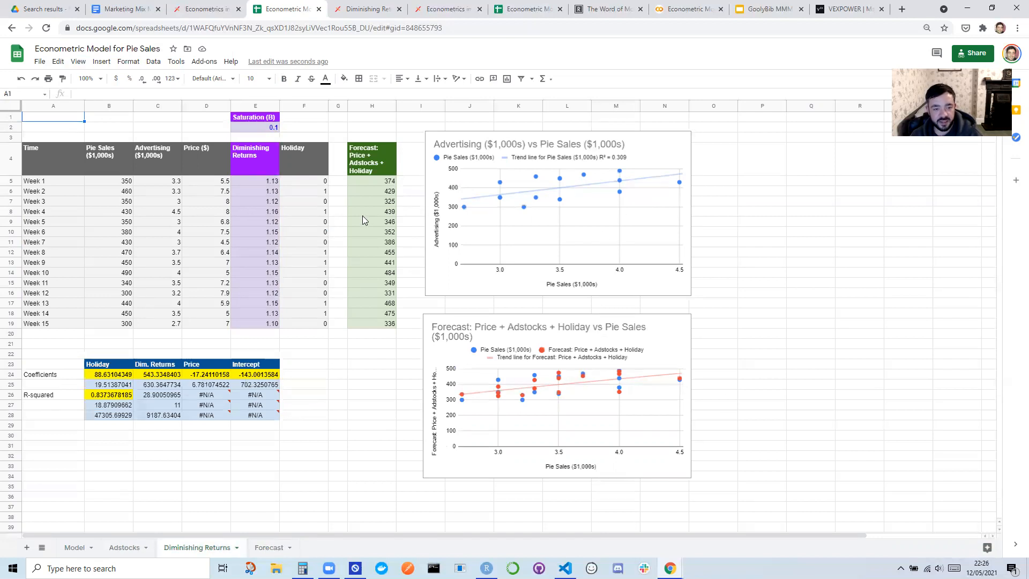
mouse_move(298, 214)
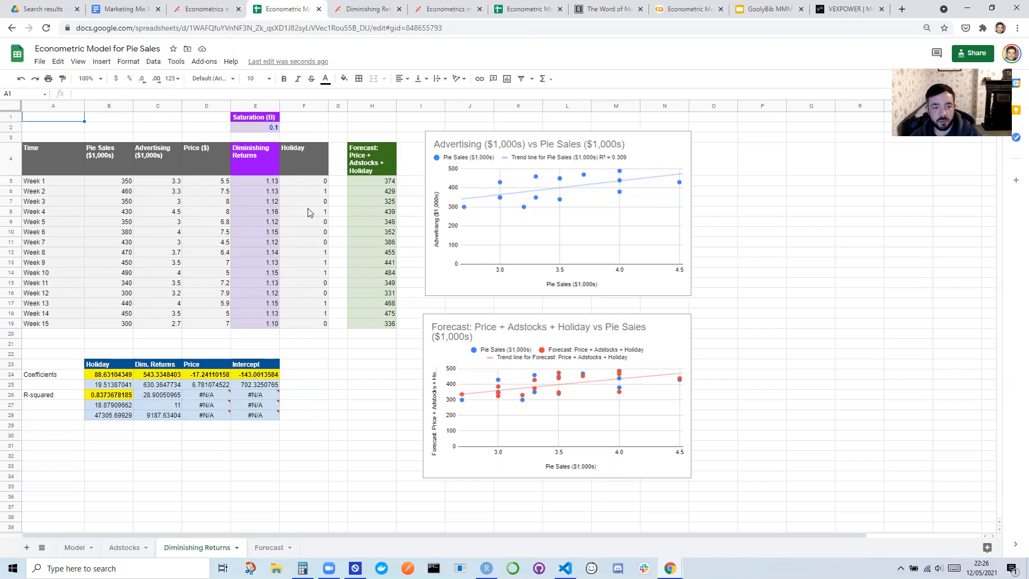
mouse_move(284, 168)
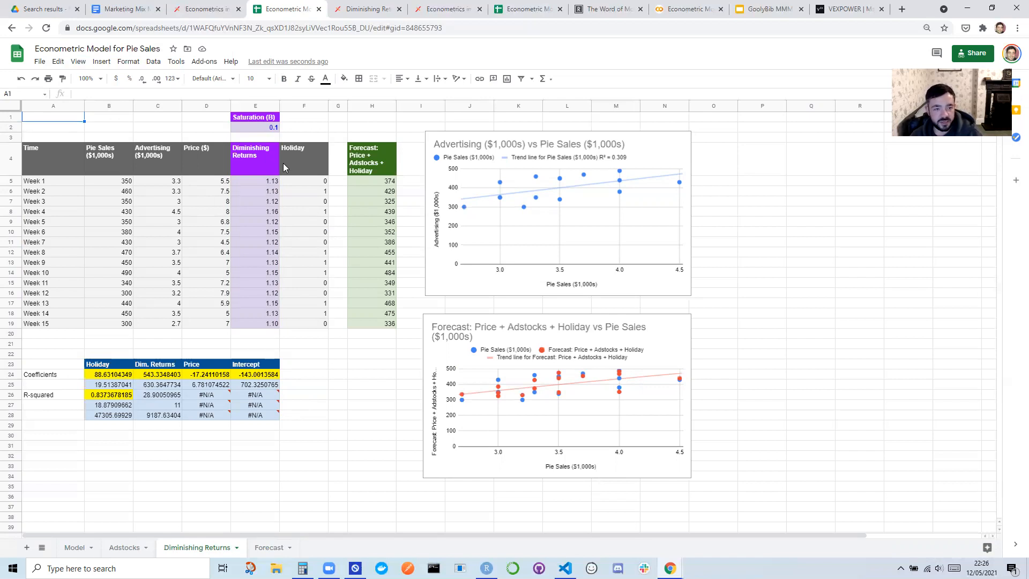
mouse_move(143, 488)
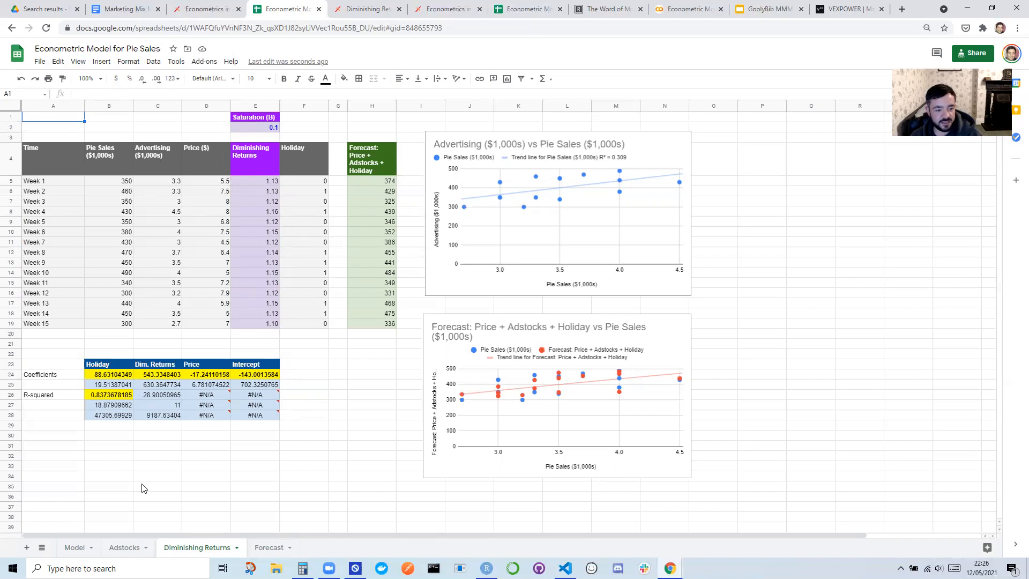
mouse_move(370, 229)
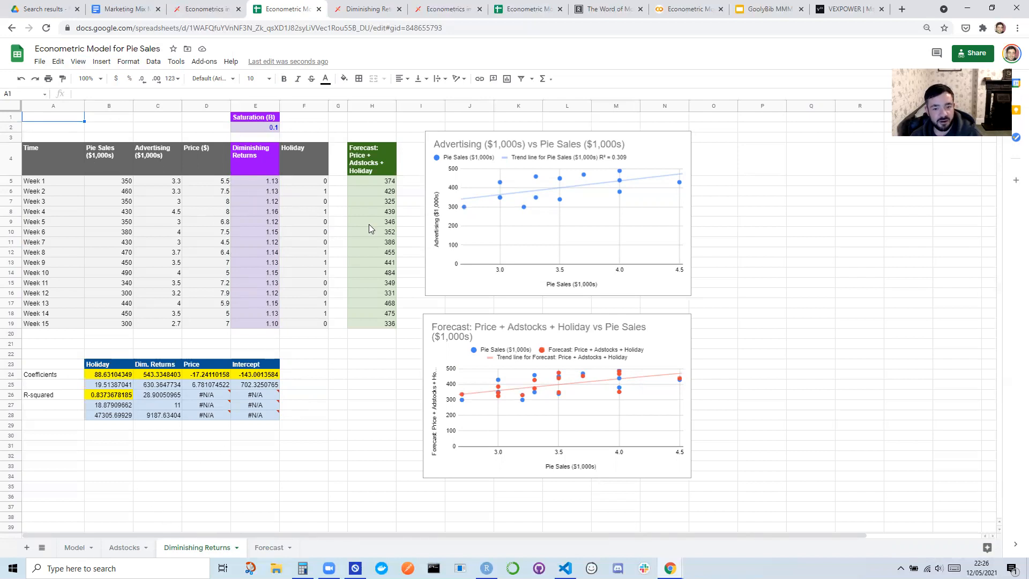
mouse_move(731, 380)
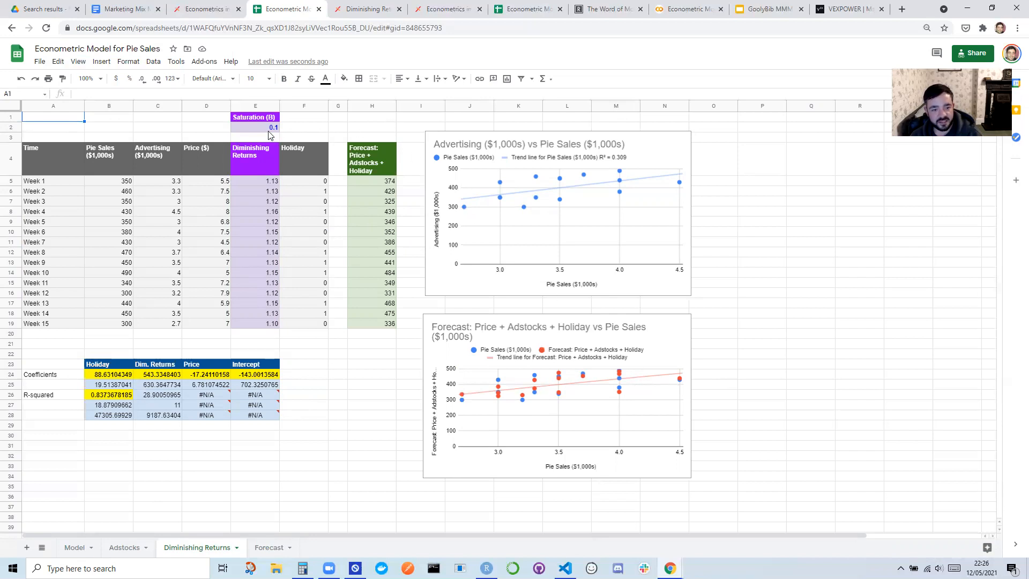
click(255, 127)
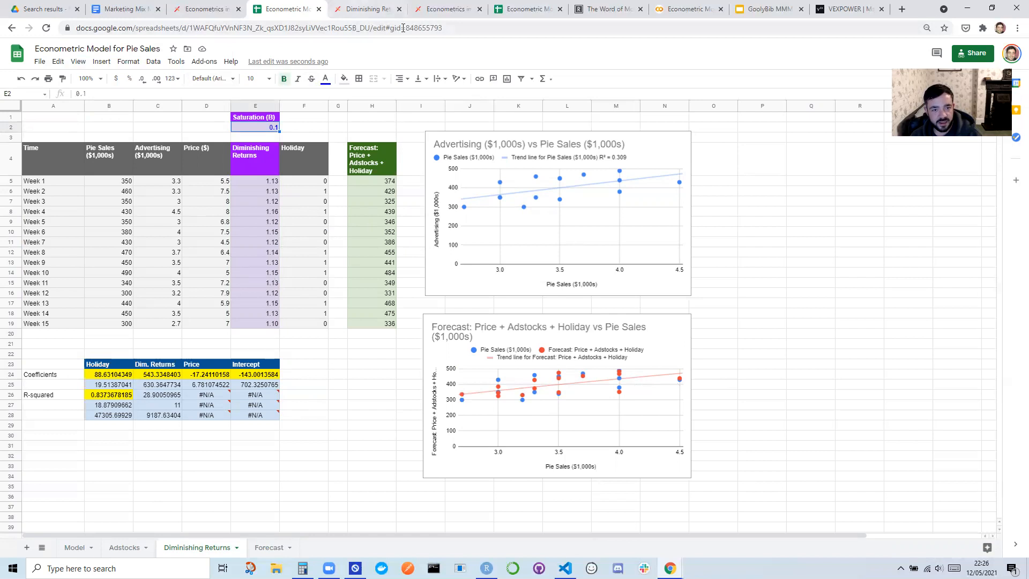
- Follow the Diminishing Returns Model link from the Saxifrage Diminishing Returns post
click(363, 9)
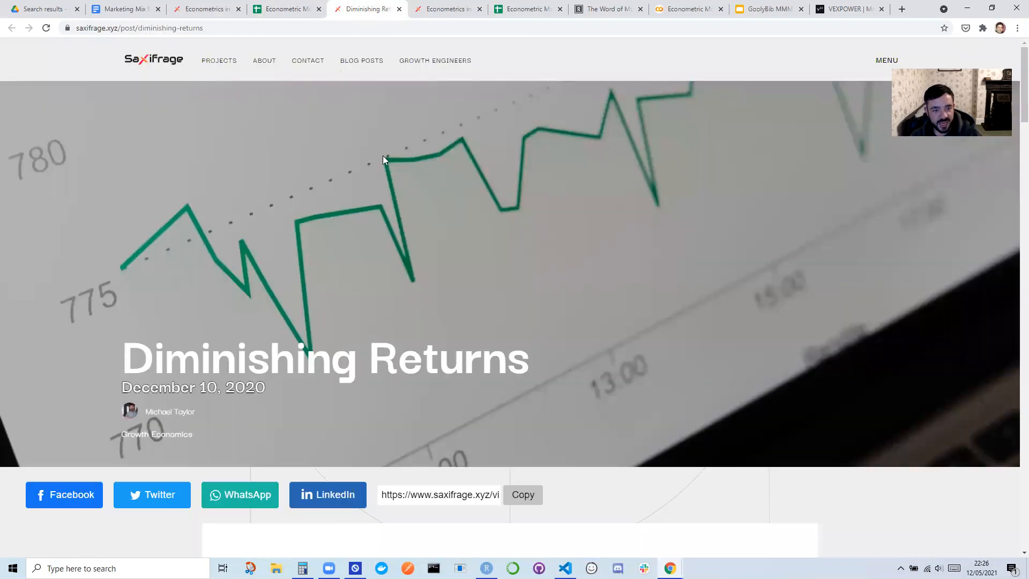
scroll(down, 3)
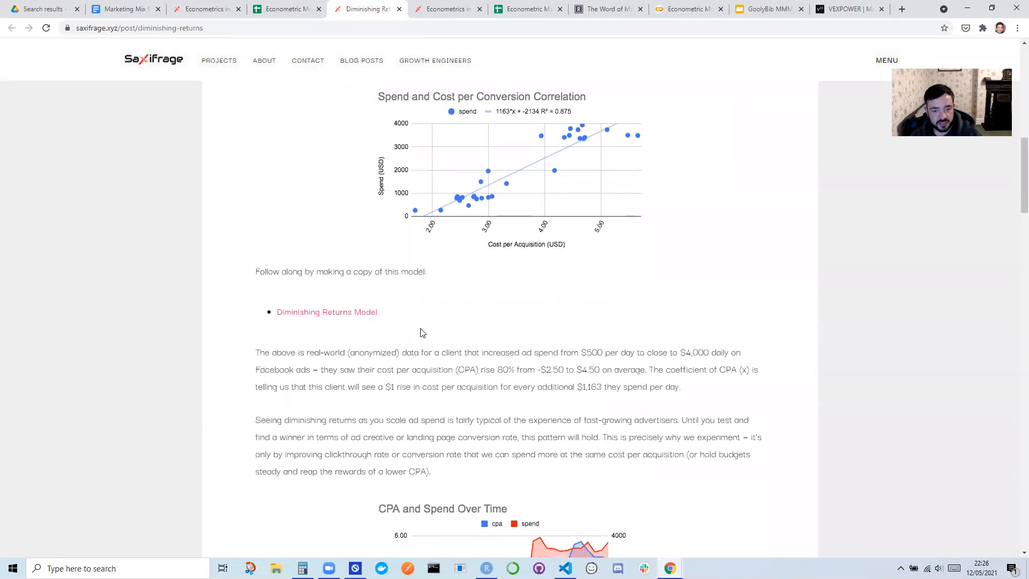
scroll(down, 3)
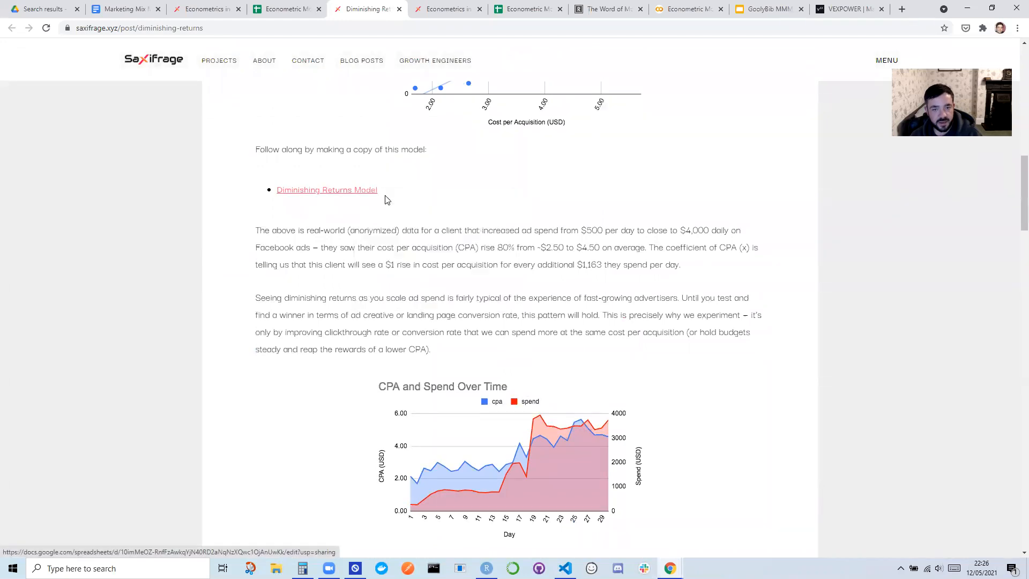
click(327, 190)
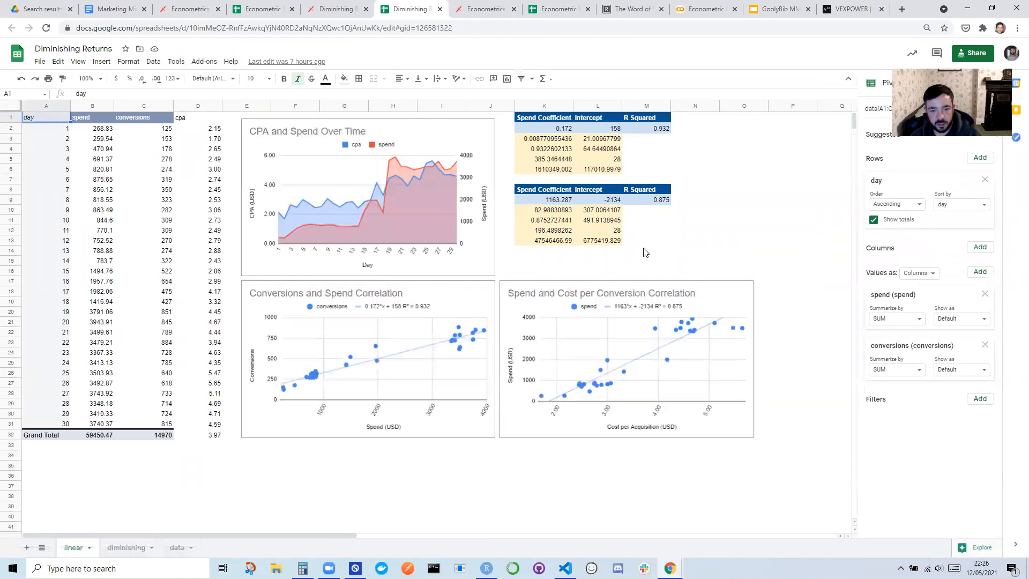
mouse_move(388, 172)
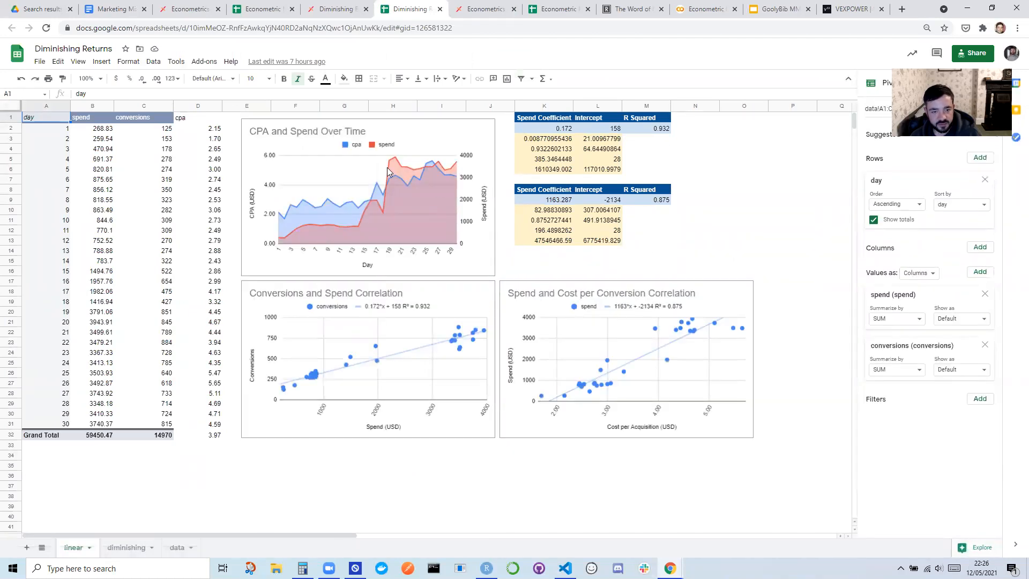
mouse_move(471, 286)
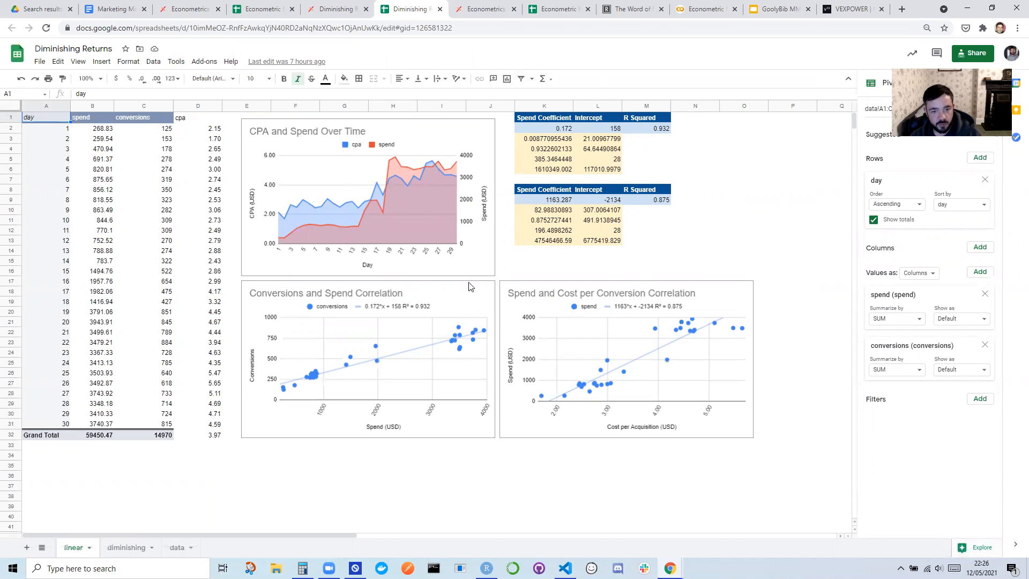
- Show the diminishing sheet with its predictions and power-function coefficients
click(124, 548)
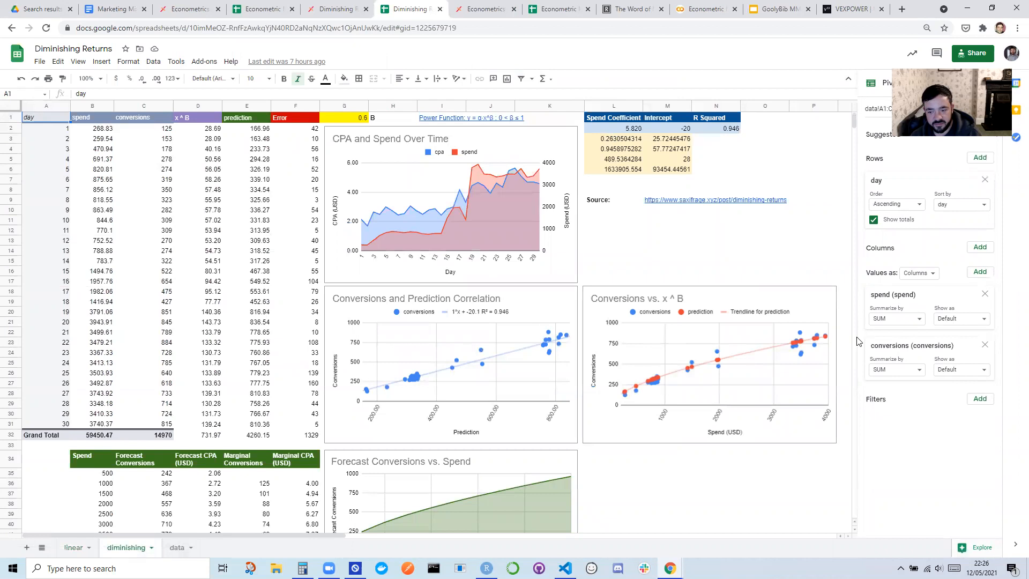
mouse_move(639, 375)
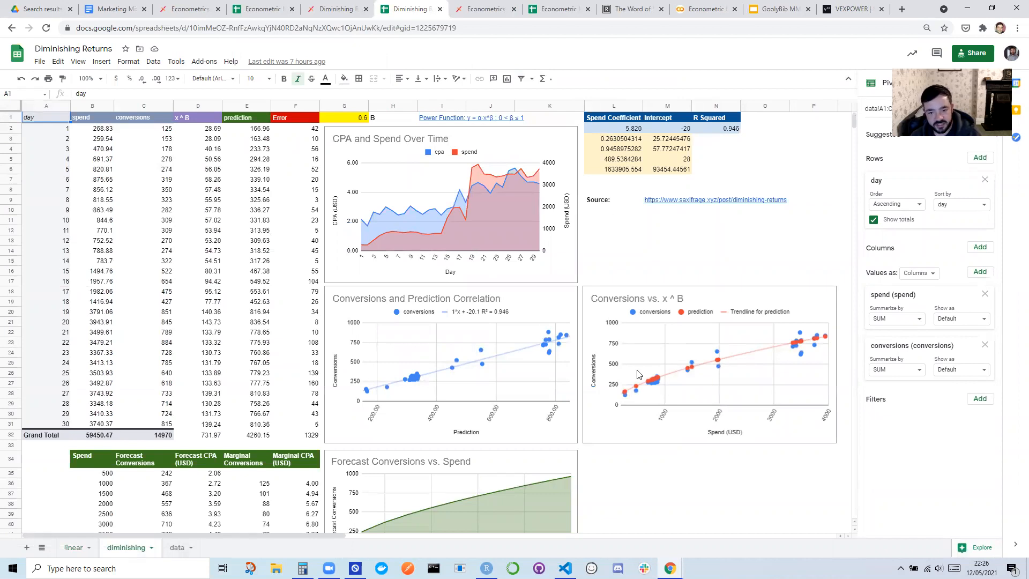
mouse_move(225, 109)
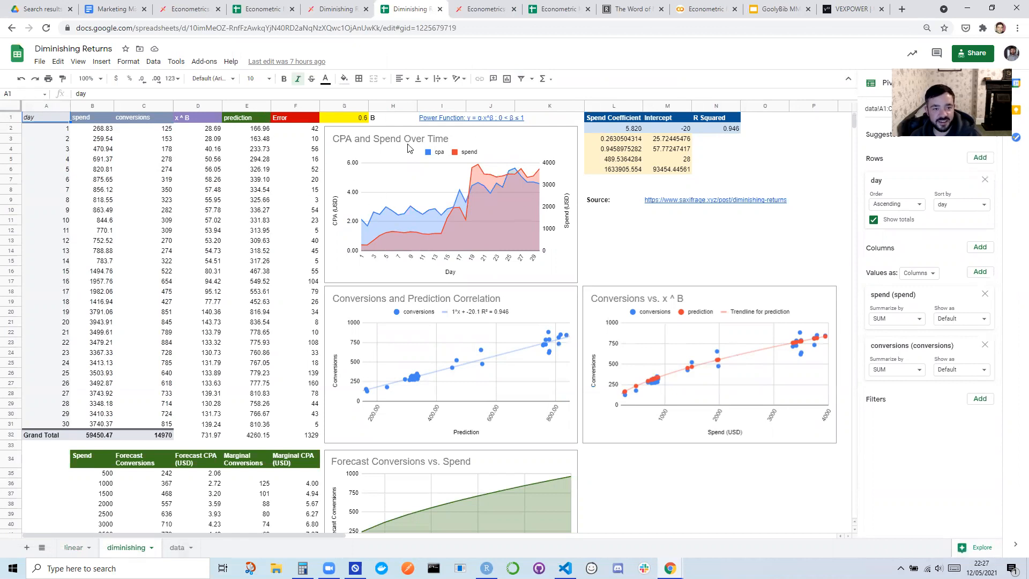
mouse_move(634, 23)
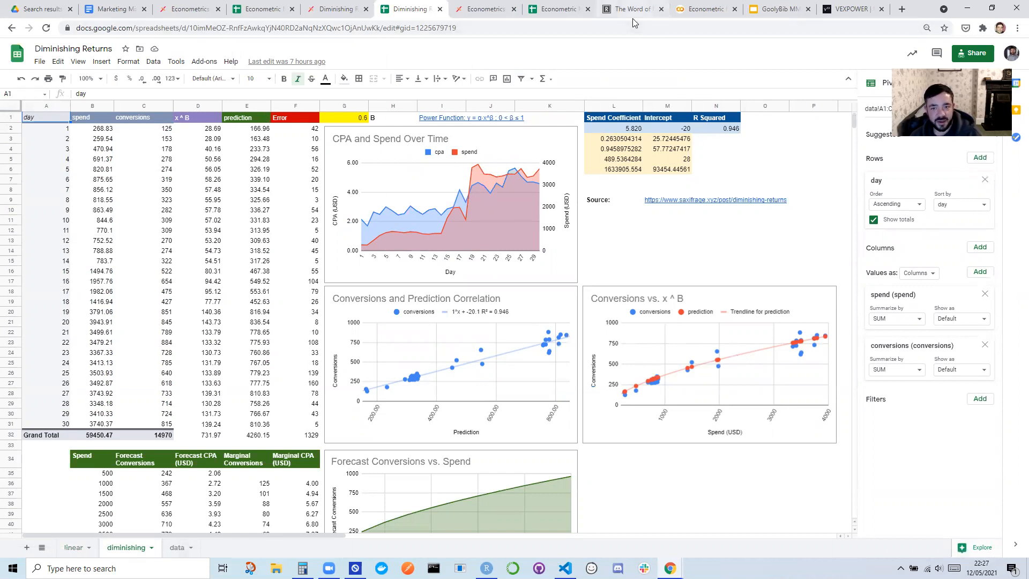
- Read through the Reforge Word of Mouth Coefficient charts, then return to the Diminishing Returns spreadsheet
click(630, 9)
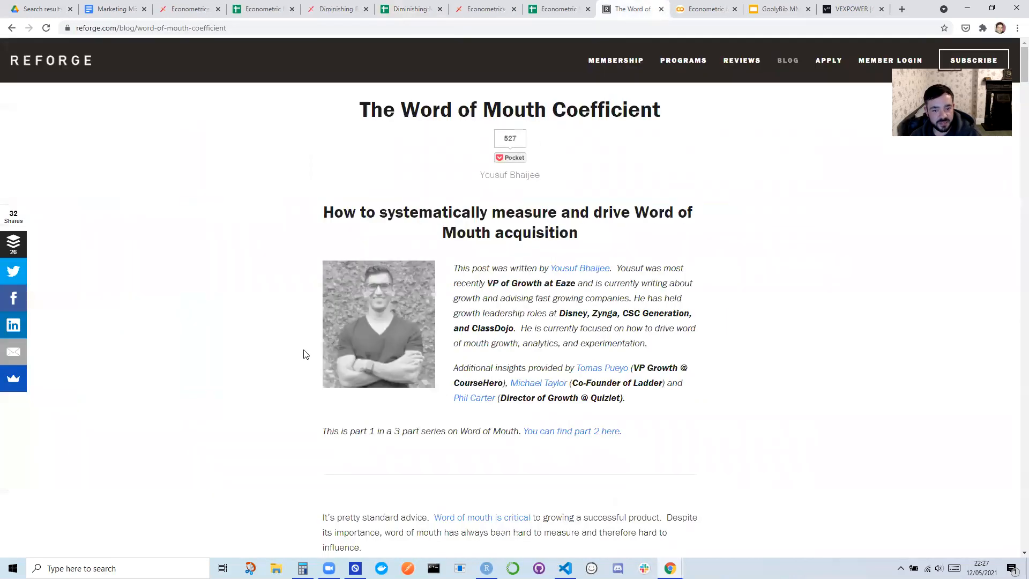
scroll(down, 3)
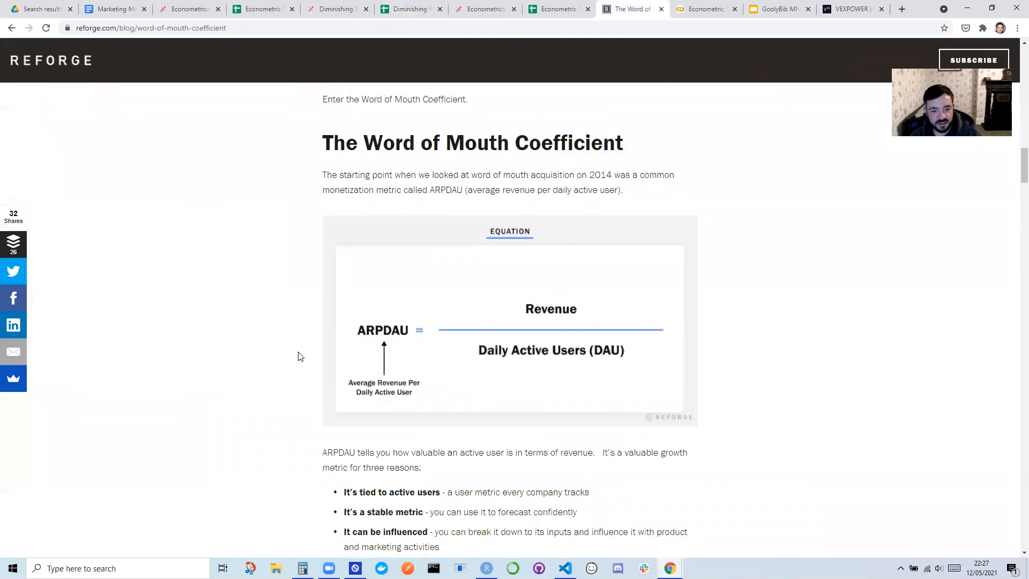
scroll(down, 3)
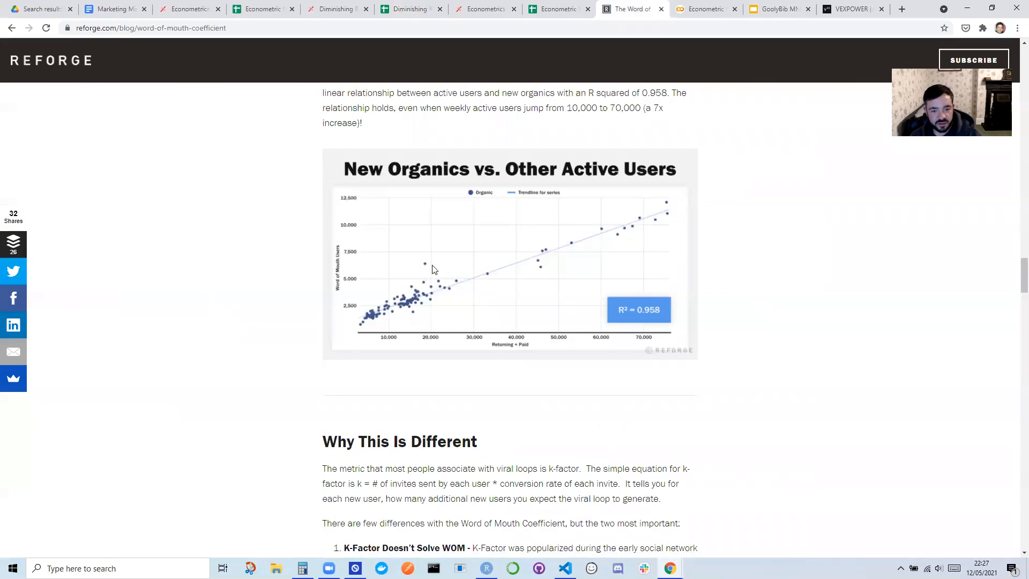
mouse_move(342, 150)
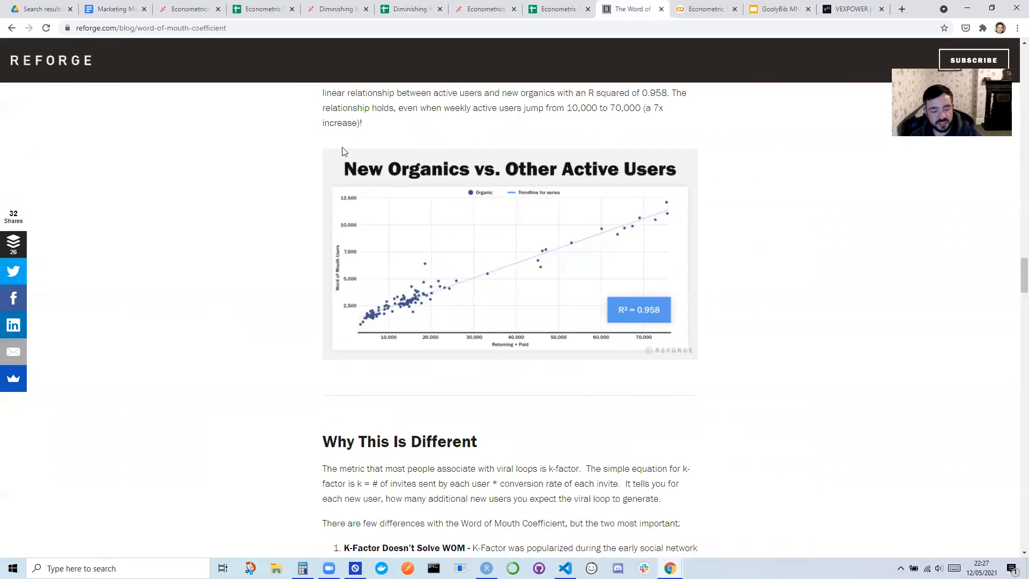
mouse_move(550, 219)
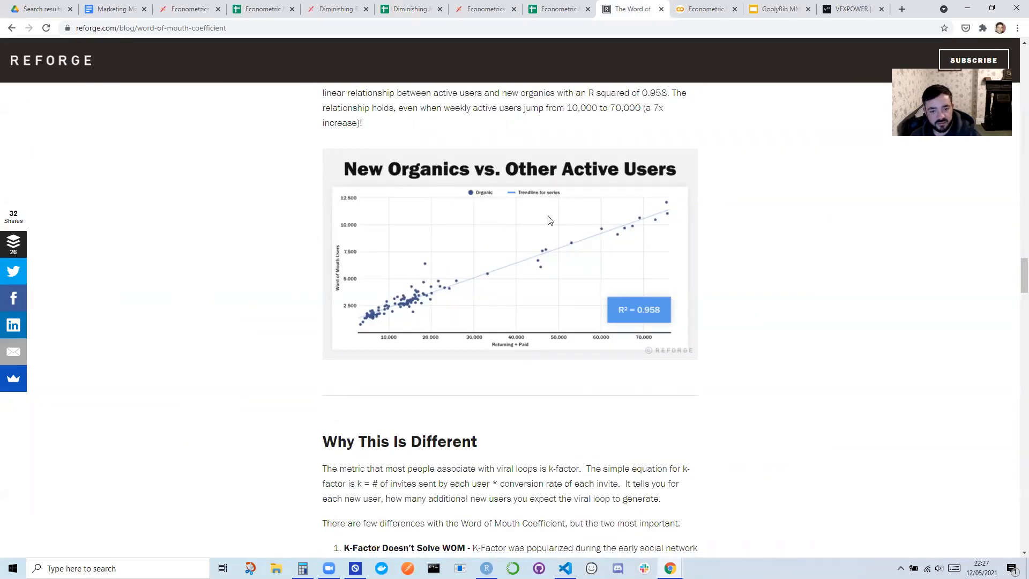
mouse_move(594, 226)
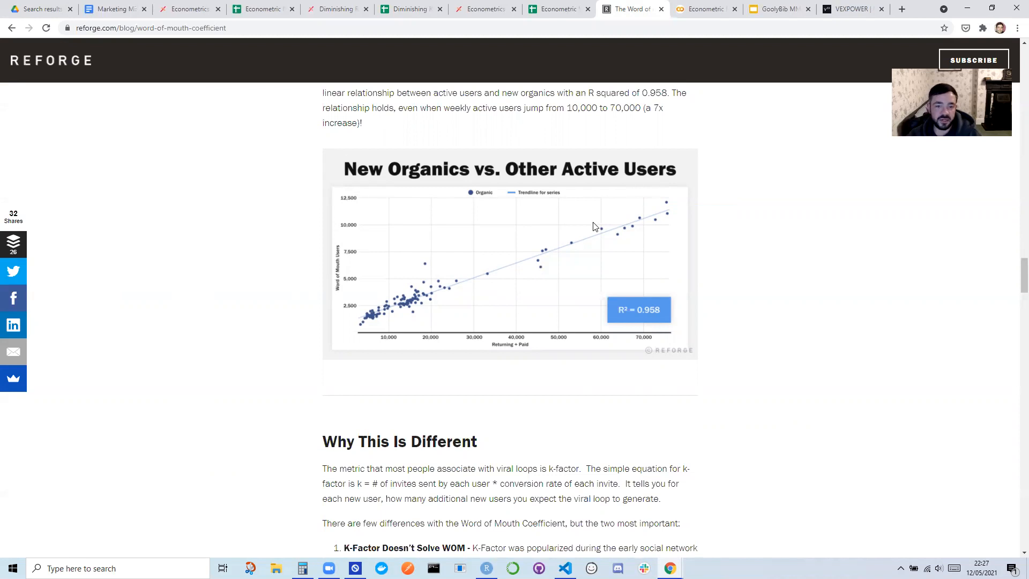
mouse_move(506, 168)
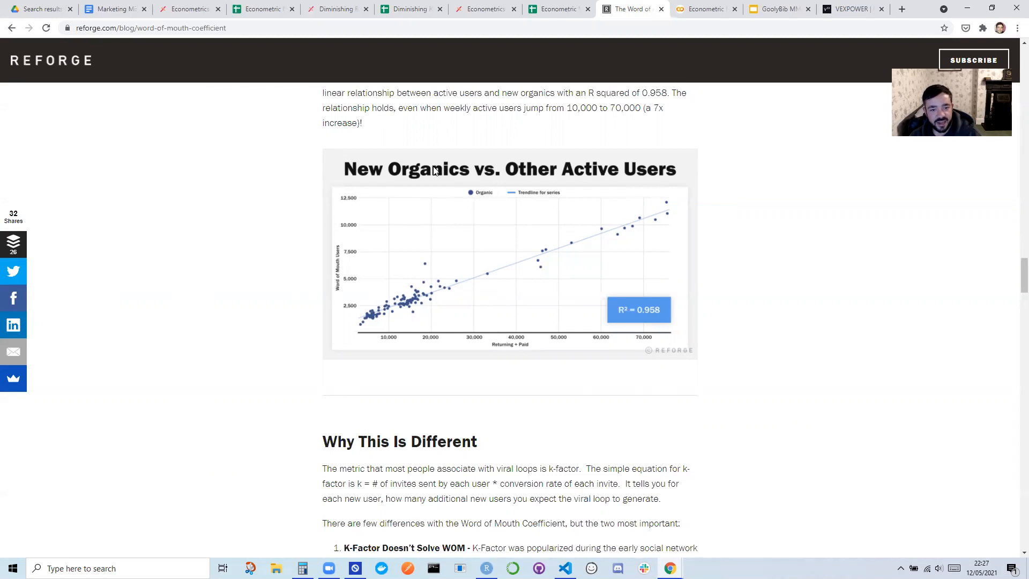
mouse_move(542, 251)
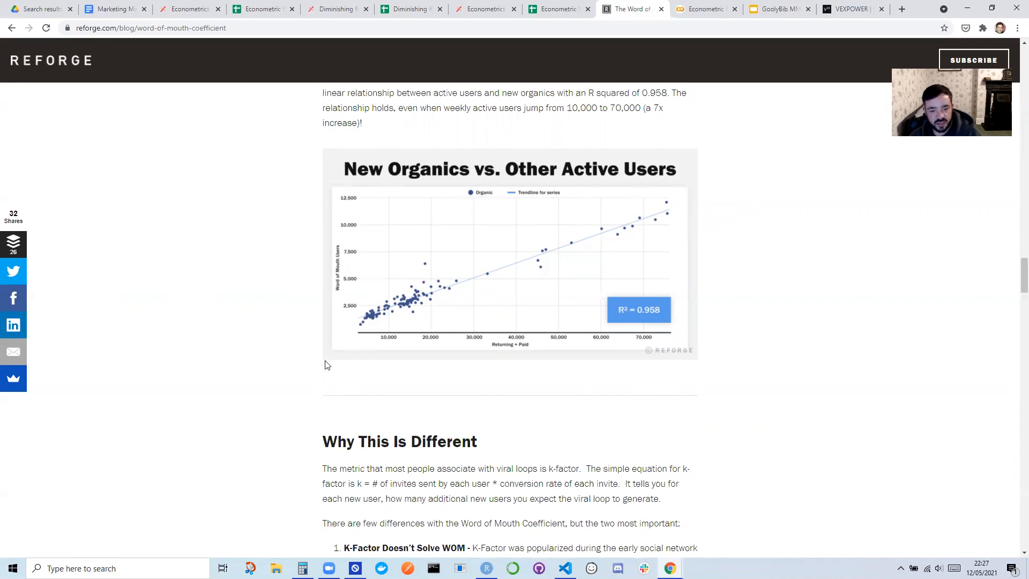
scroll(up, 3)
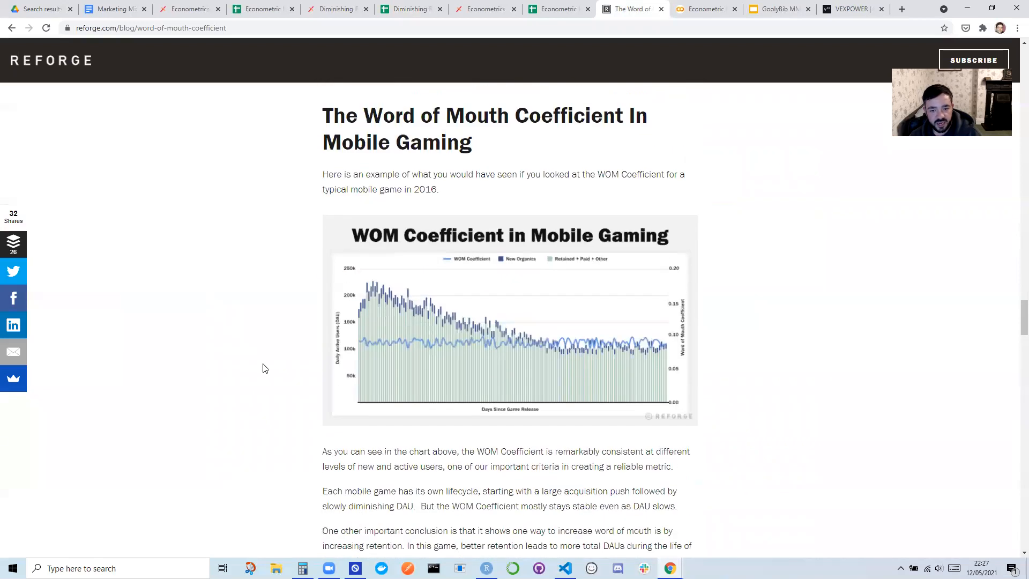
mouse_move(630, 345)
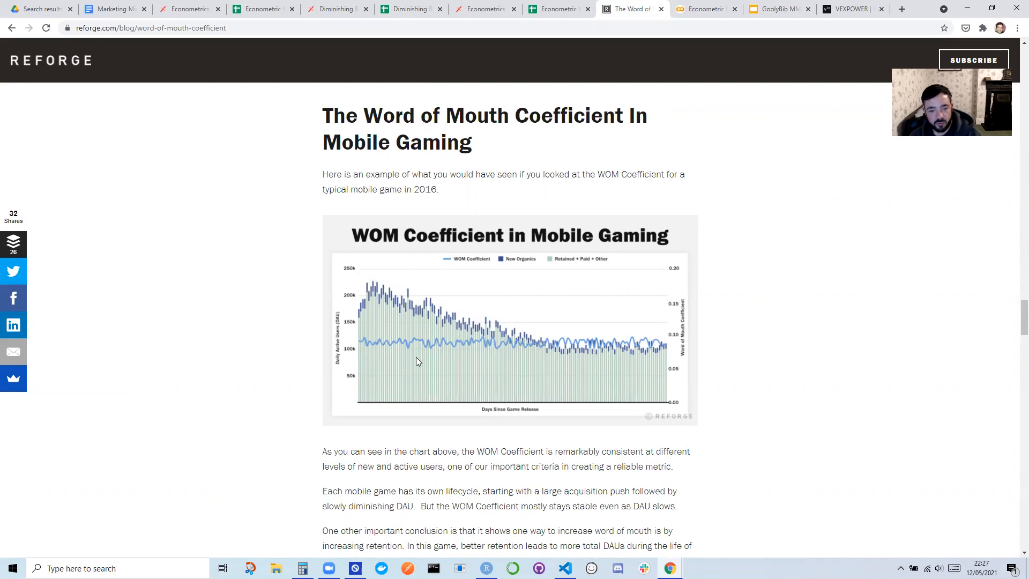
mouse_move(482, 297)
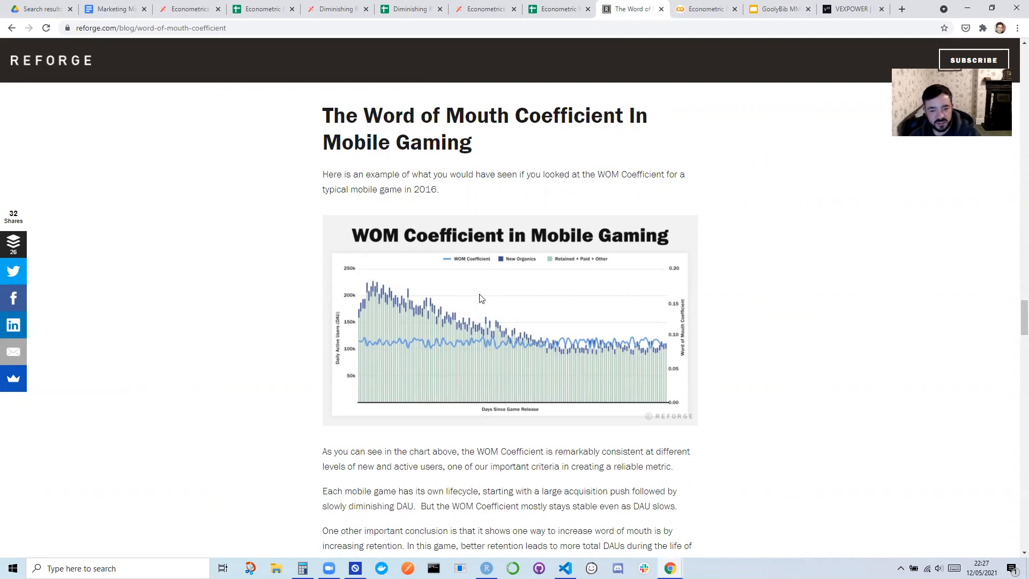
mouse_move(496, 327)
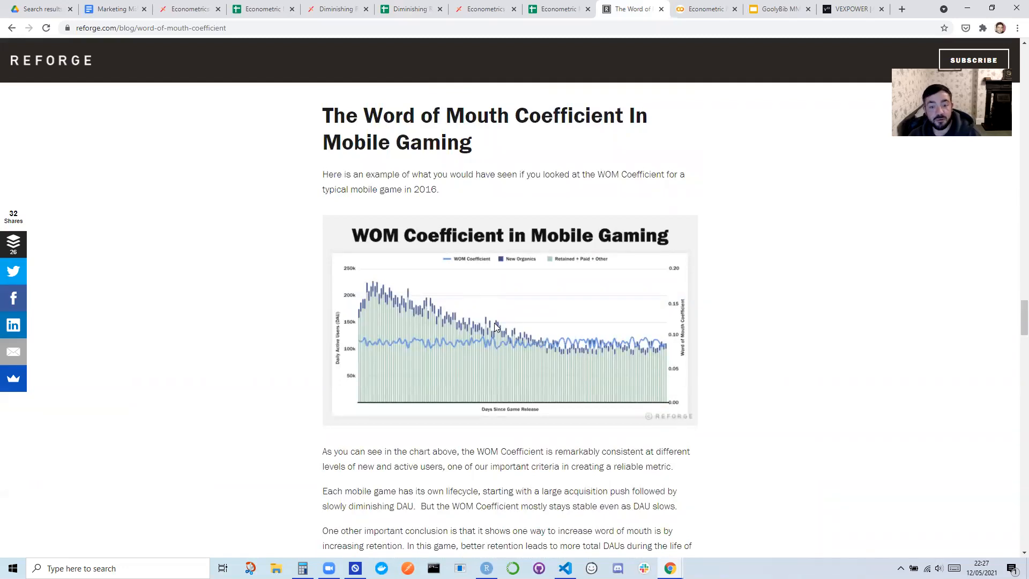
mouse_move(489, 328)
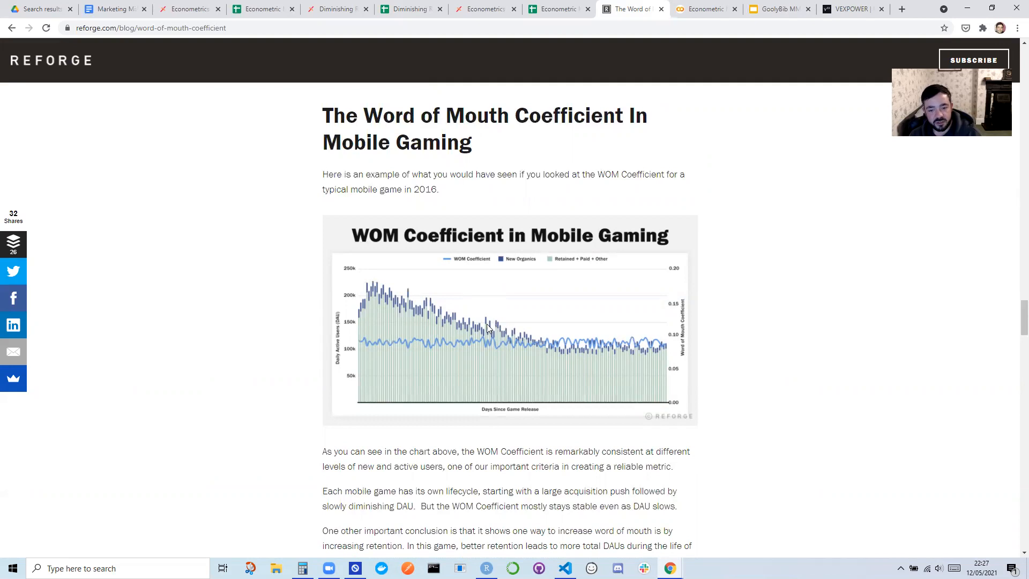
mouse_move(695, 257)
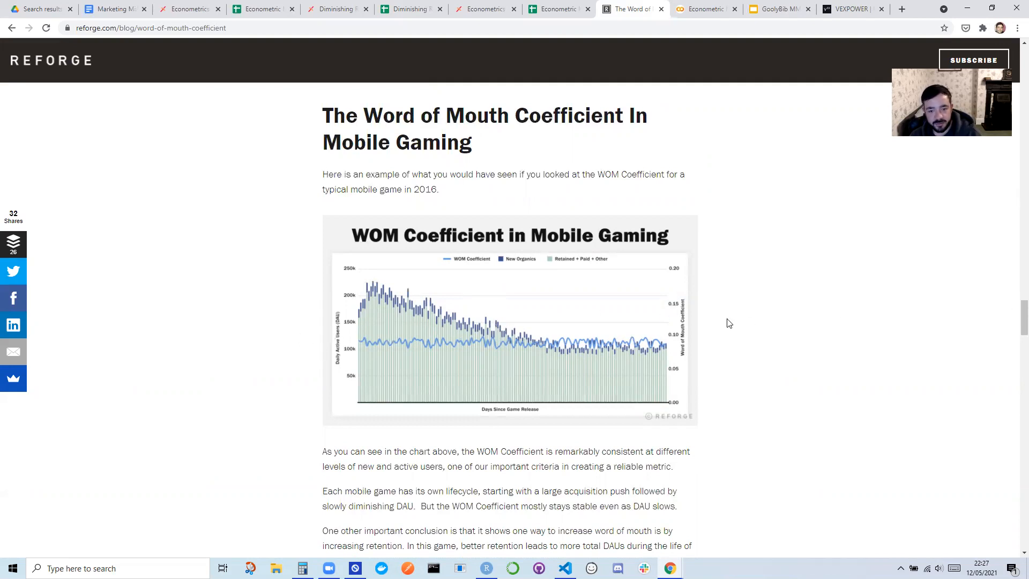
scroll(down, 3)
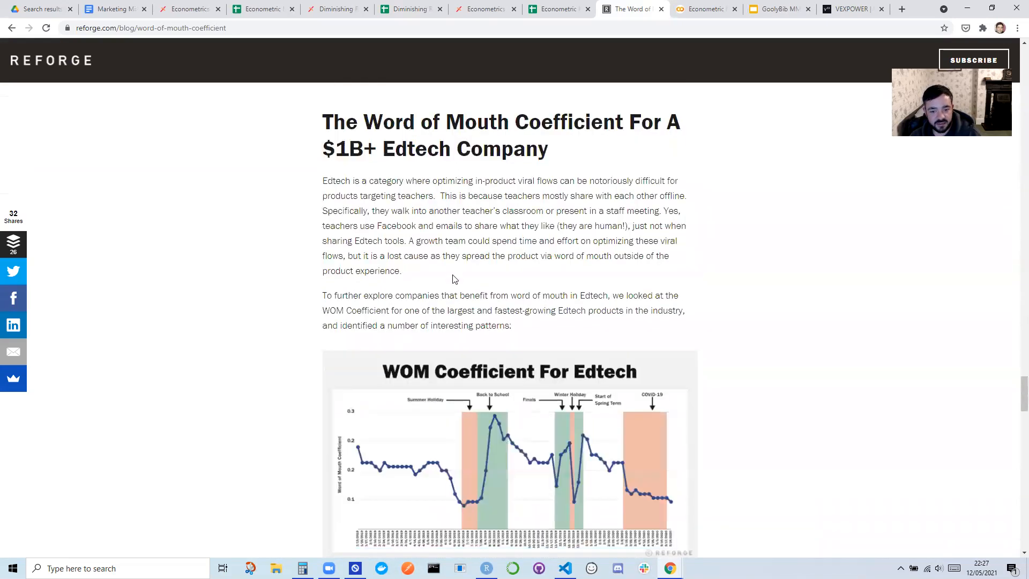
scroll(down, 3)
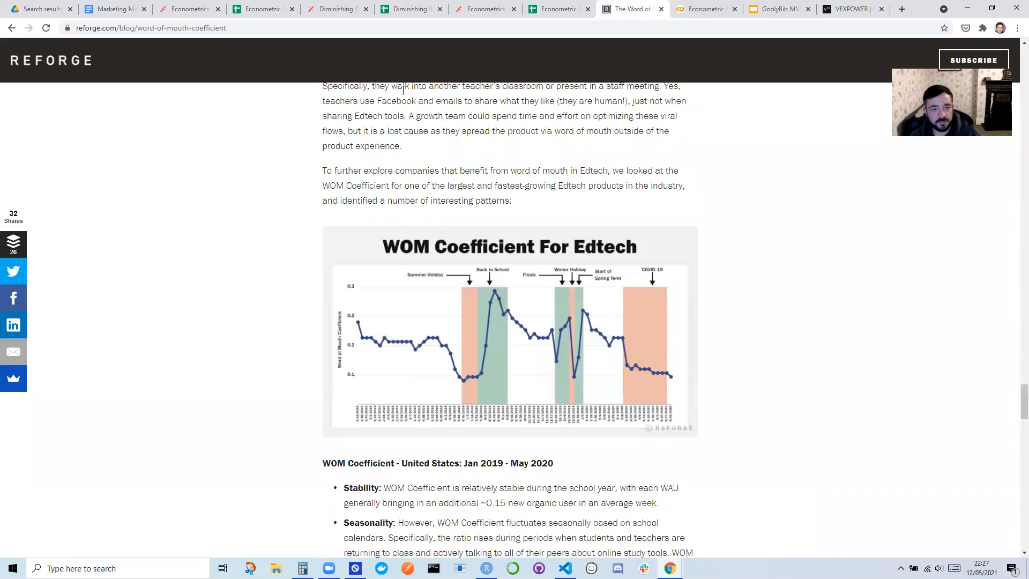
click(410, 8)
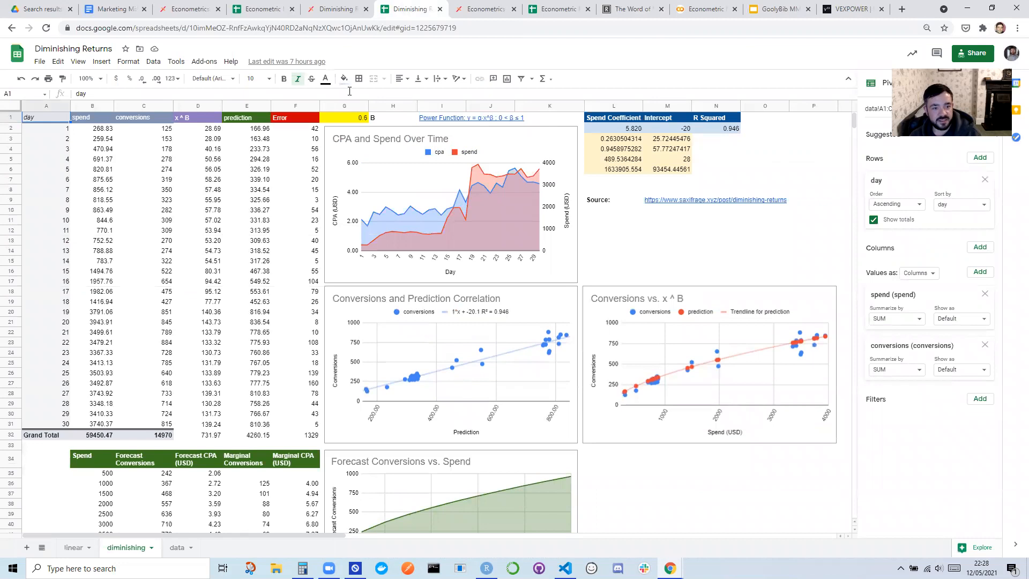
mouse_move(687, 104)
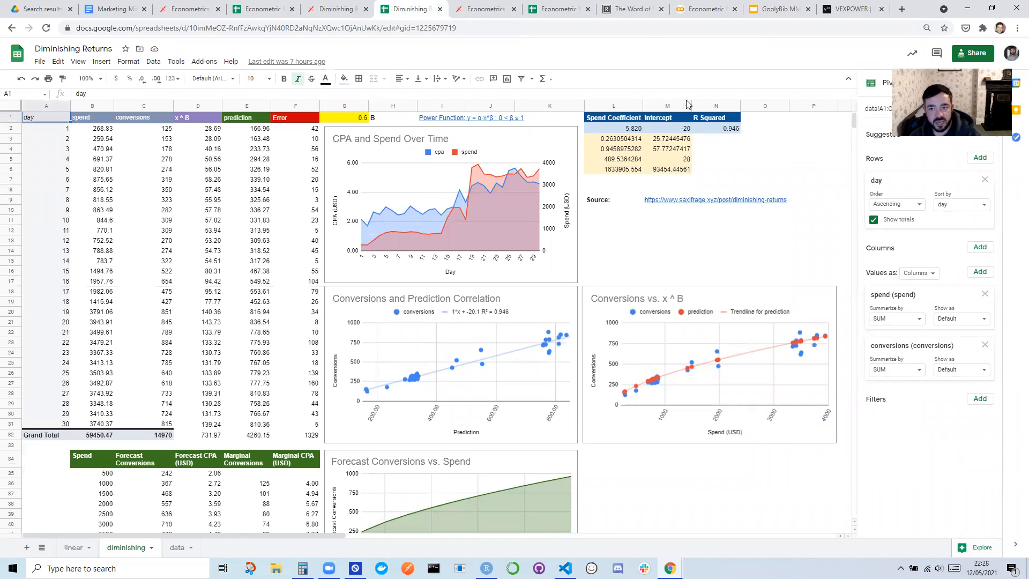
mouse_move(458, 240)
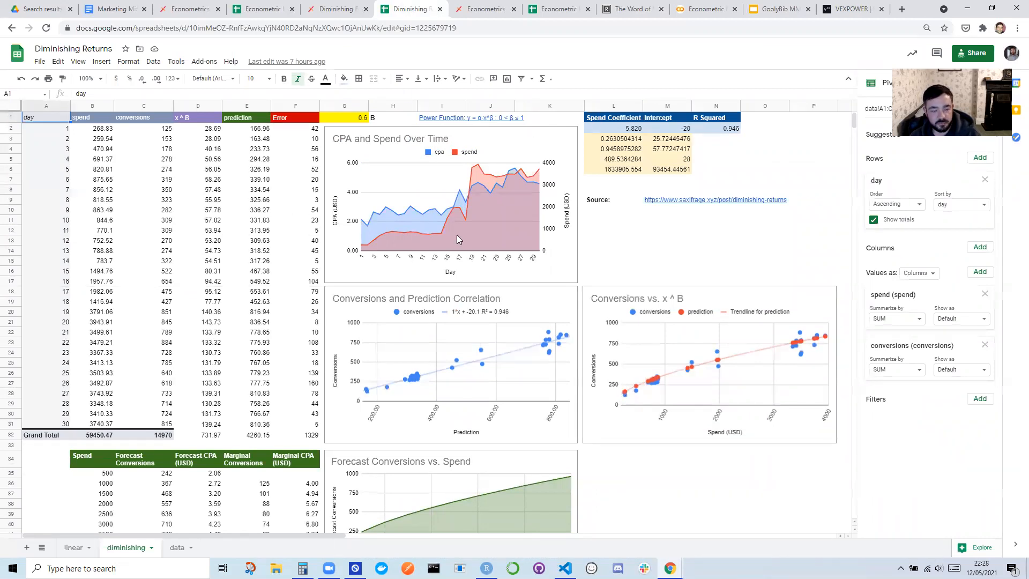
- Switch to the Econometric Model for Pie Sales tab and pick the saturation value cell
click(261, 9)
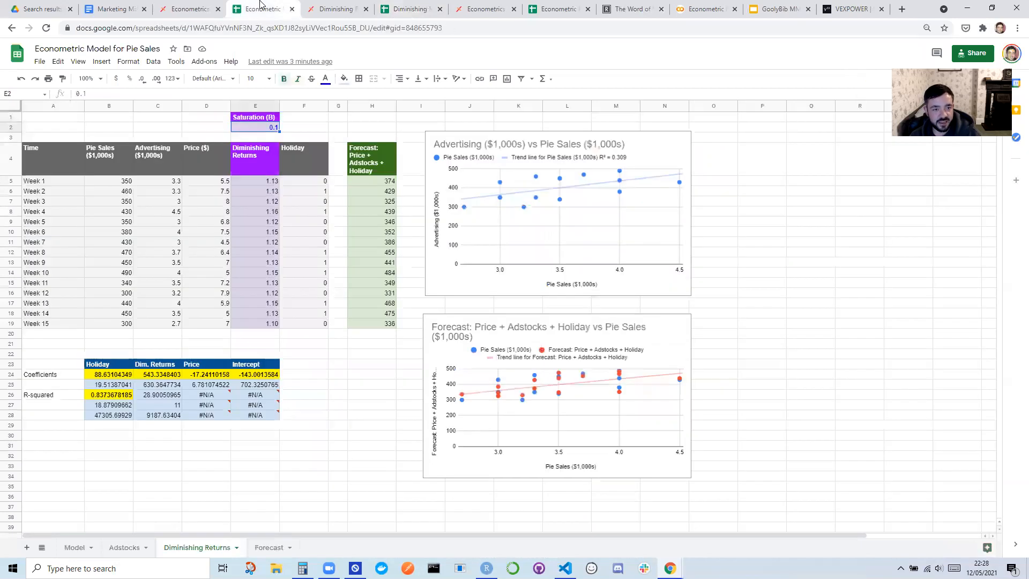
mouse_move(389, 171)
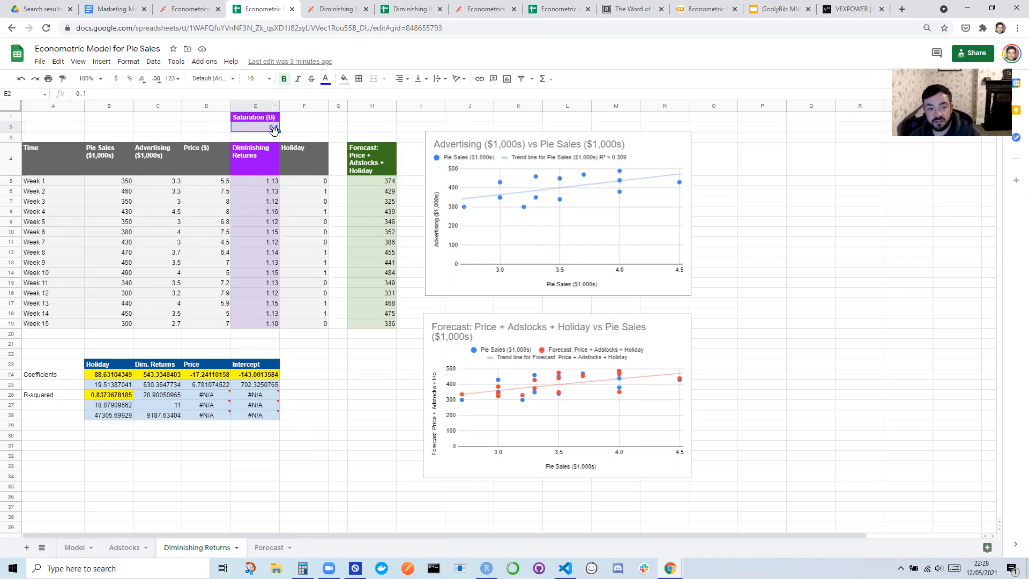
click(703, 9)
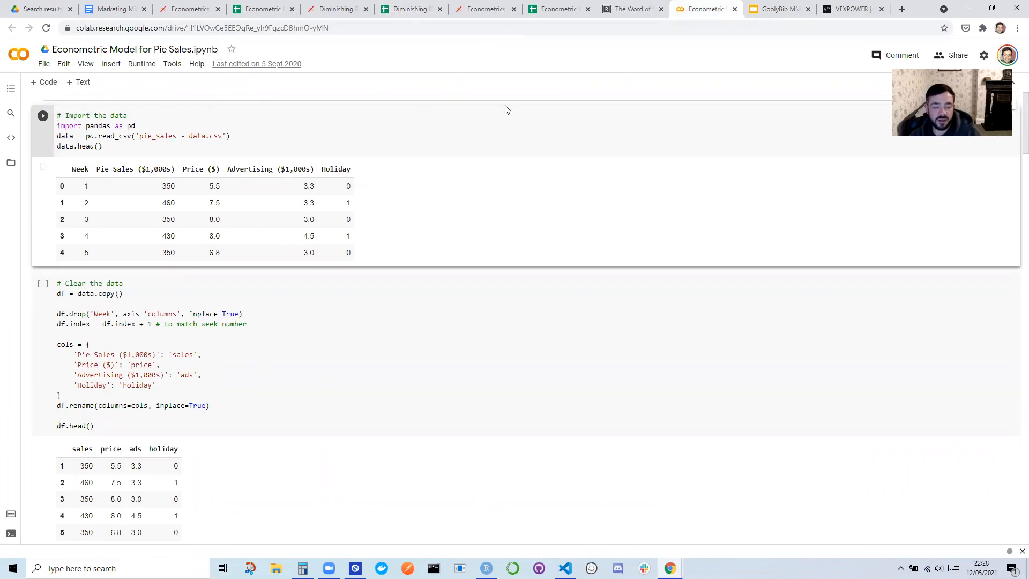
mouse_move(269, 92)
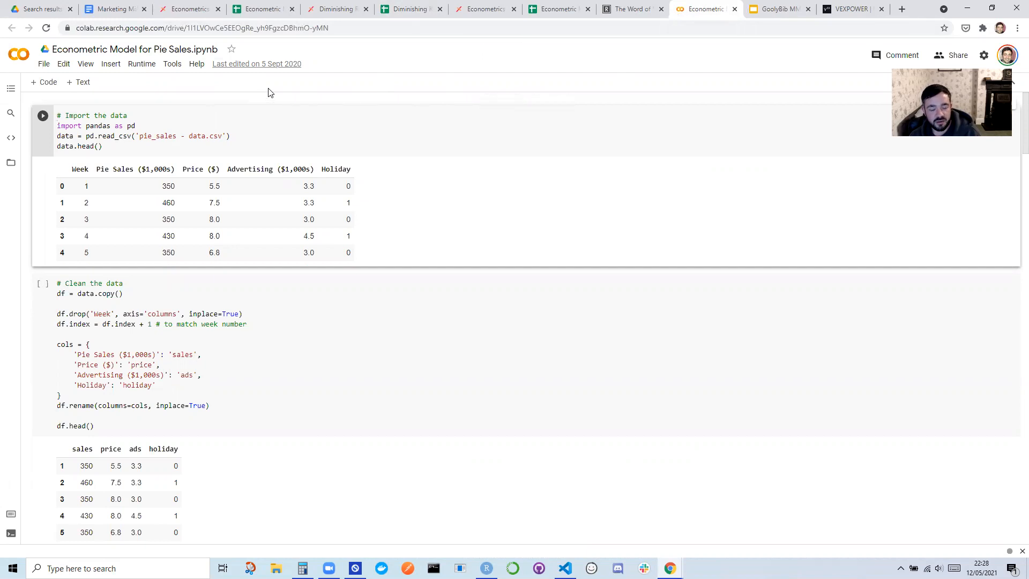
mouse_move(325, 95)
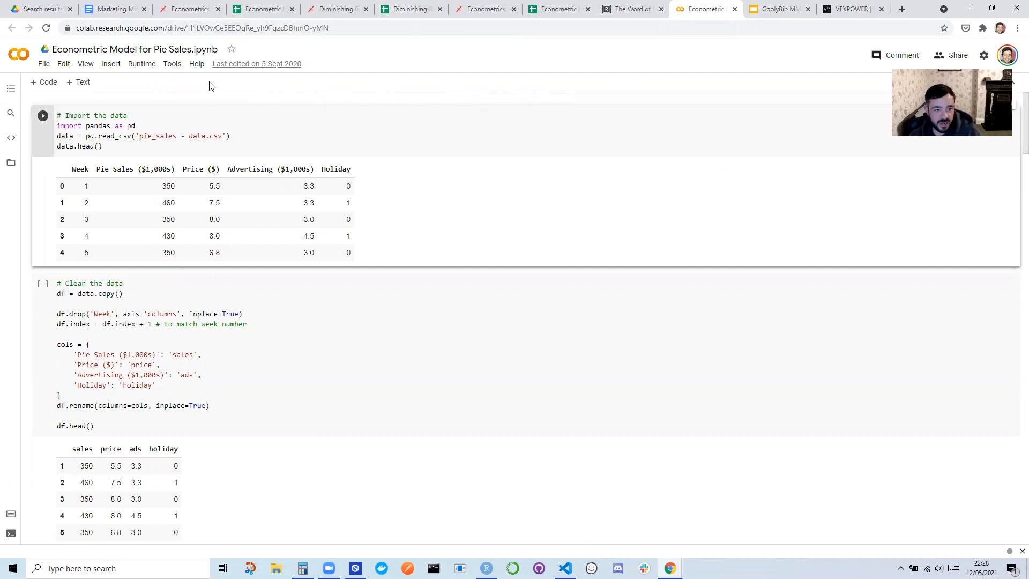
mouse_move(188, 95)
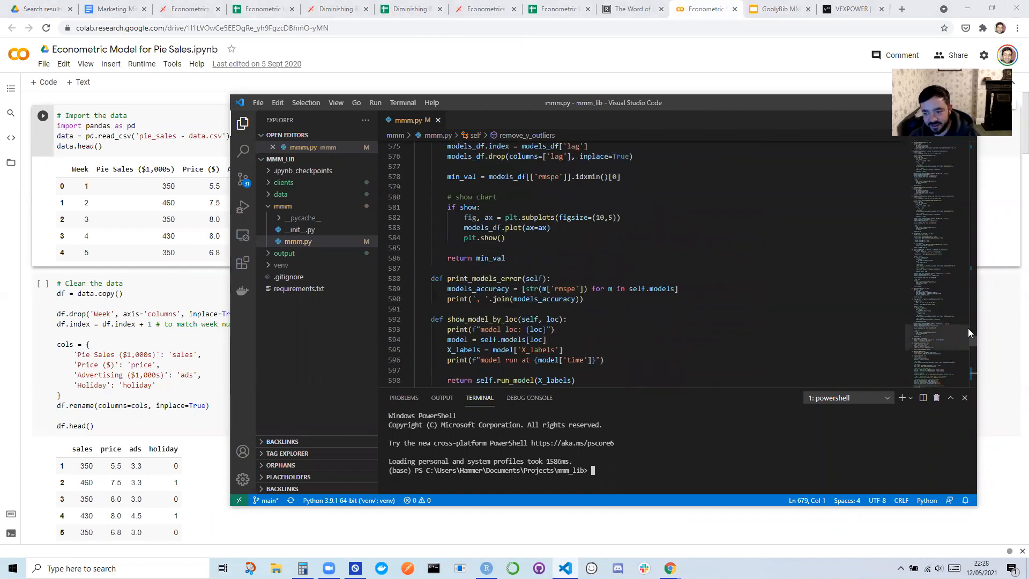
- Scroll through the mmm.py model library's functions and class setup
scroll(down, 3)
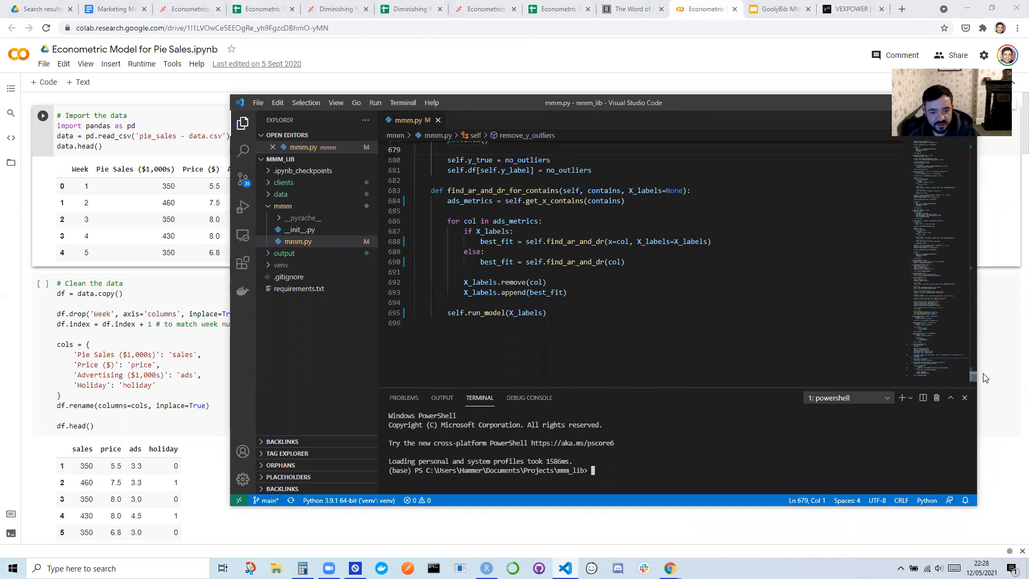
scroll(up, 3)
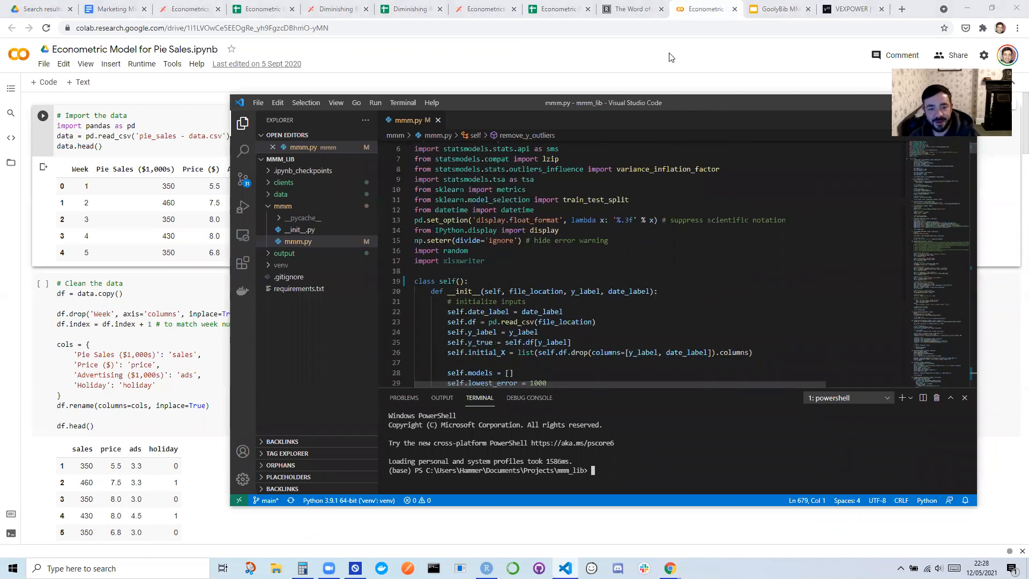
scroll(down, 3)
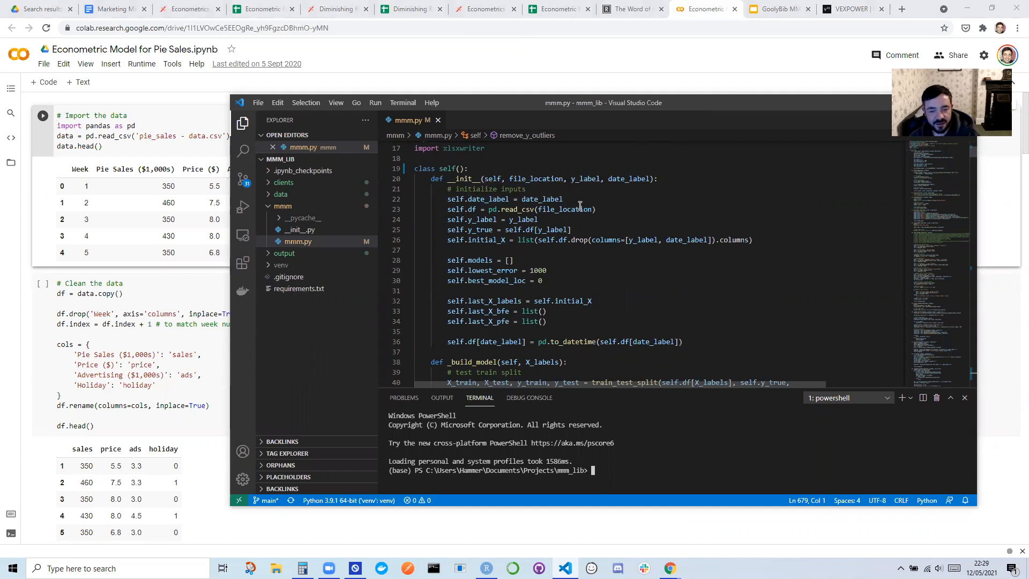
scroll(down, 3)
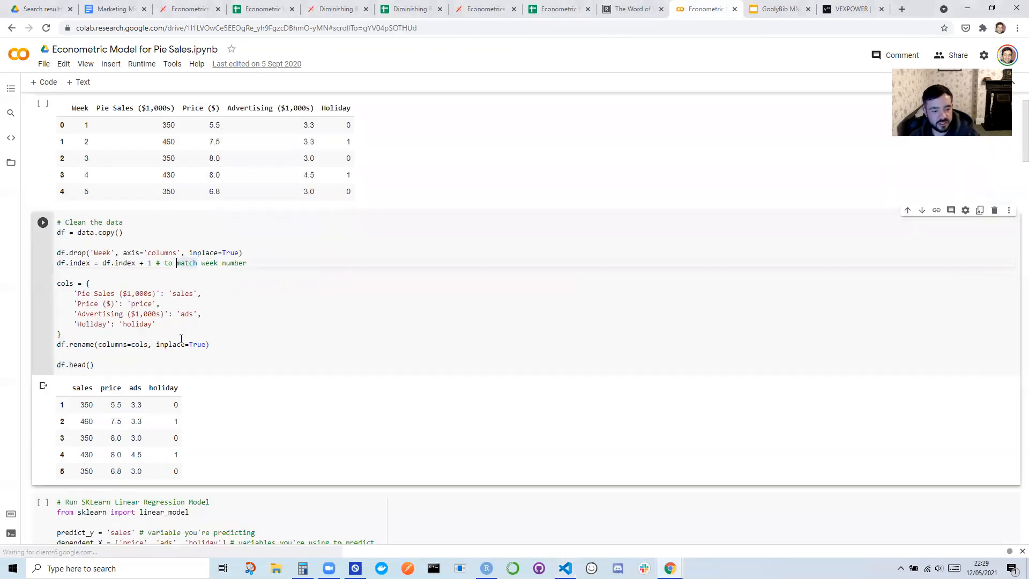
scroll(down, 3)
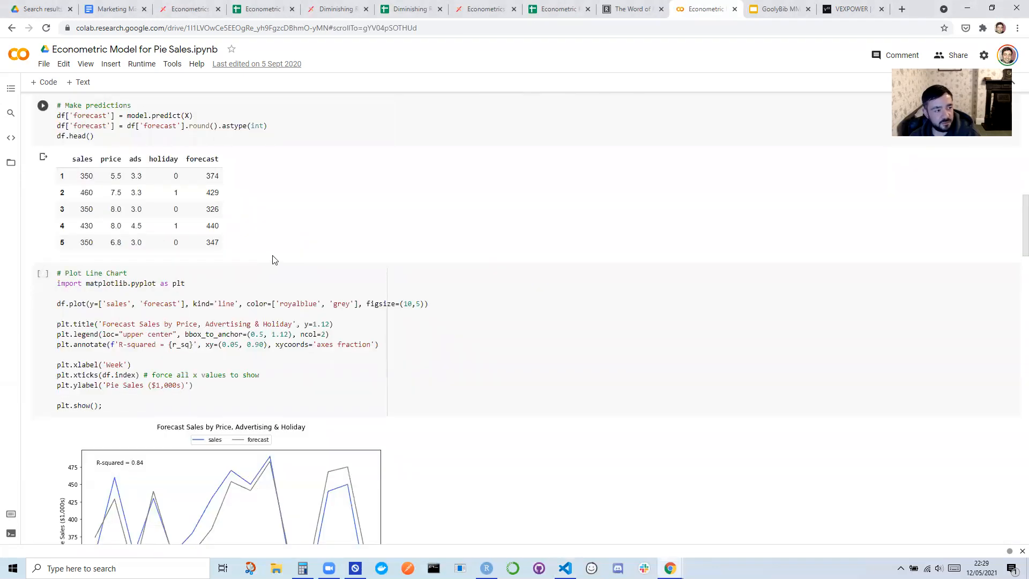
scroll(down, 3)
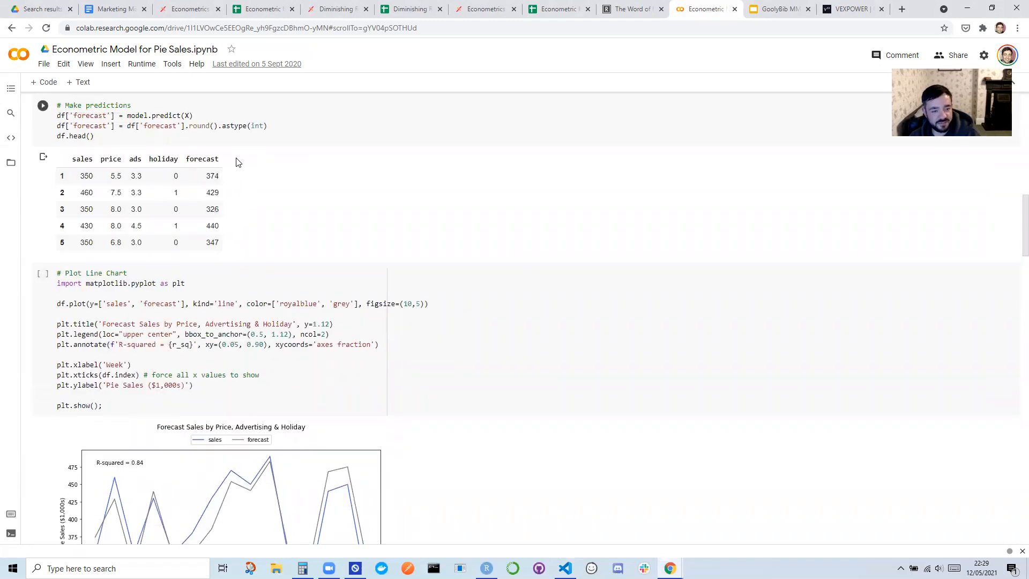
mouse_move(219, 156)
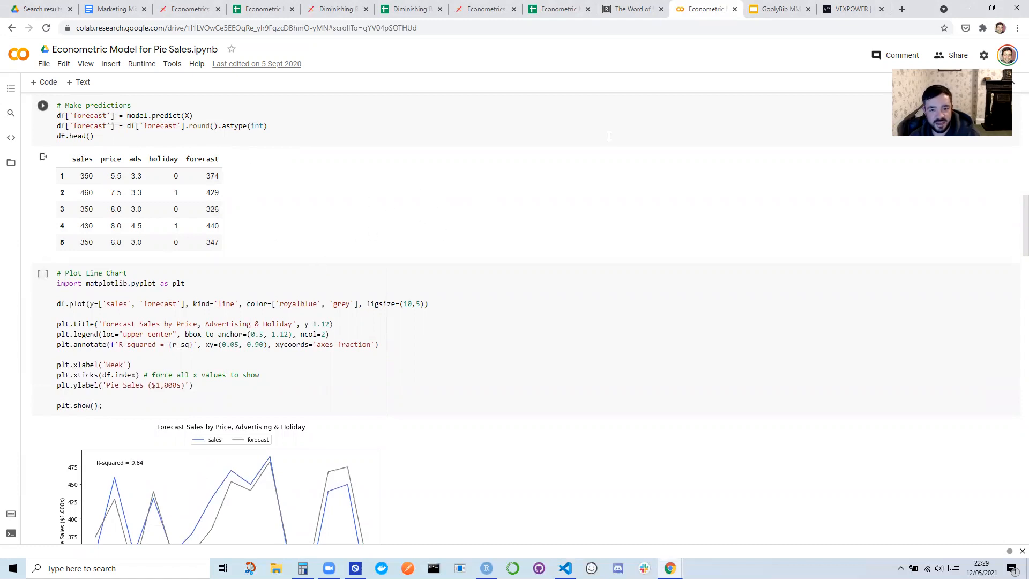
mouse_move(315, 251)
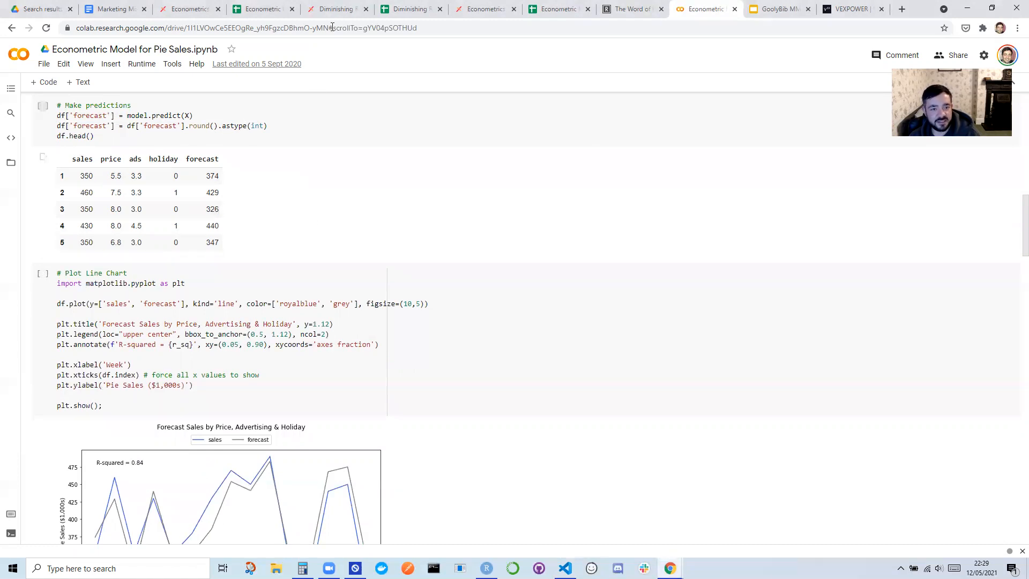
click(410, 9)
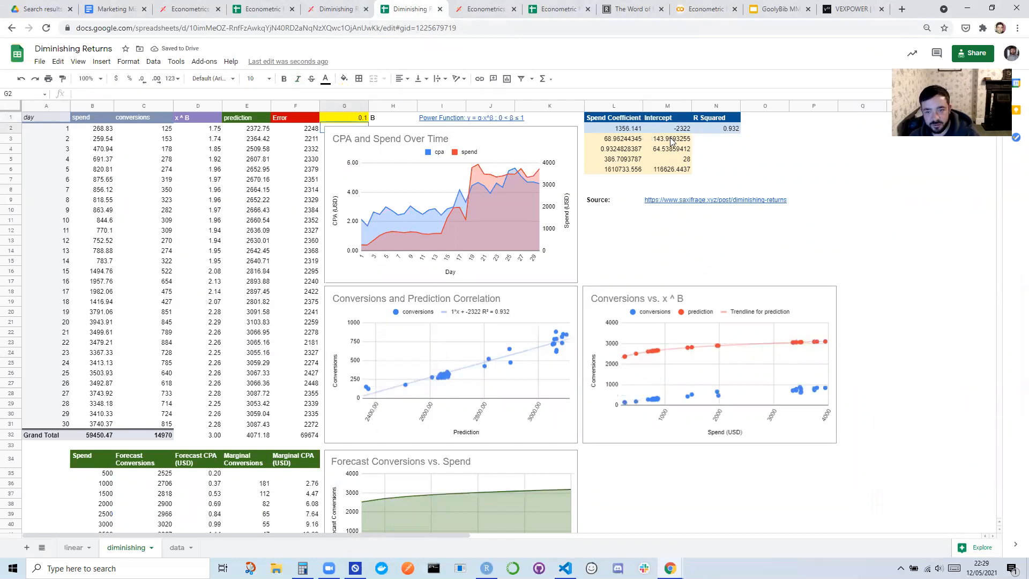
mouse_move(689, 184)
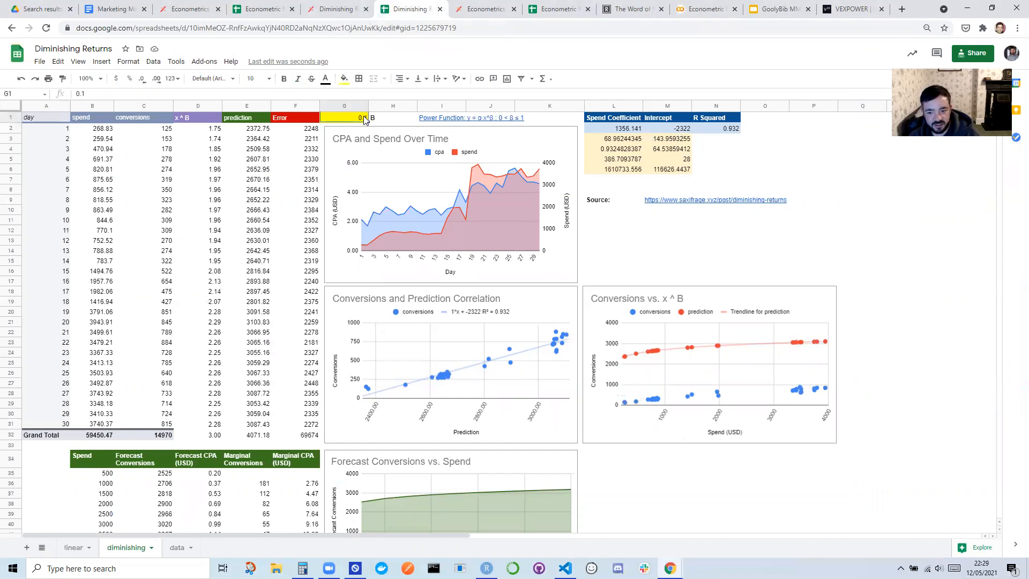
mouse_move(745, 400)
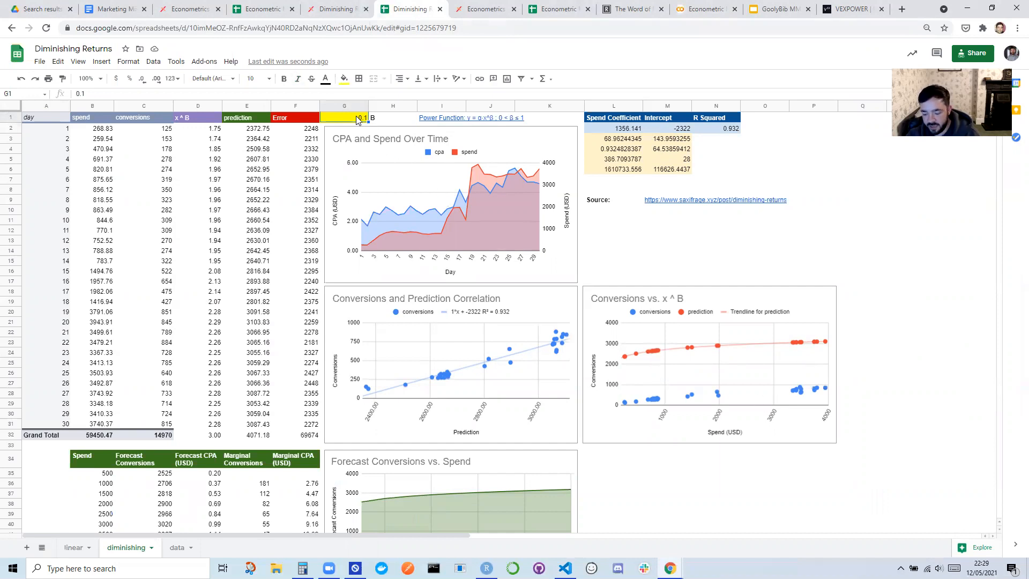
- Try exponent B values 0.2 and then 0.3 in cell G1
text(0.2)
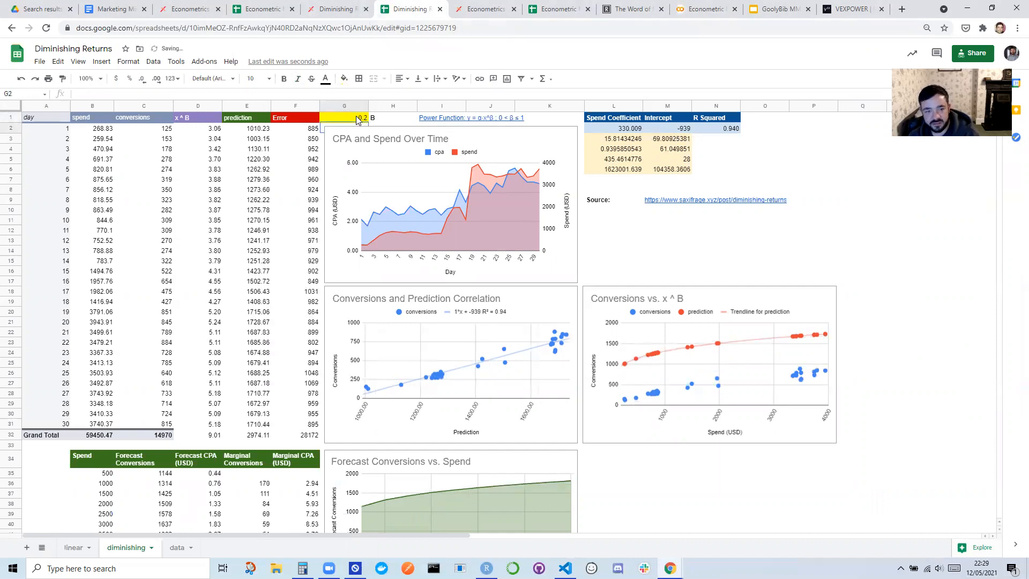
text(0.3)
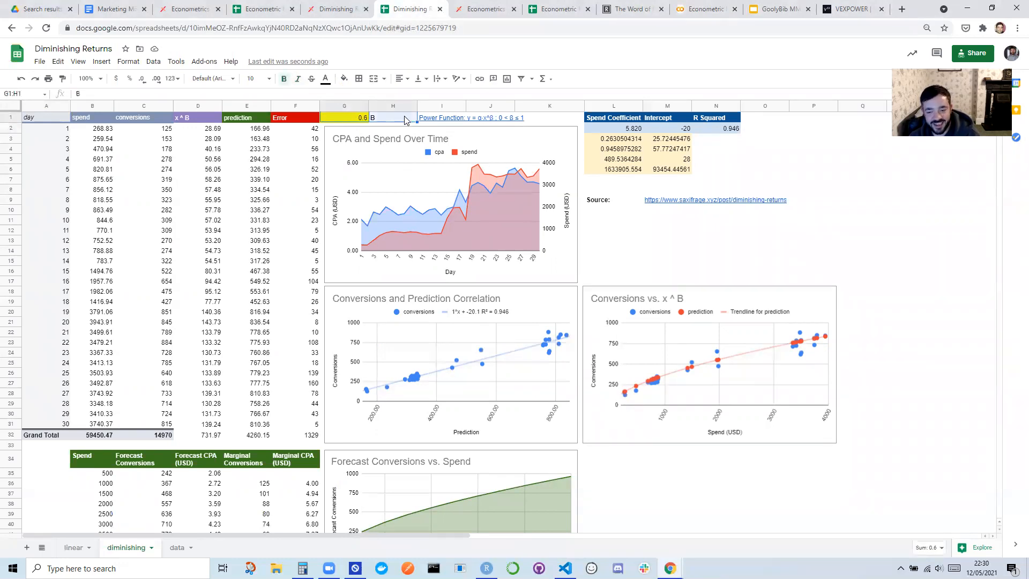
mouse_move(680, 402)
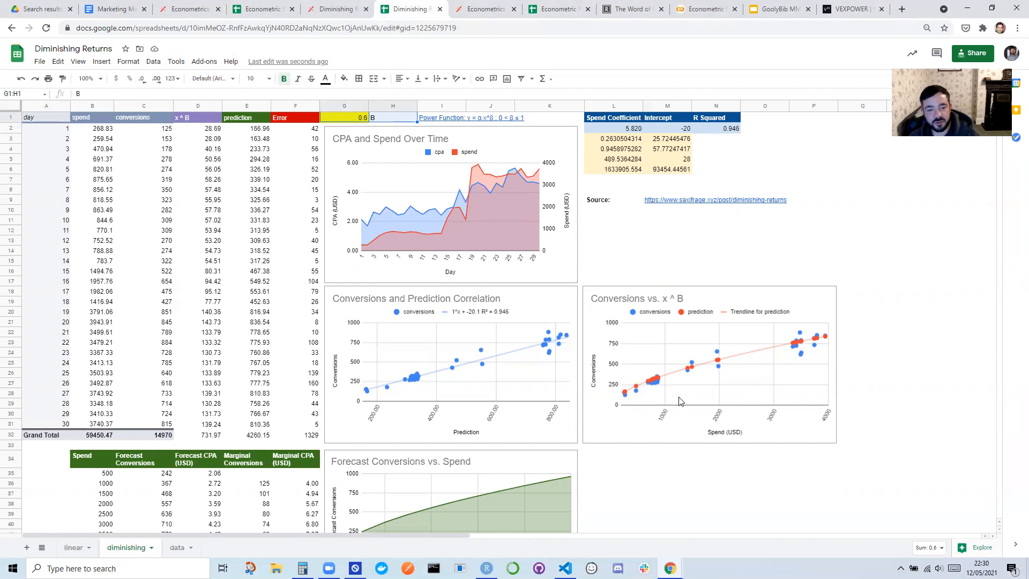
mouse_move(715, 24)
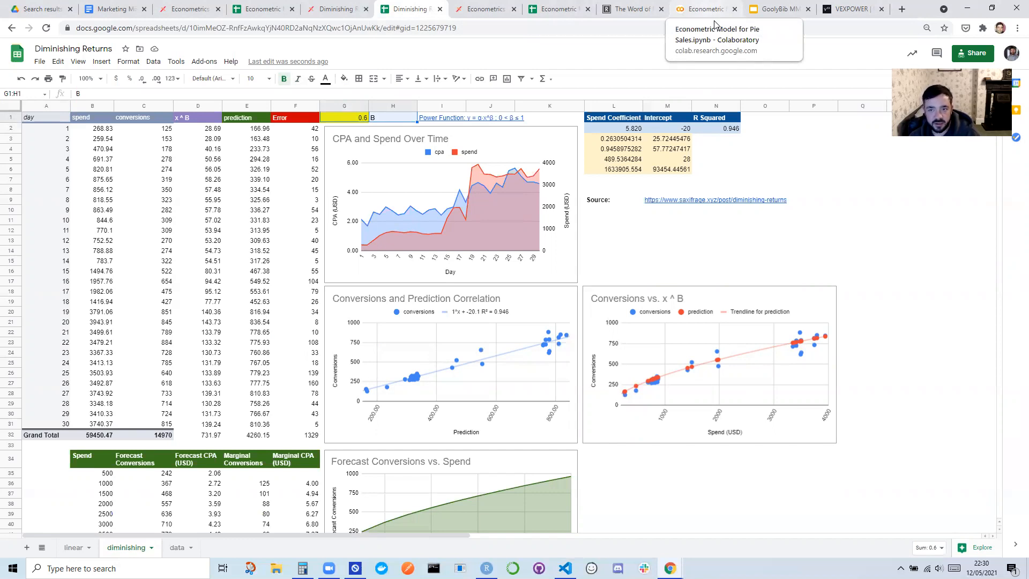
mouse_move(692, 86)
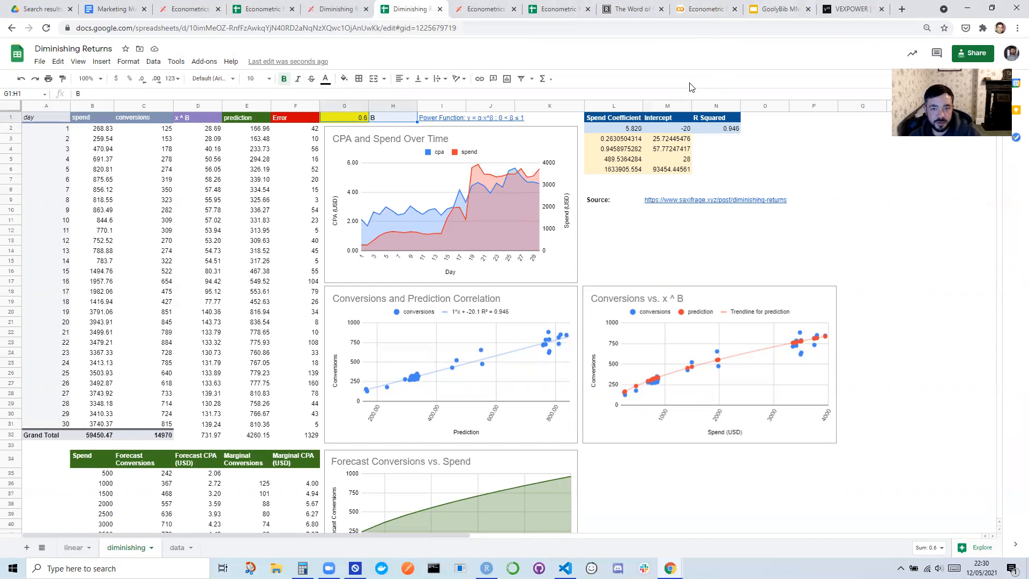
- Switch to the GoolyBib MMM deck and step through Process, Model Coefficients, Channel Contribution and Model Accuracy slides
click(778, 9)
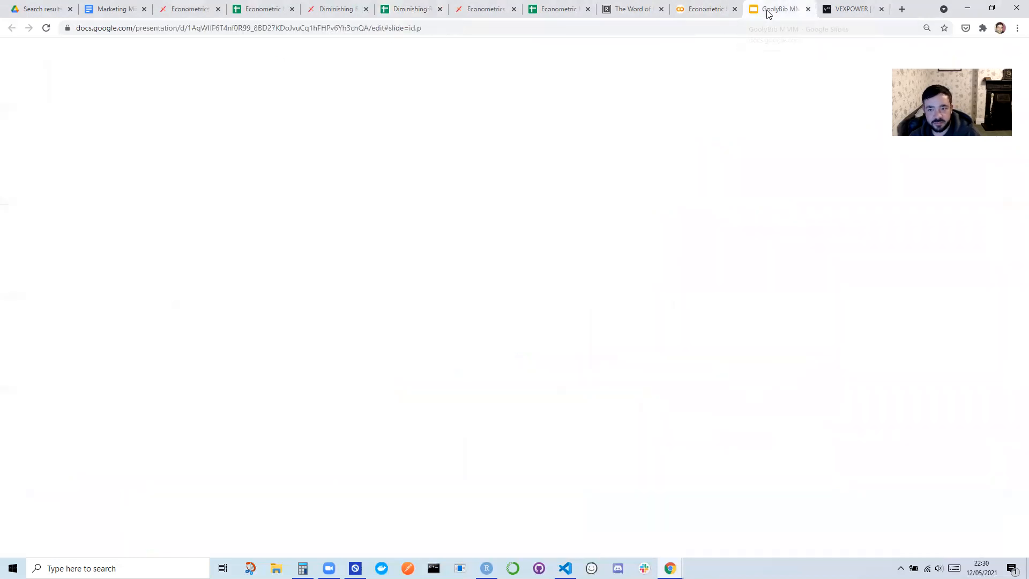
click(779, 8)
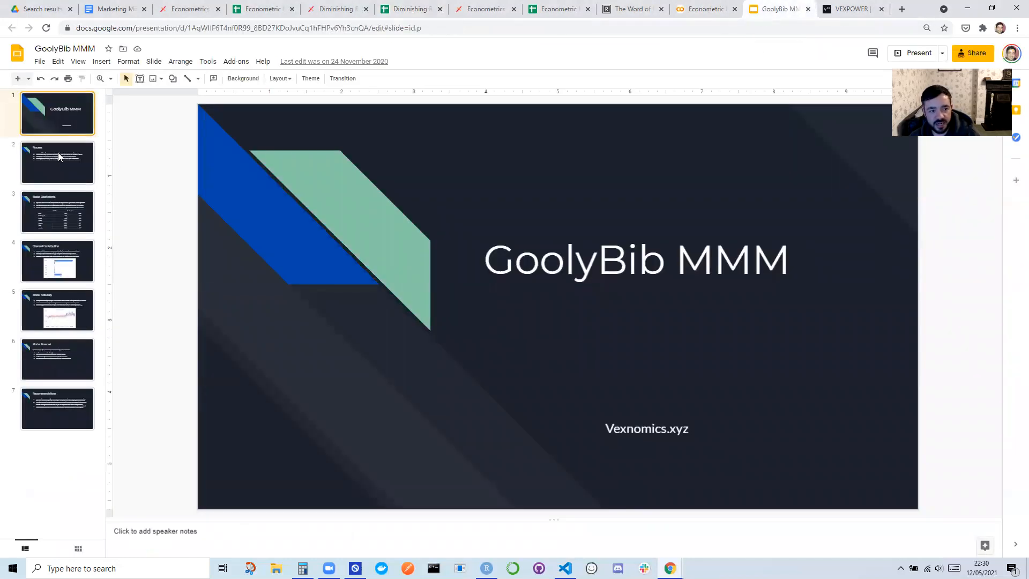
click(60, 158)
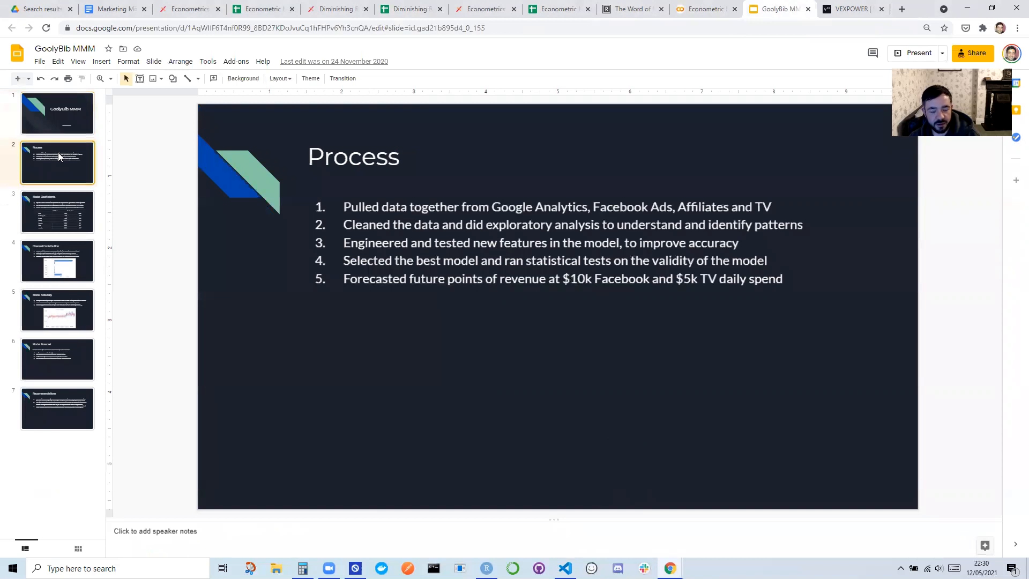
click(57, 212)
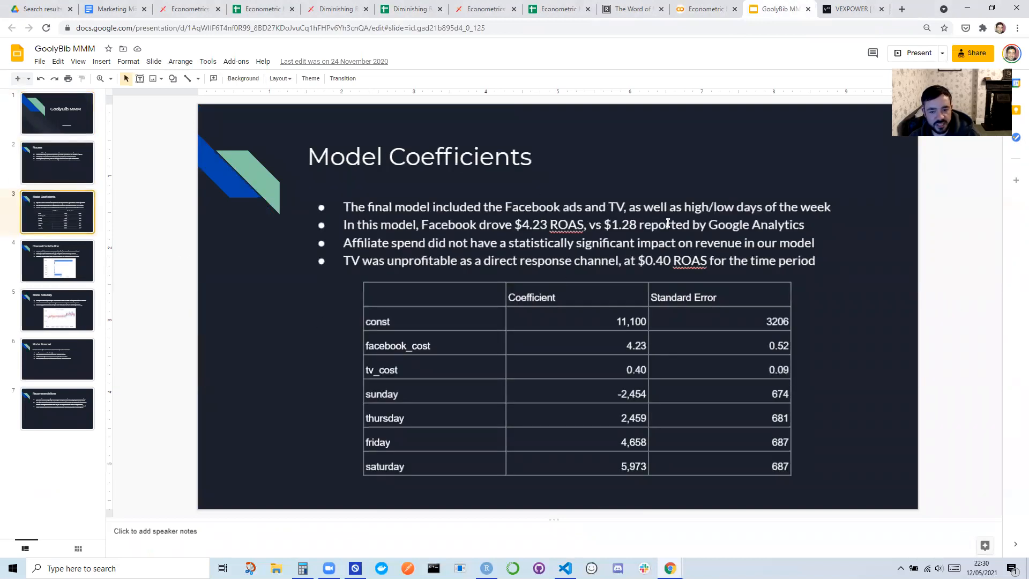
click(56, 261)
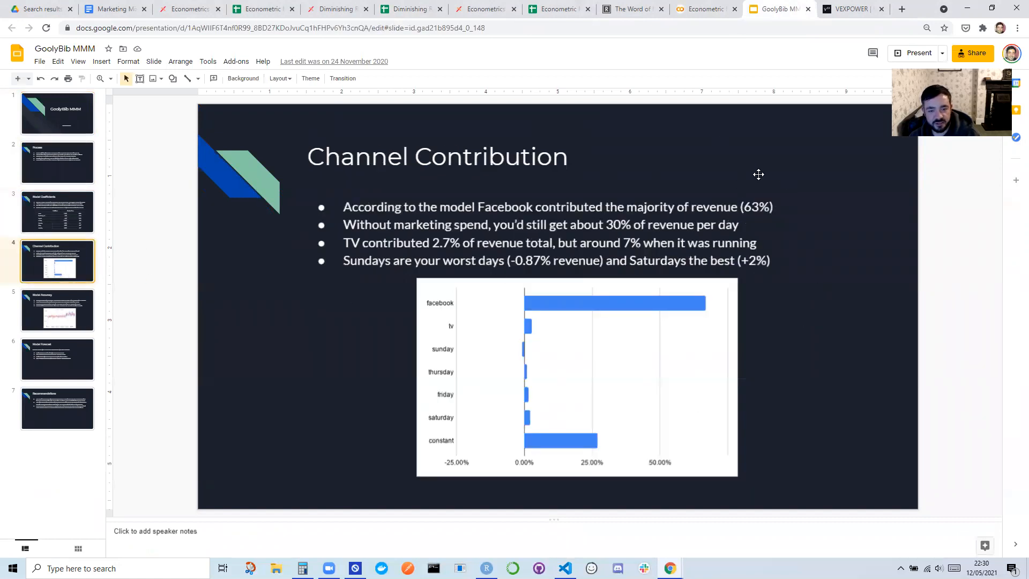
mouse_move(425, 328)
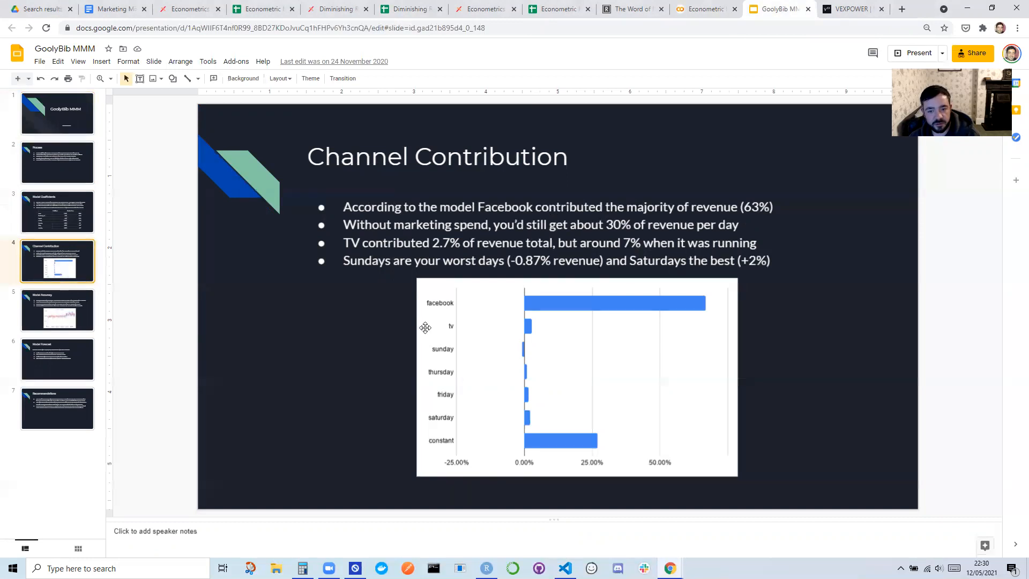
mouse_move(397, 236)
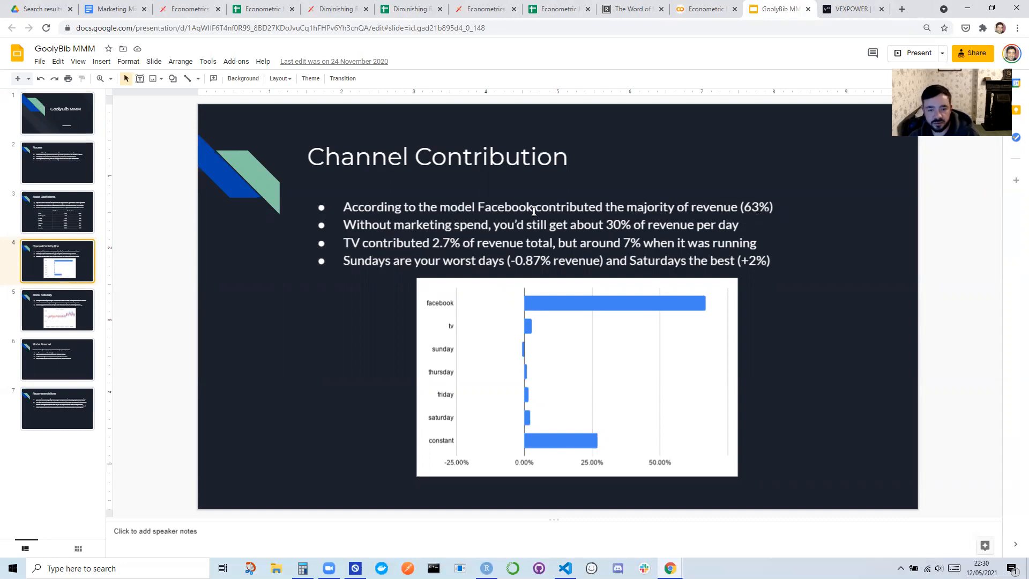
mouse_move(555, 232)
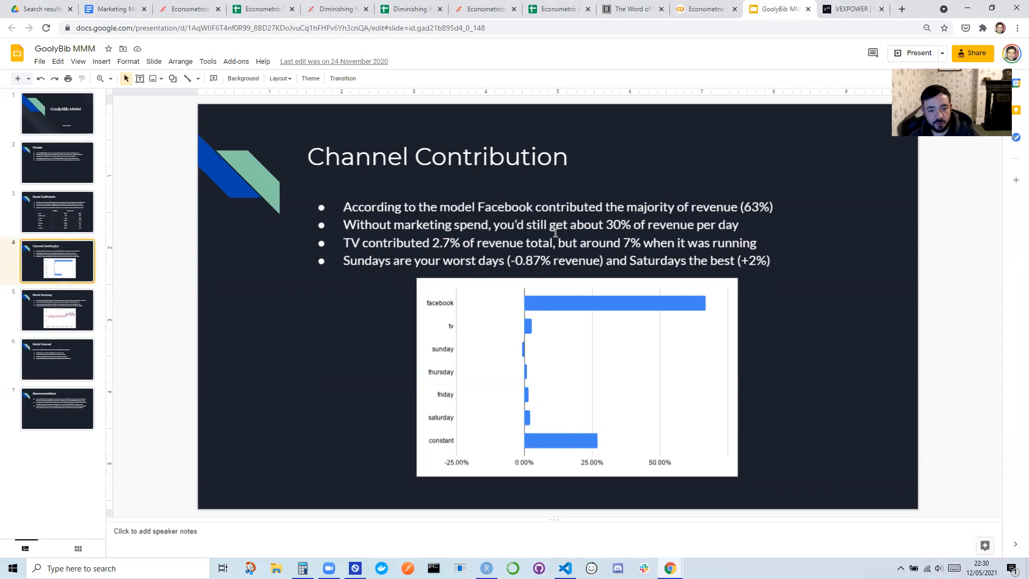
mouse_move(522, 313)
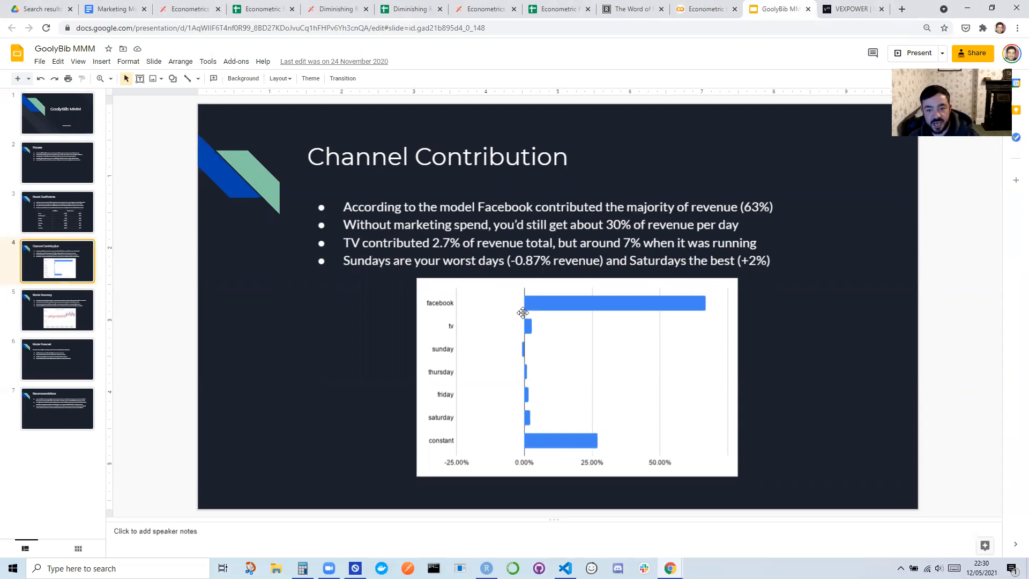
mouse_move(400, 286)
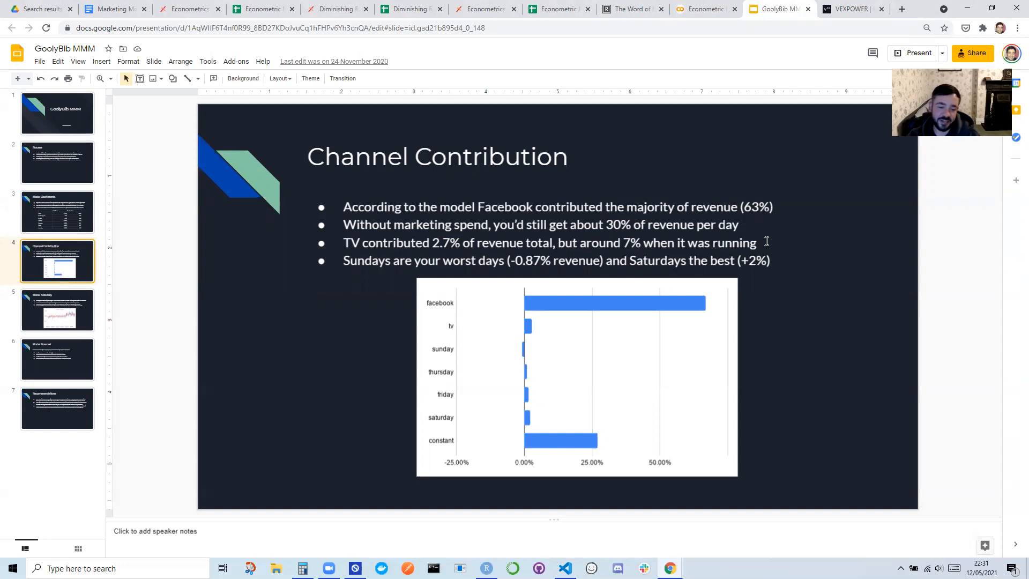
mouse_move(584, 279)
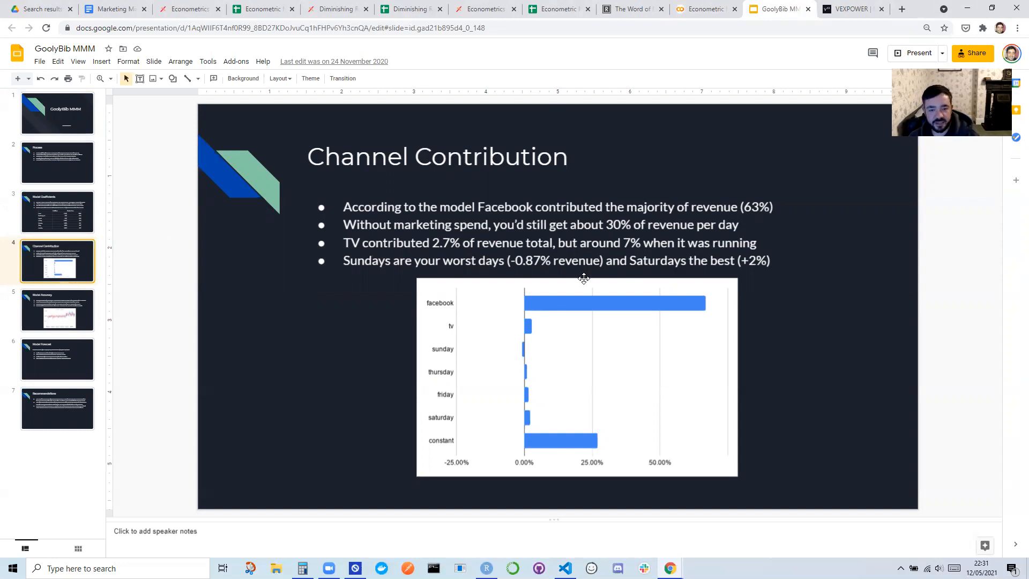
mouse_move(540, 274)
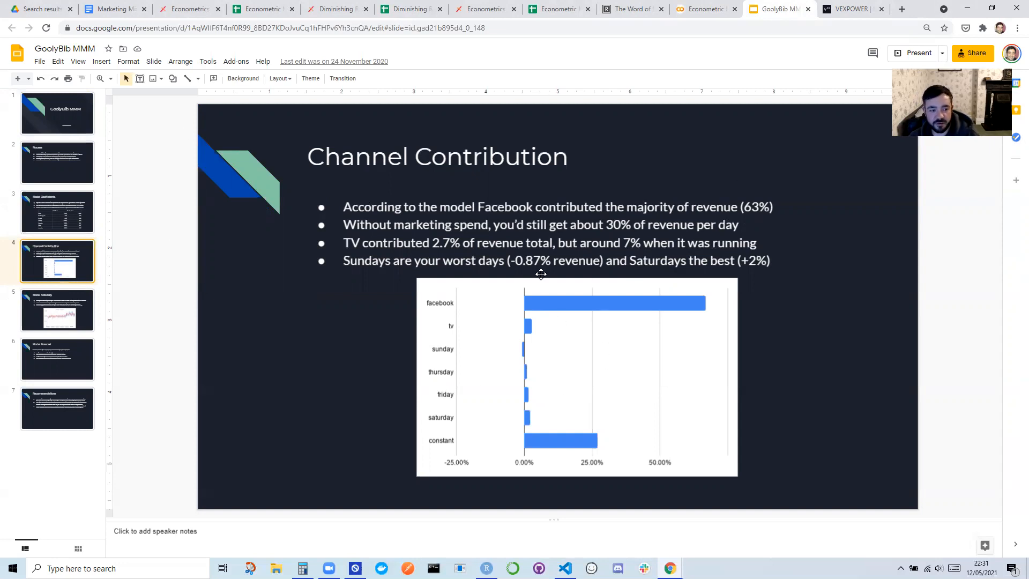
click(57, 311)
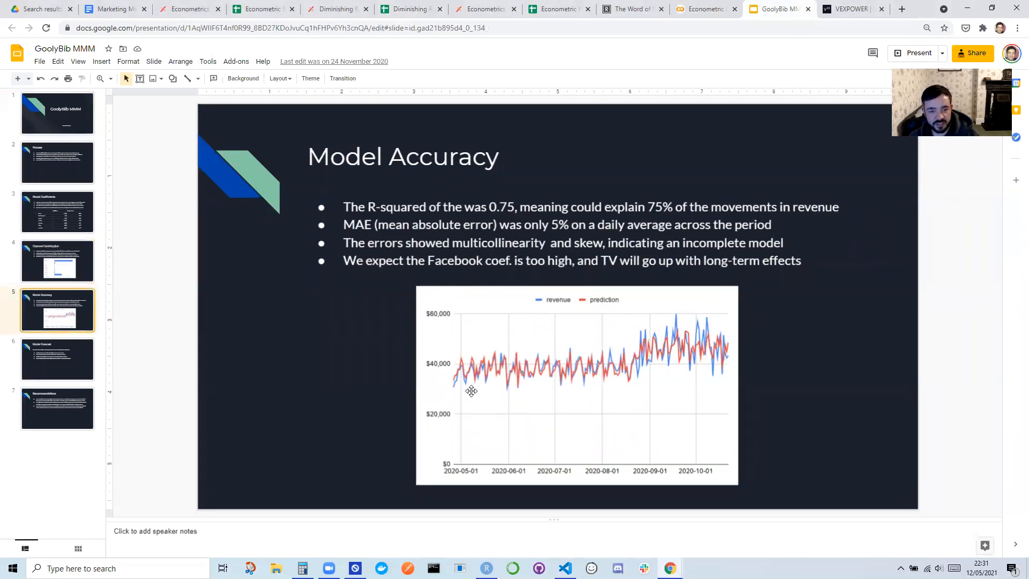
mouse_move(515, 338)
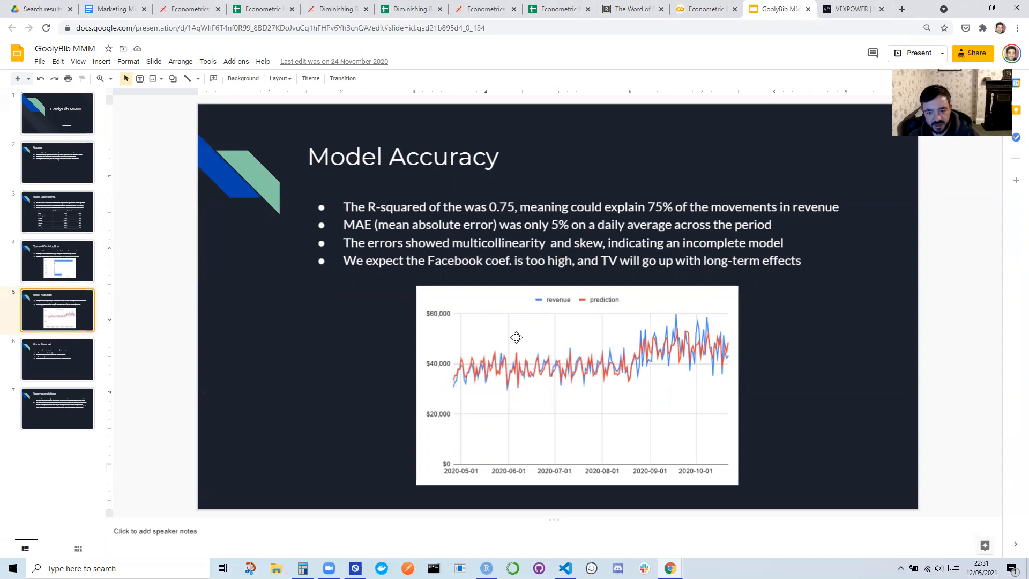
mouse_move(562, 343)
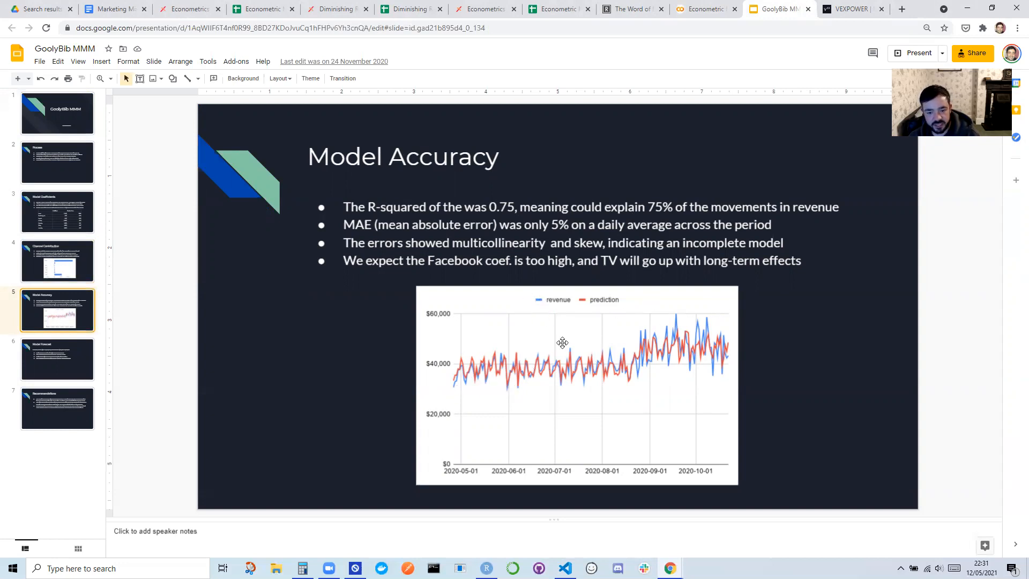
mouse_move(497, 416)
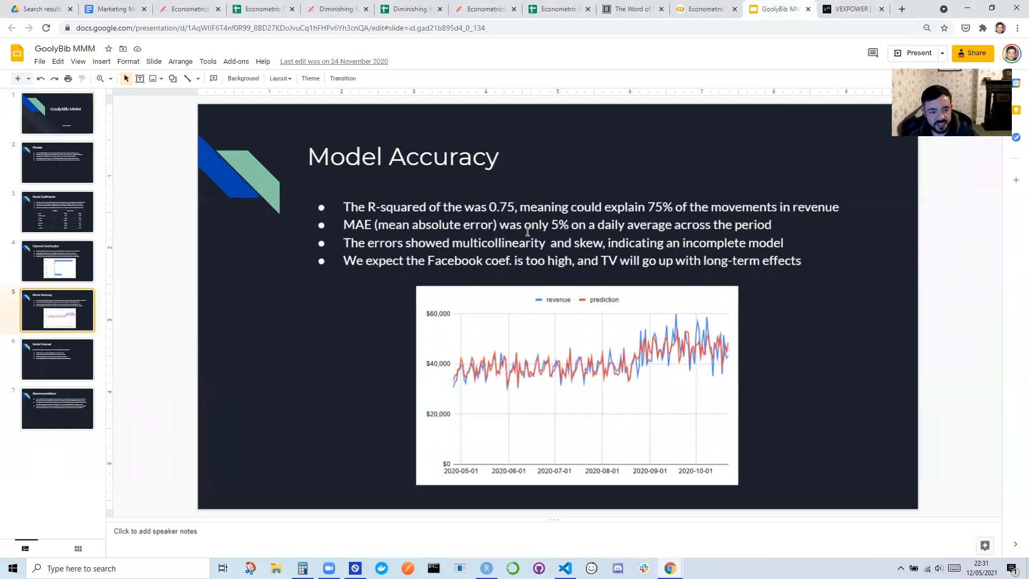
mouse_move(165, 188)
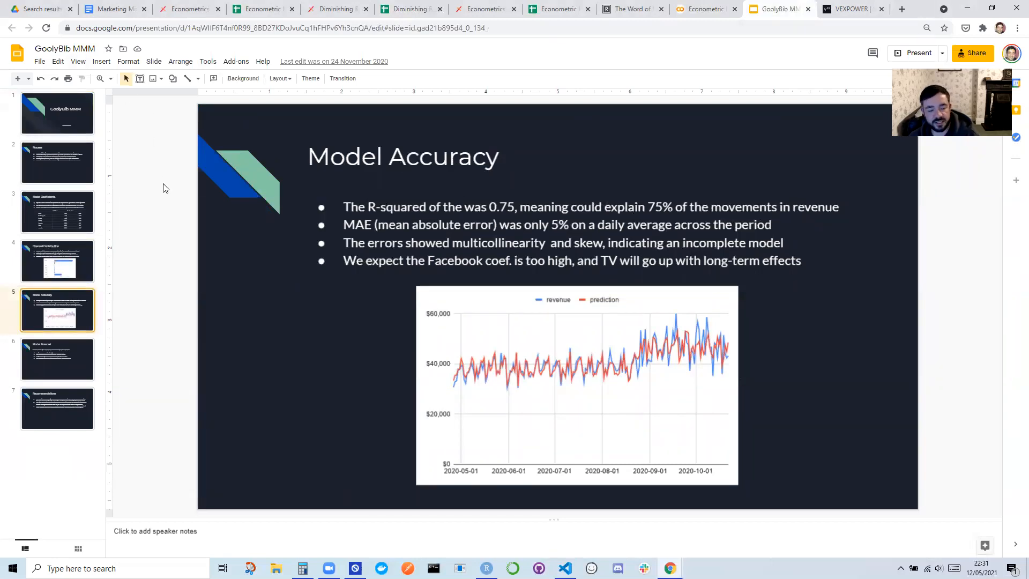
mouse_move(209, 277)
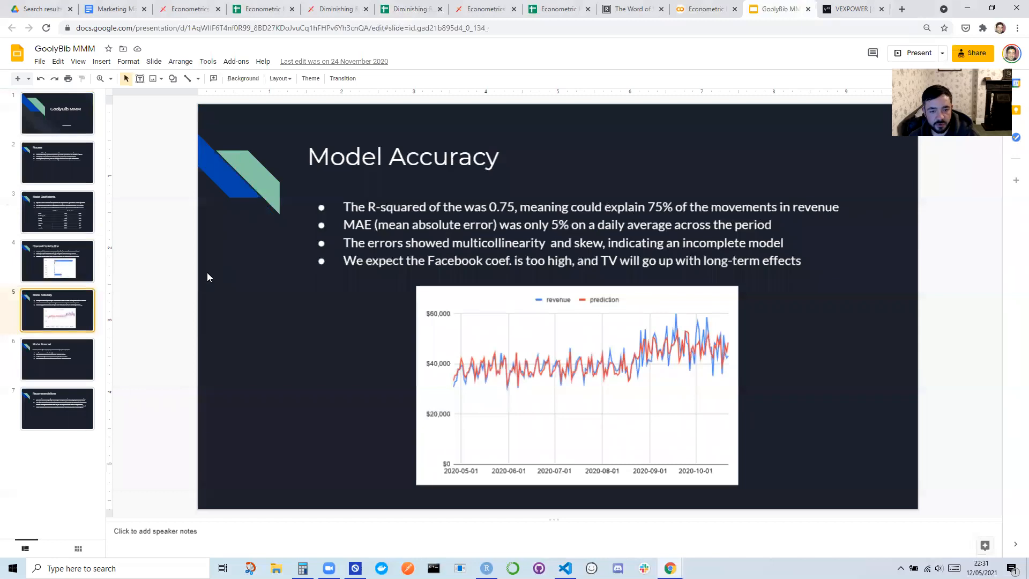
- Show slide 6, the Model Forecast with its $10k Facebook and $5k TV scenario
click(58, 360)
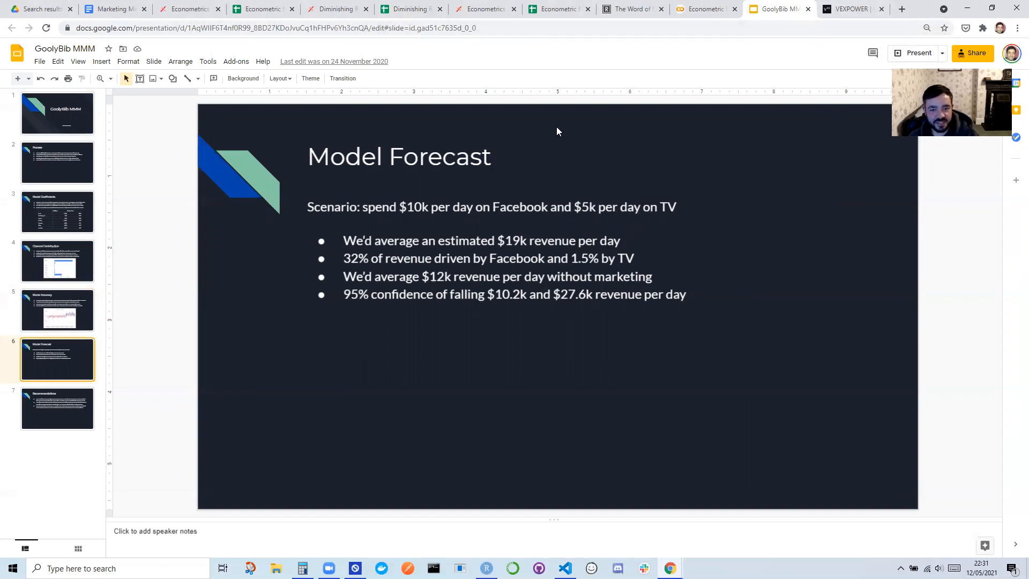
mouse_move(290, 559)
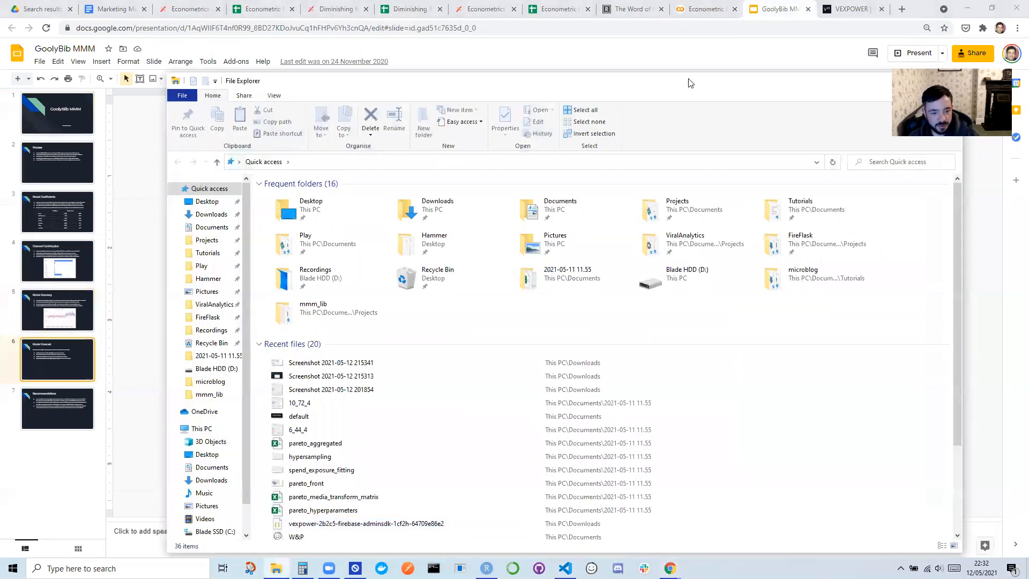
- Open the recent 10_72_4 image from File Explorer, then start a new Chrome tab
click(336, 400)
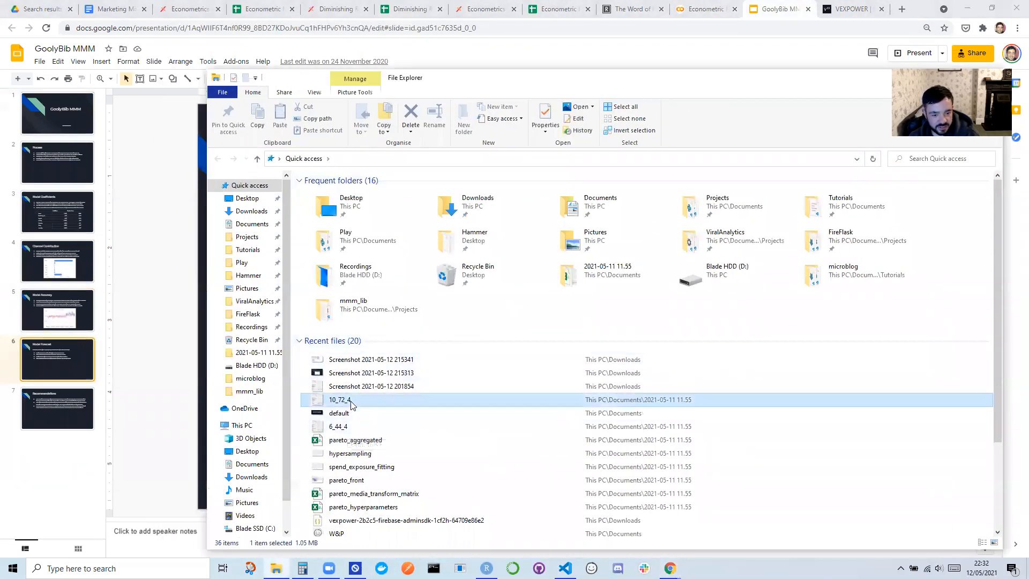
double_click(340, 400)
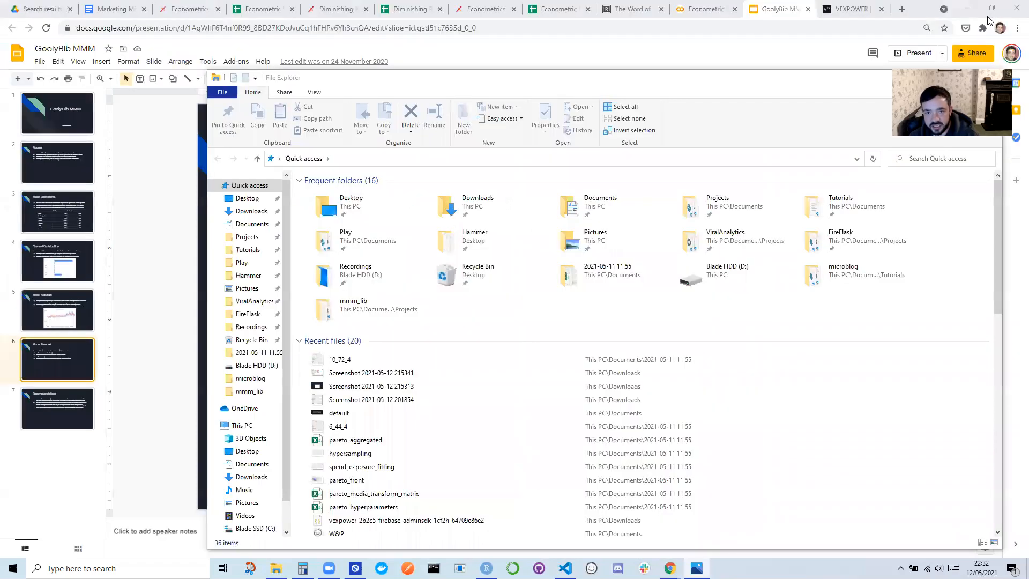
click(900, 9)
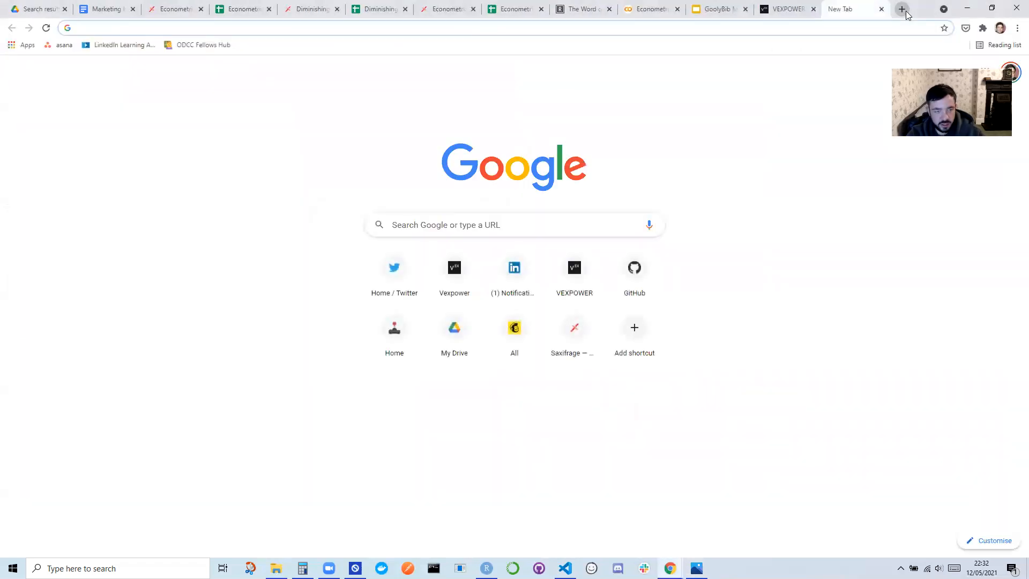
- Search 'robyn facebook', reach the Robyn docs Installation page, then bring up RStudio
text(robyn facebook)
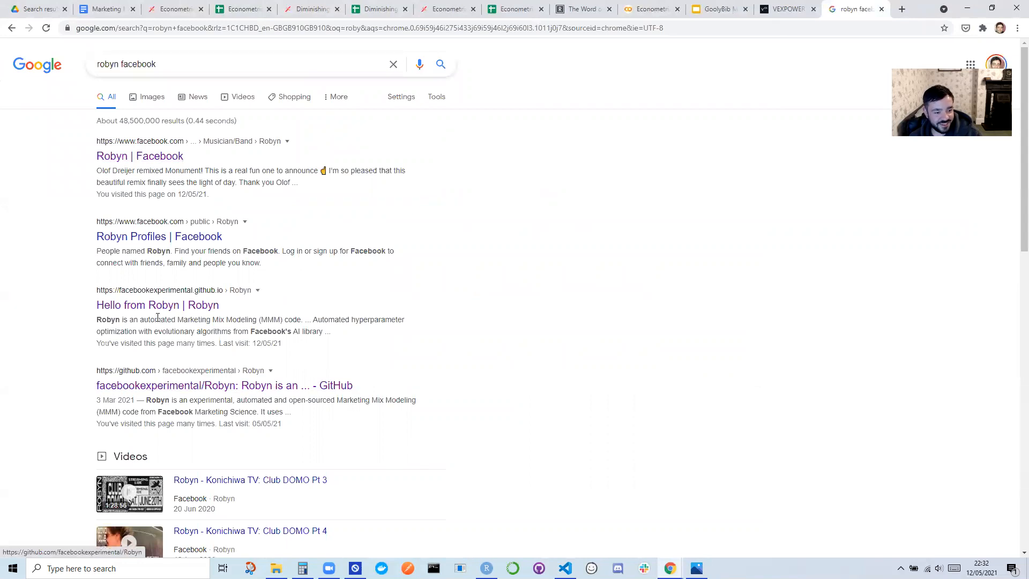
click(157, 305)
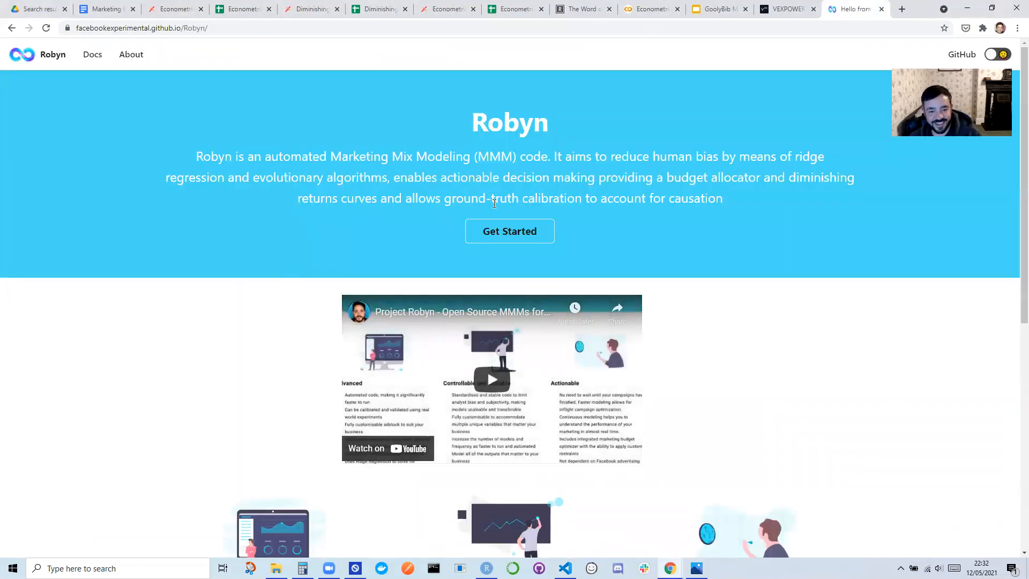
click(510, 231)
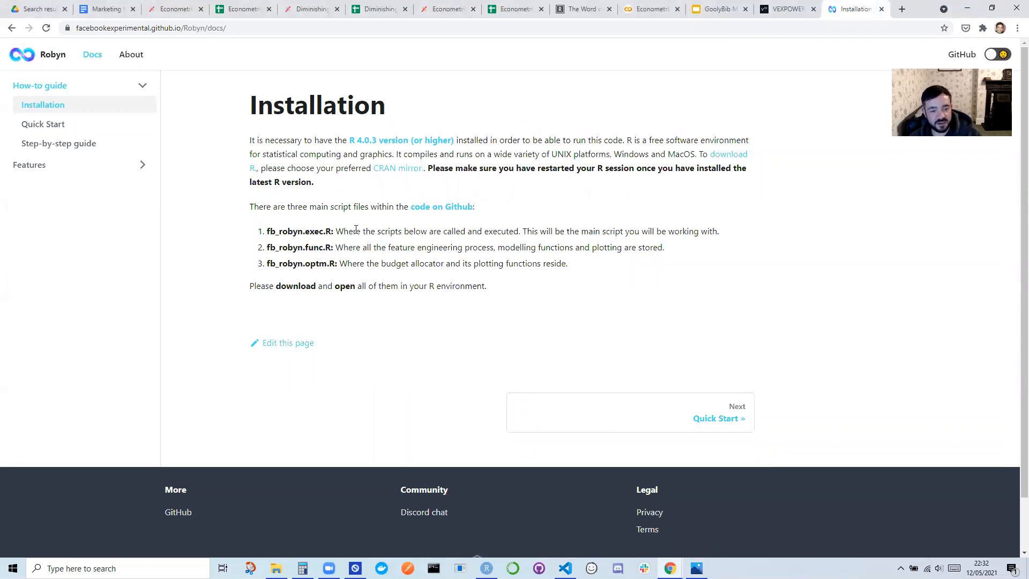
click(486, 568)
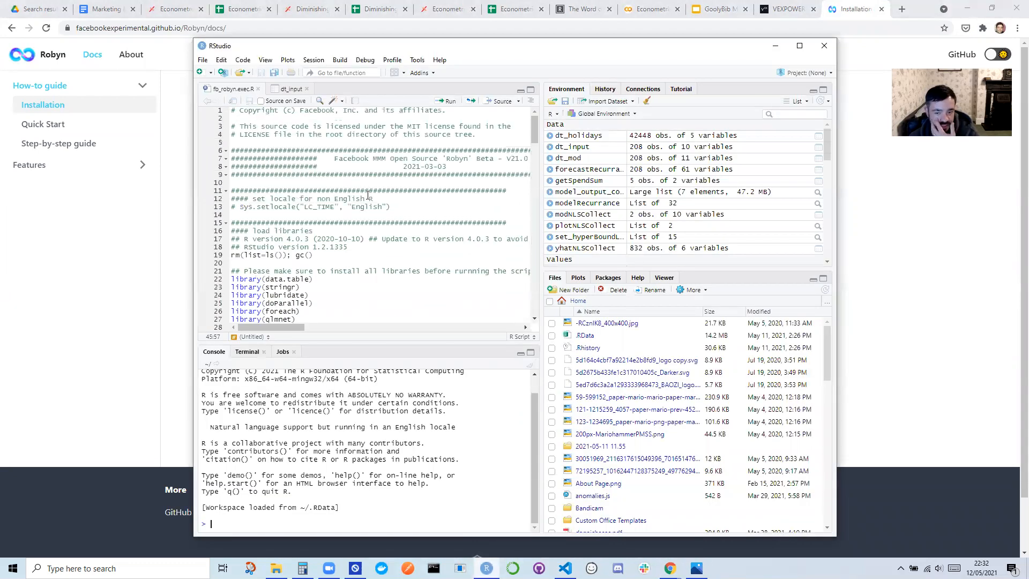
- Scroll fb_robyn.exec.R past library loads and model inputs to the global model parameters
scroll(down, 3)
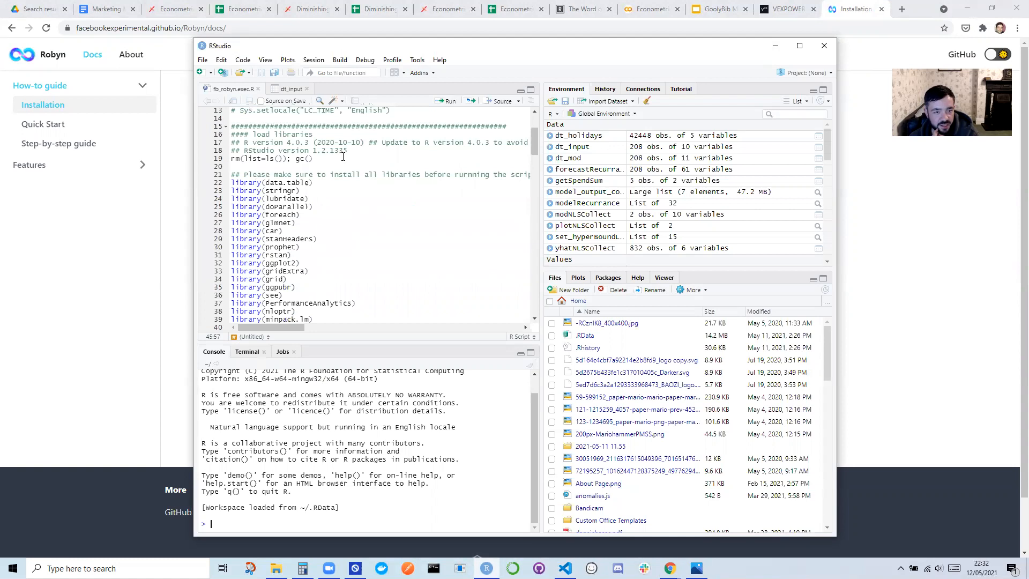
scroll(down, 3)
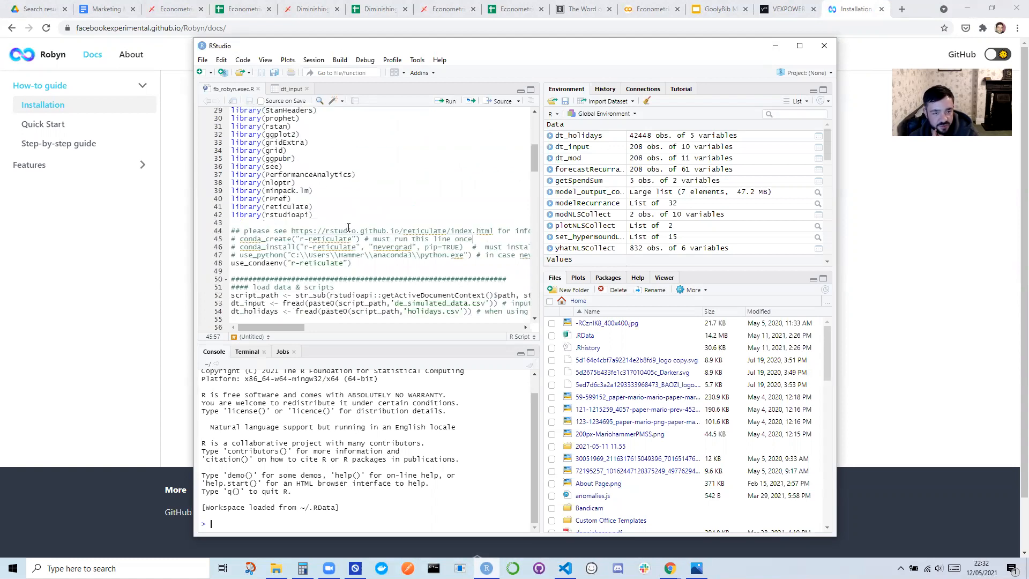
scroll(down, 3)
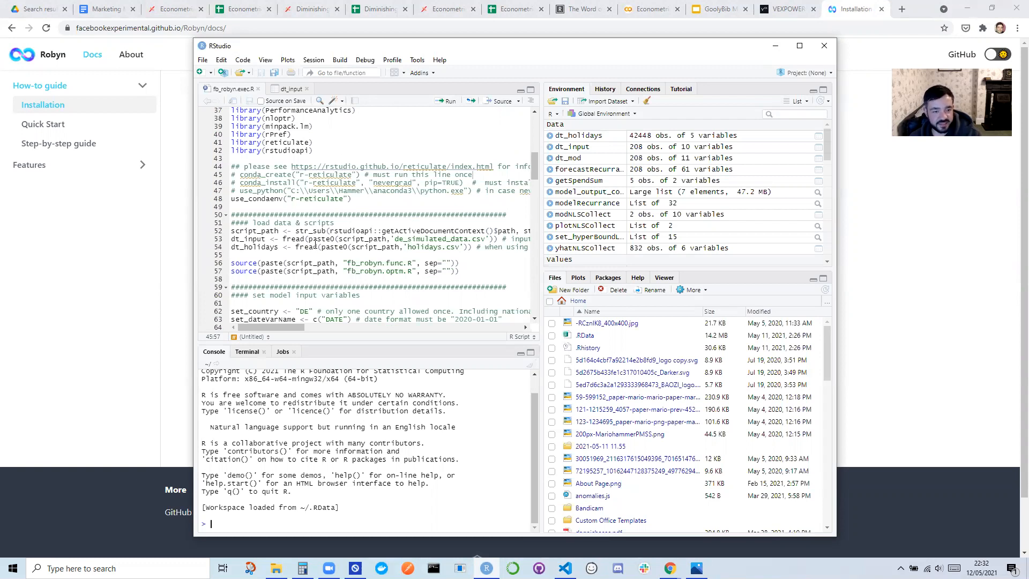
scroll(down, 3)
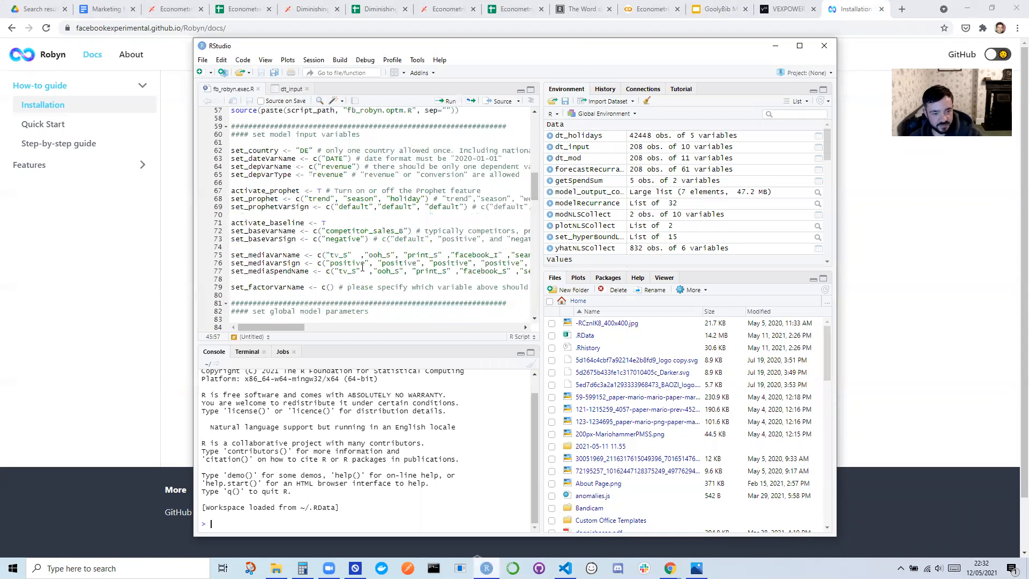
scroll(down, 3)
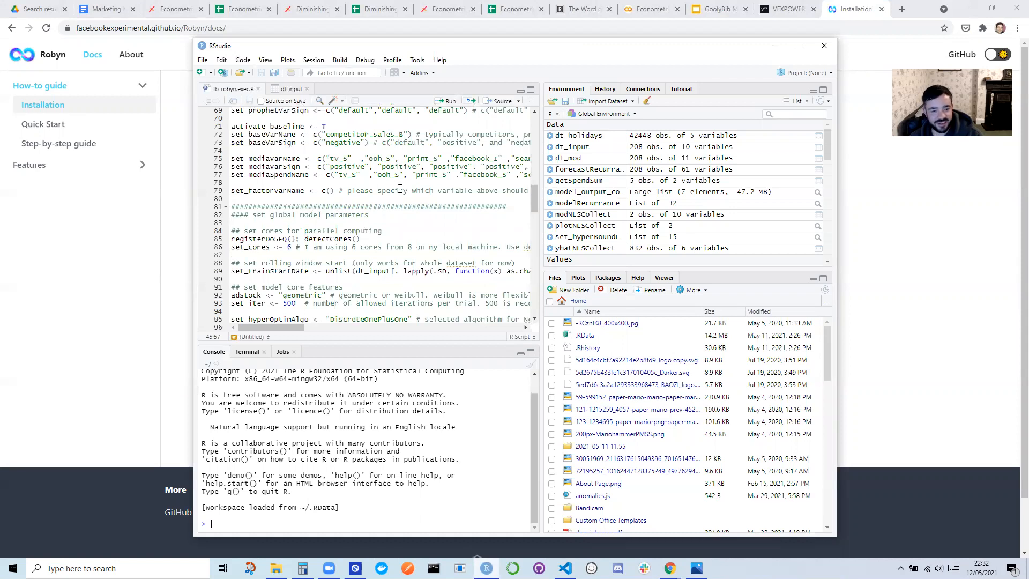
mouse_move(378, 222)
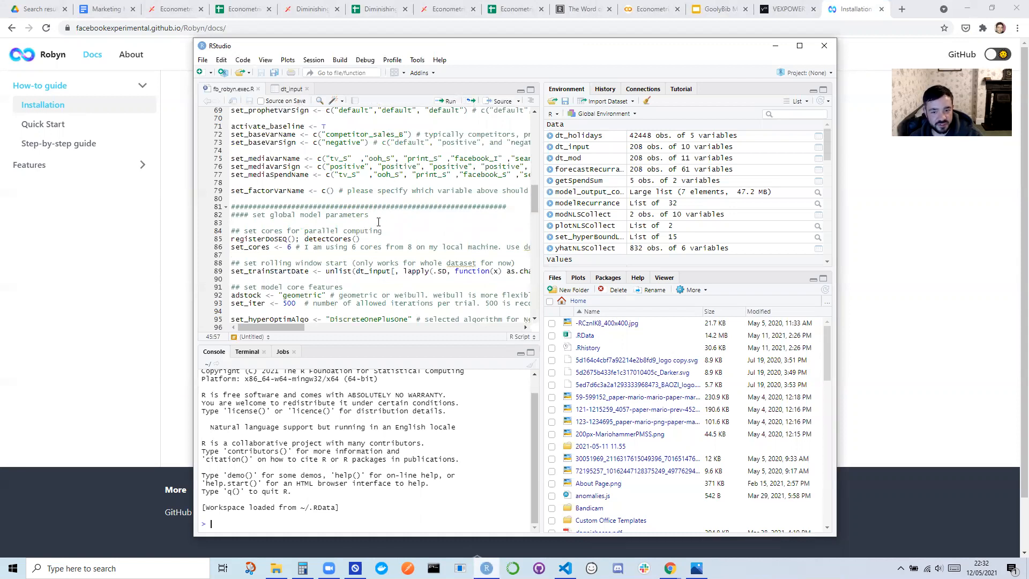
mouse_move(323, 198)
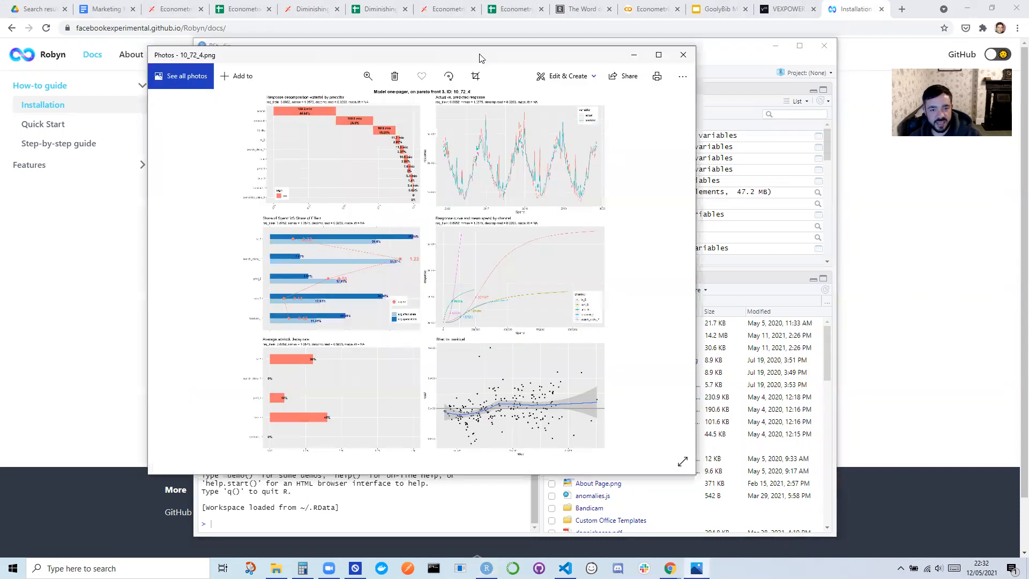
- Enlarge the 10_72_4 one-pager and scroll to the spend-effect, adstock and residual charts
click(658, 54)
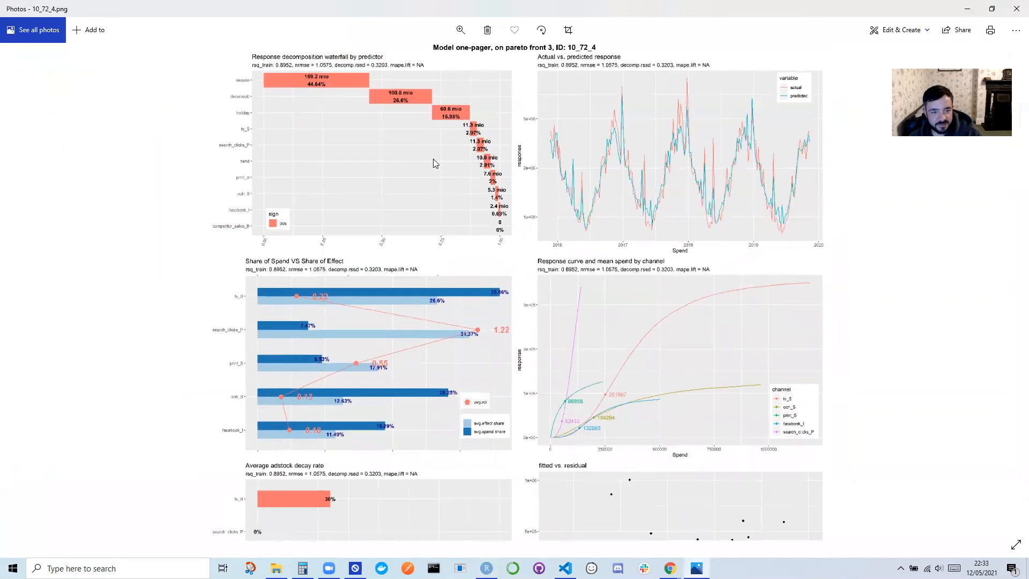
mouse_move(231, 70)
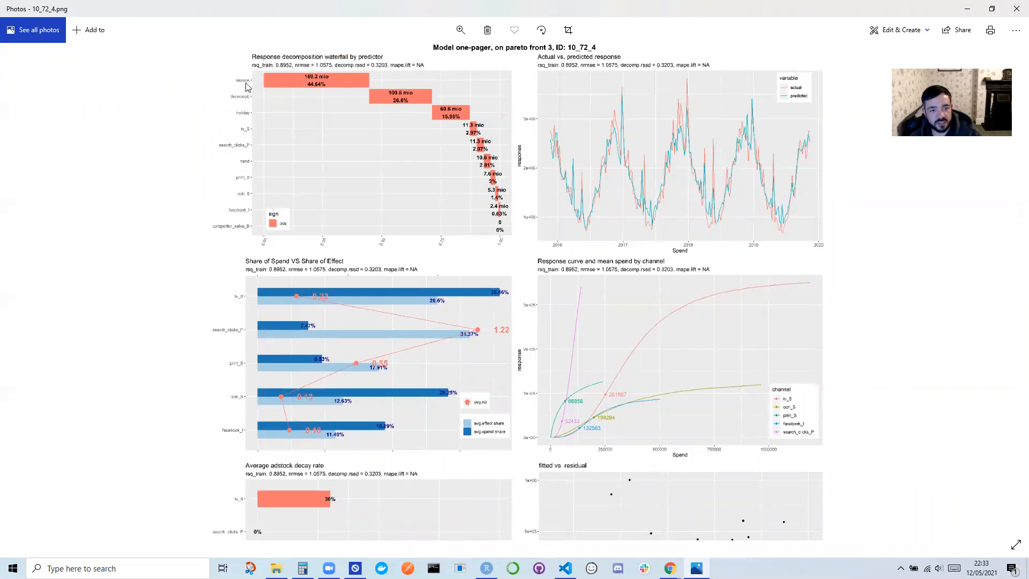
mouse_move(282, 272)
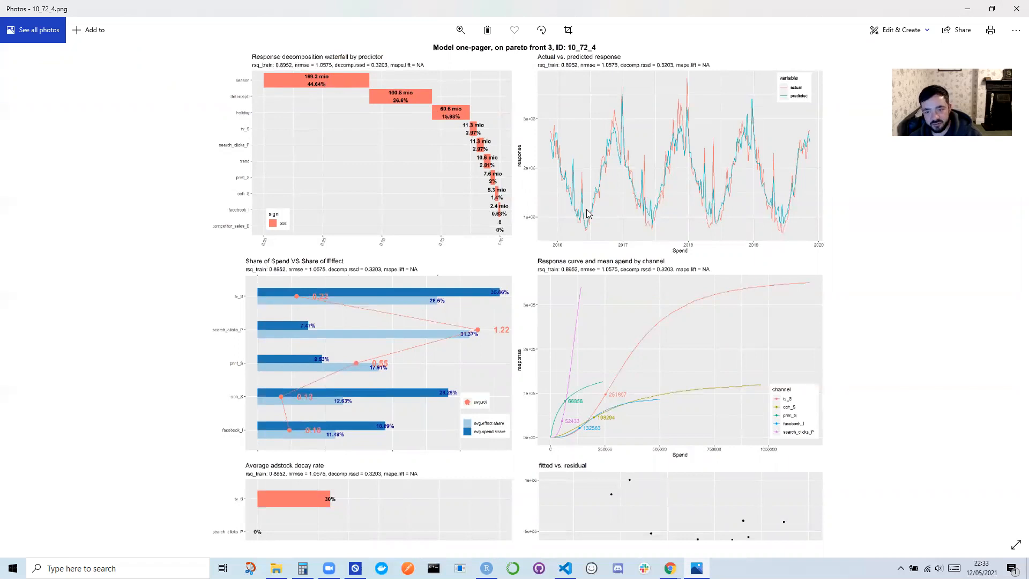
mouse_move(767, 226)
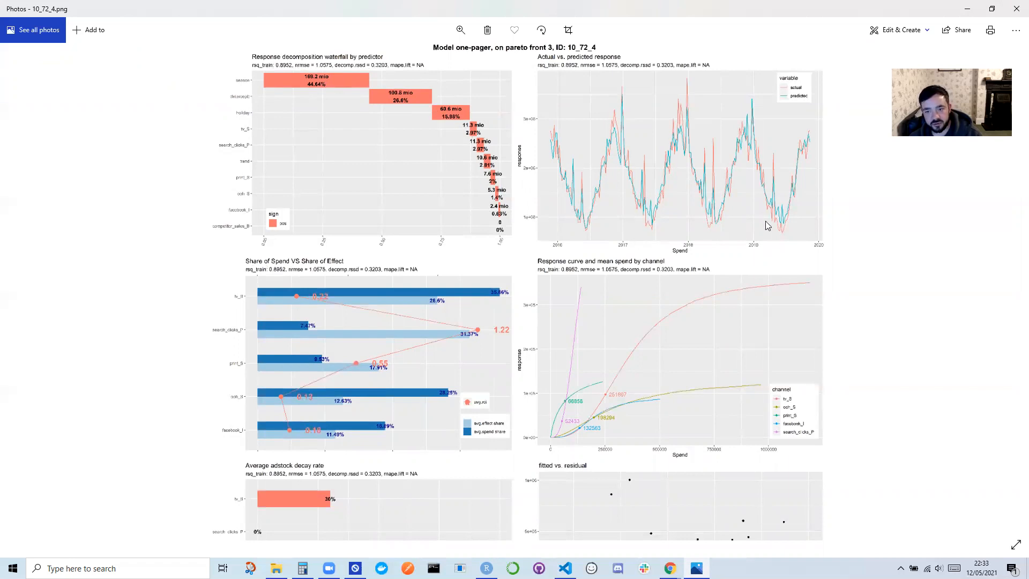
scroll(down, 3)
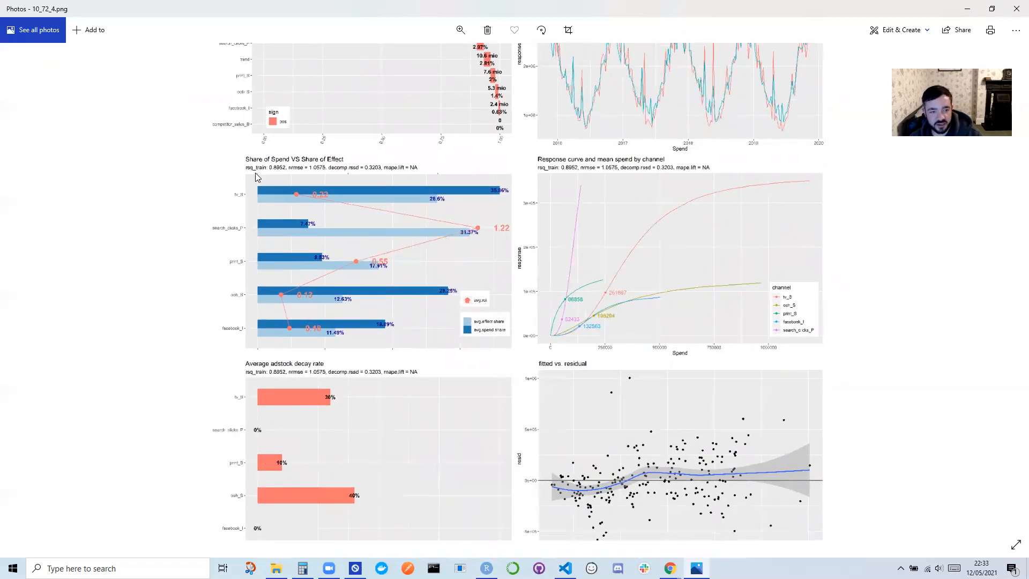
mouse_move(478, 225)
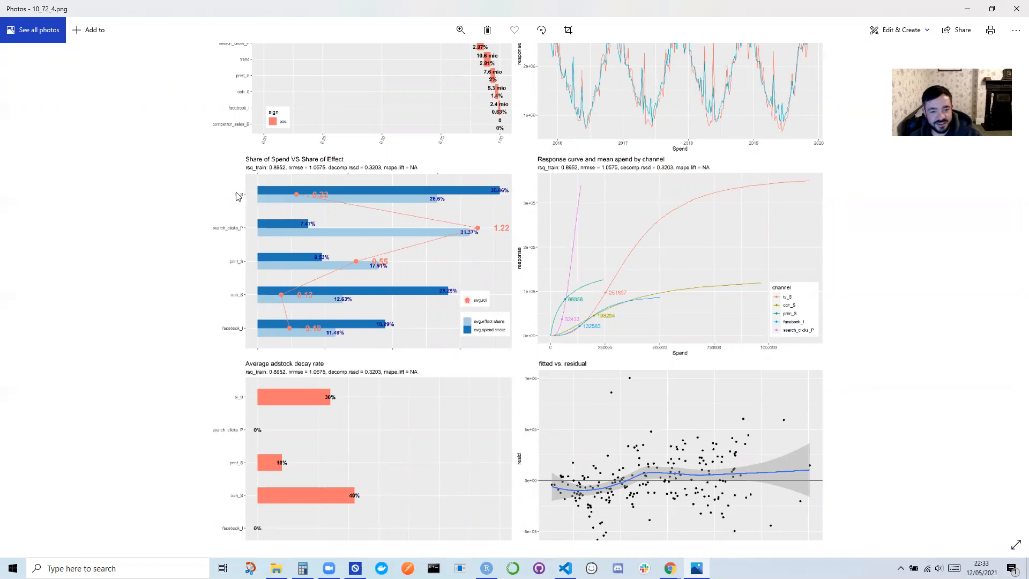
mouse_move(331, 201)
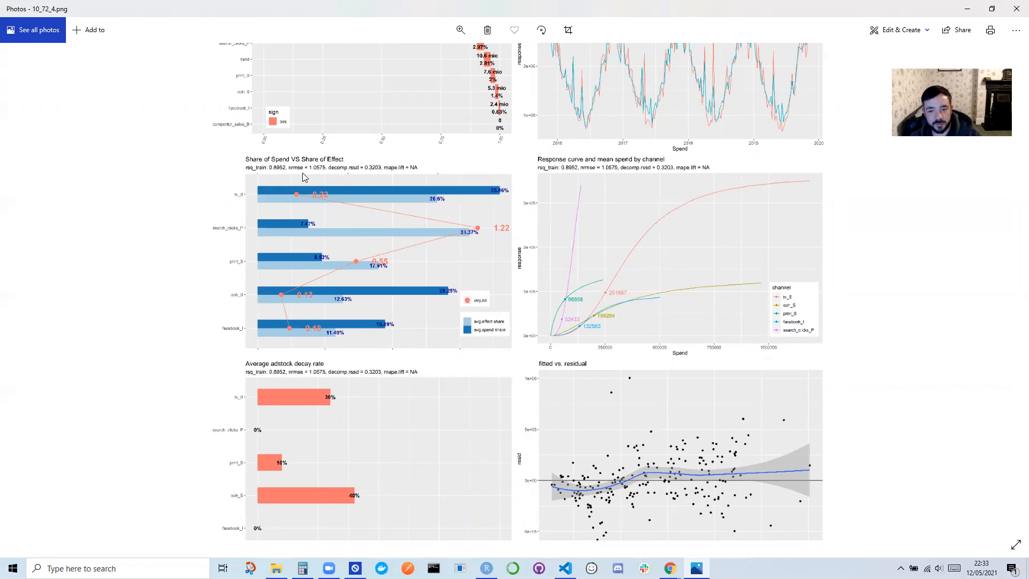
mouse_move(219, 229)
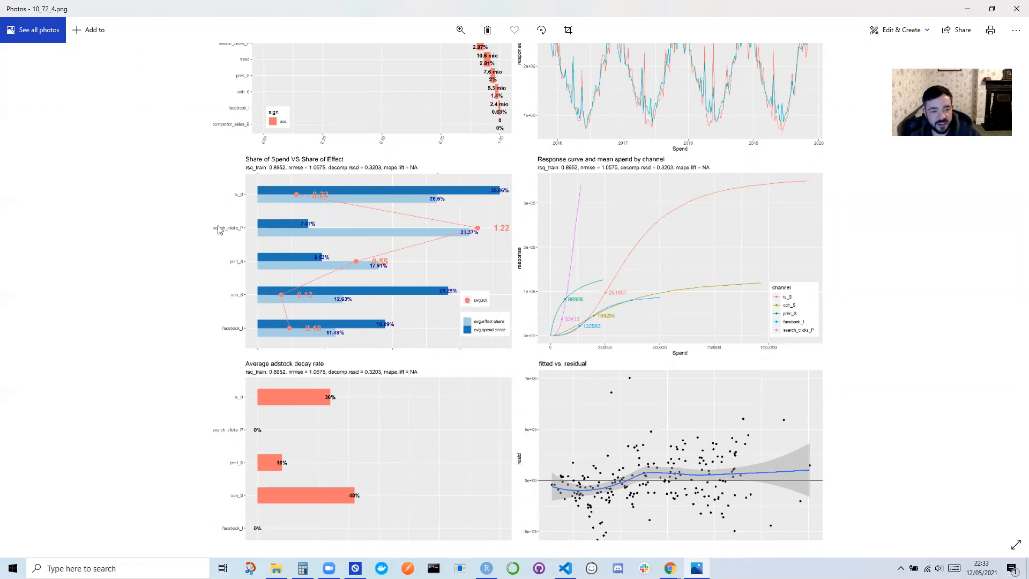
mouse_move(242, 203)
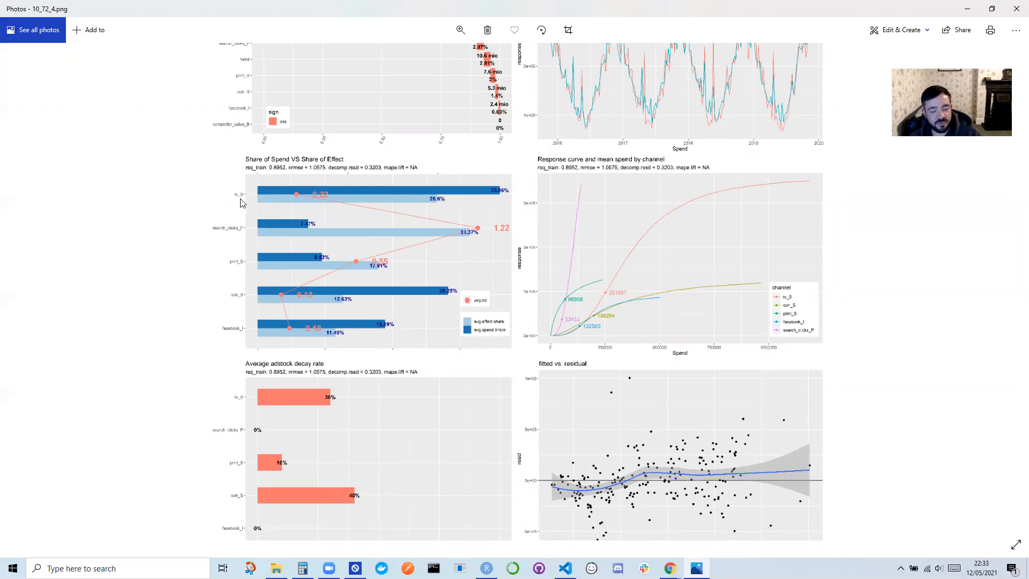
mouse_move(382, 193)
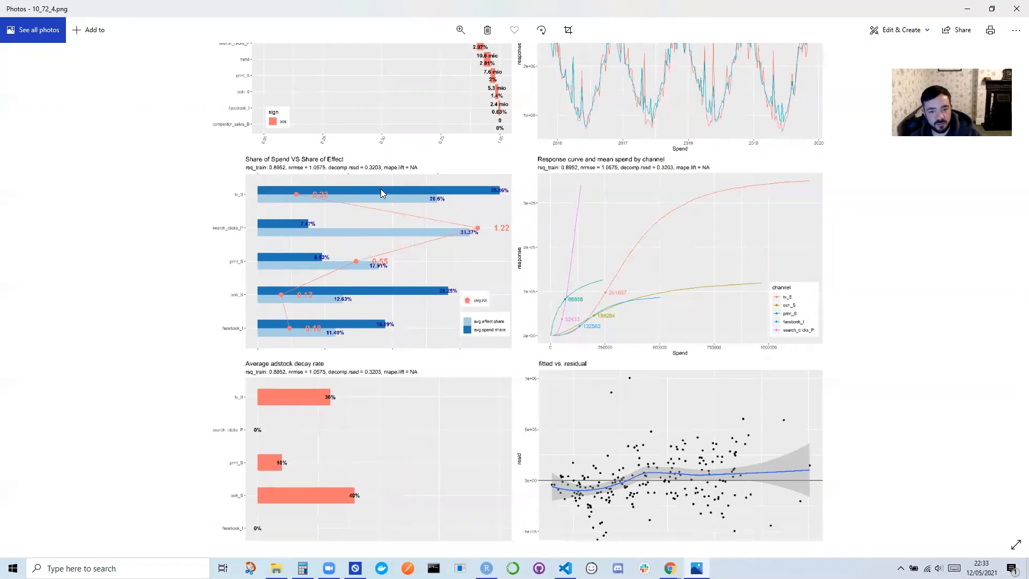
mouse_move(438, 172)
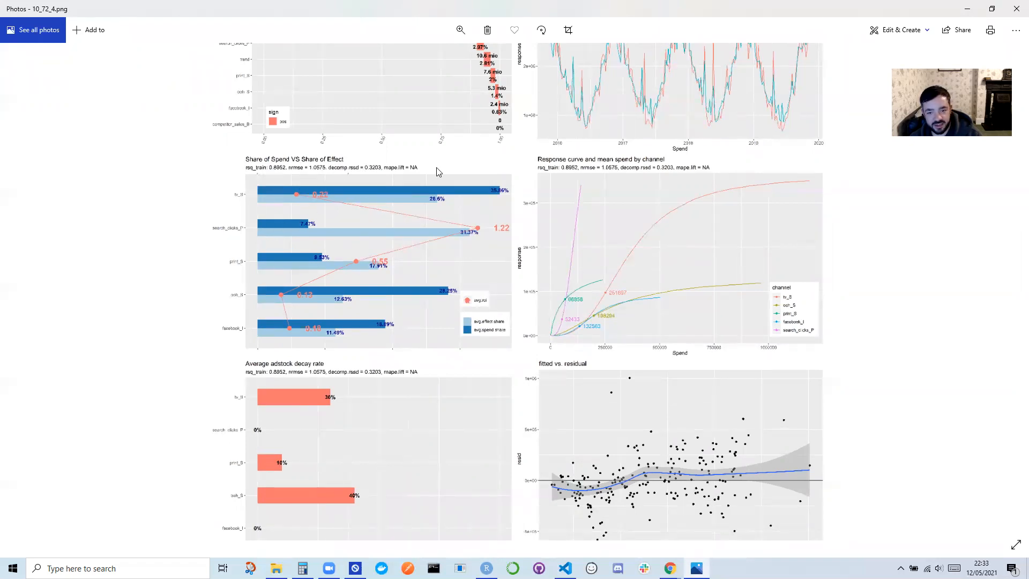
mouse_move(587, 244)
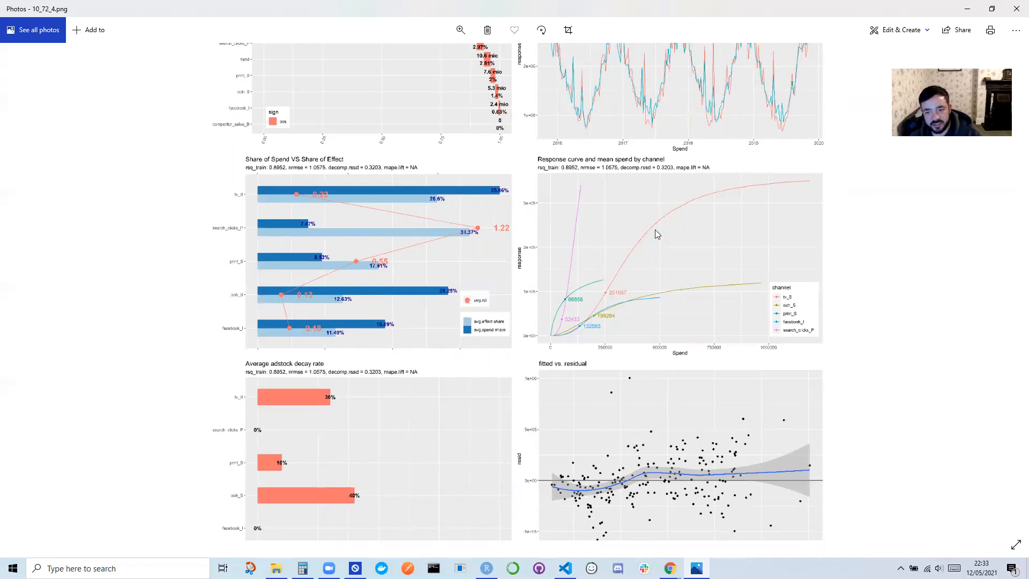
mouse_move(679, 239)
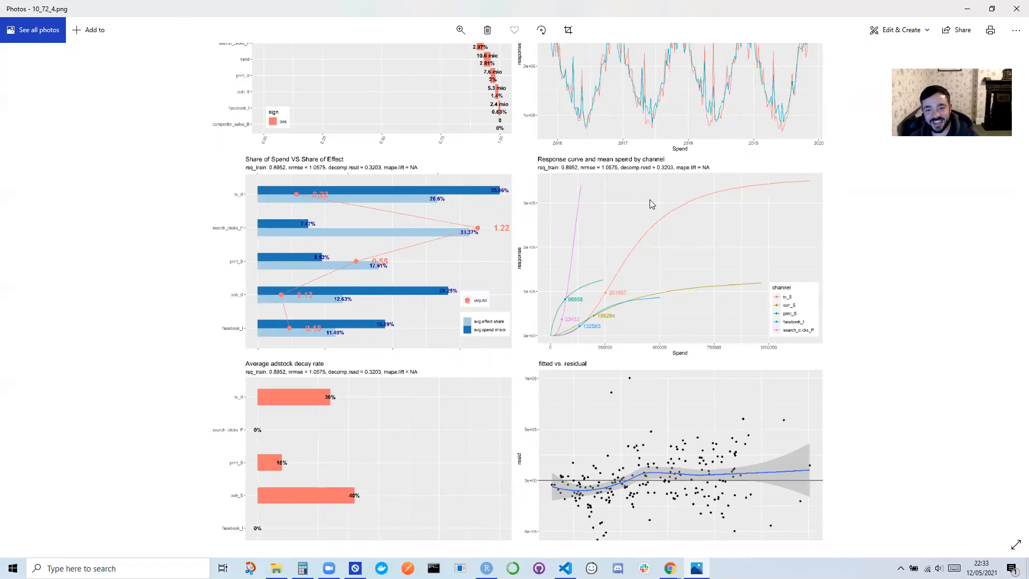
- Scroll the one-pager to review its title, response waterfall and actual-versus-predicted chart
scroll(down, 3)
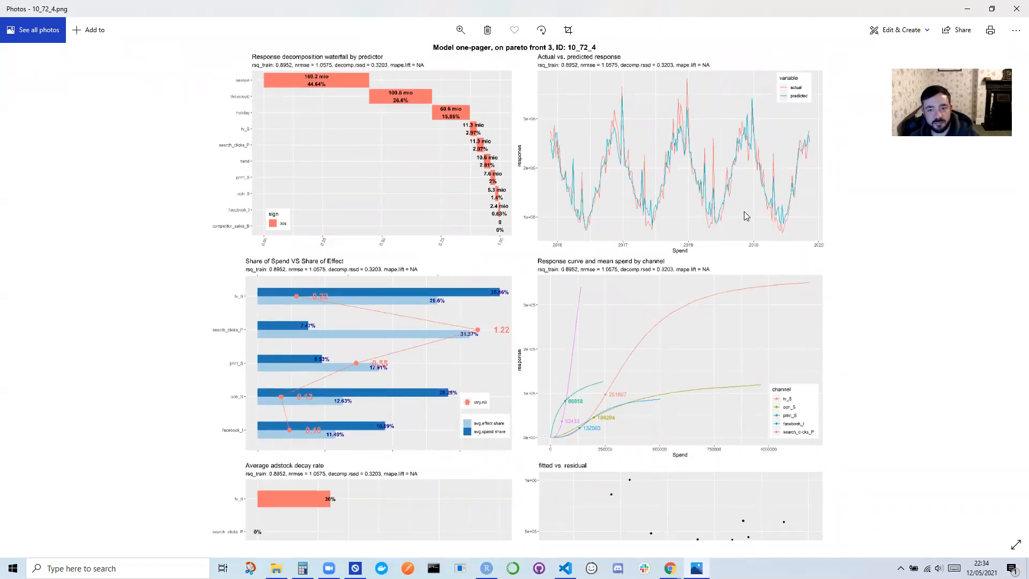
mouse_move(663, 202)
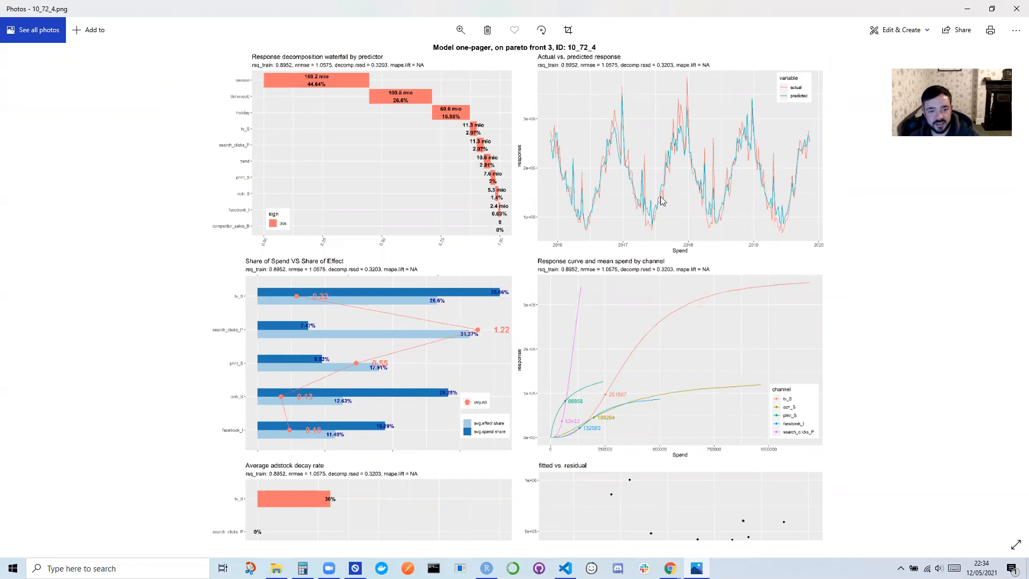
mouse_move(780, 214)
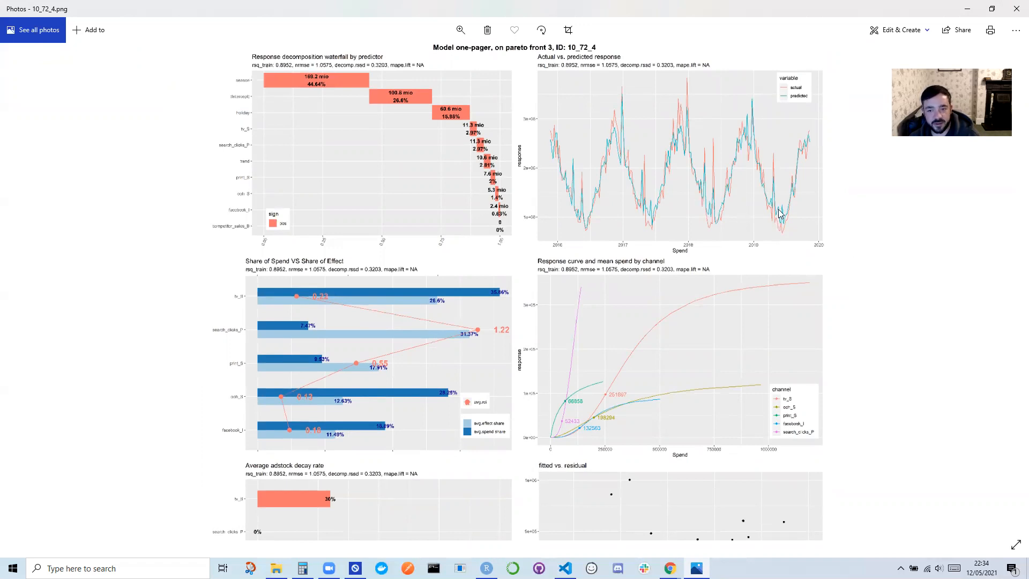
mouse_move(771, 200)
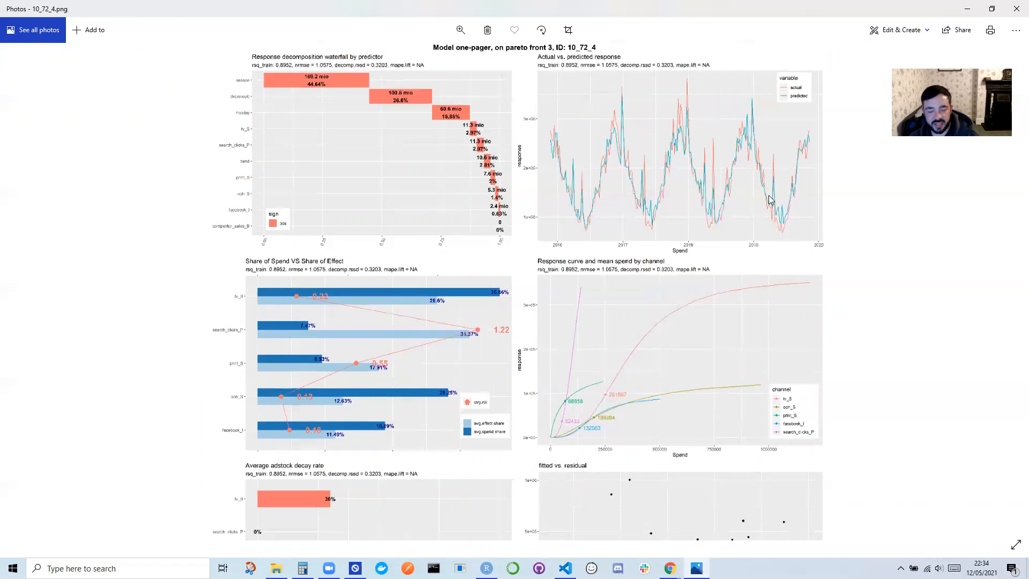
mouse_move(753, 193)
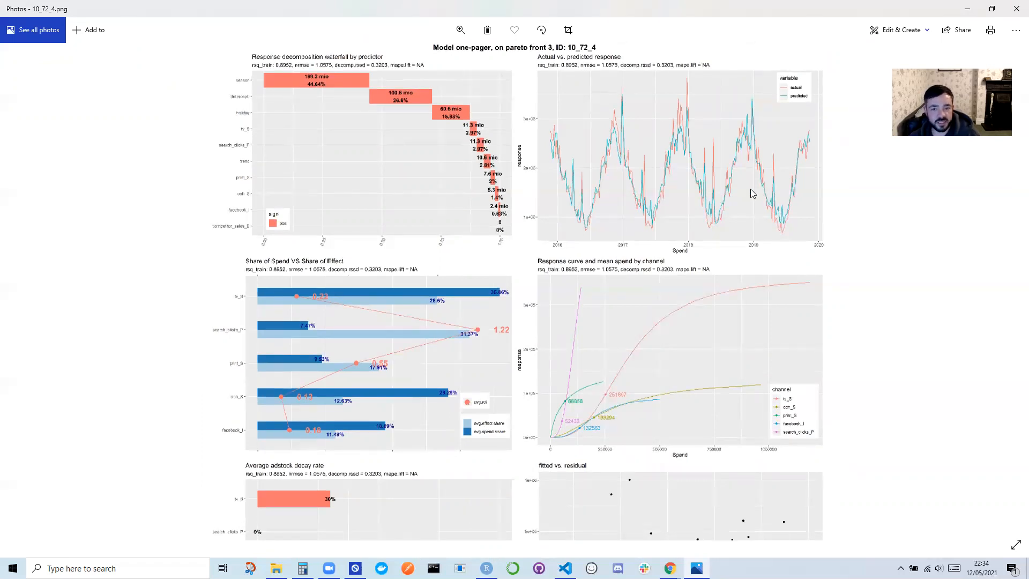
mouse_move(517, 123)
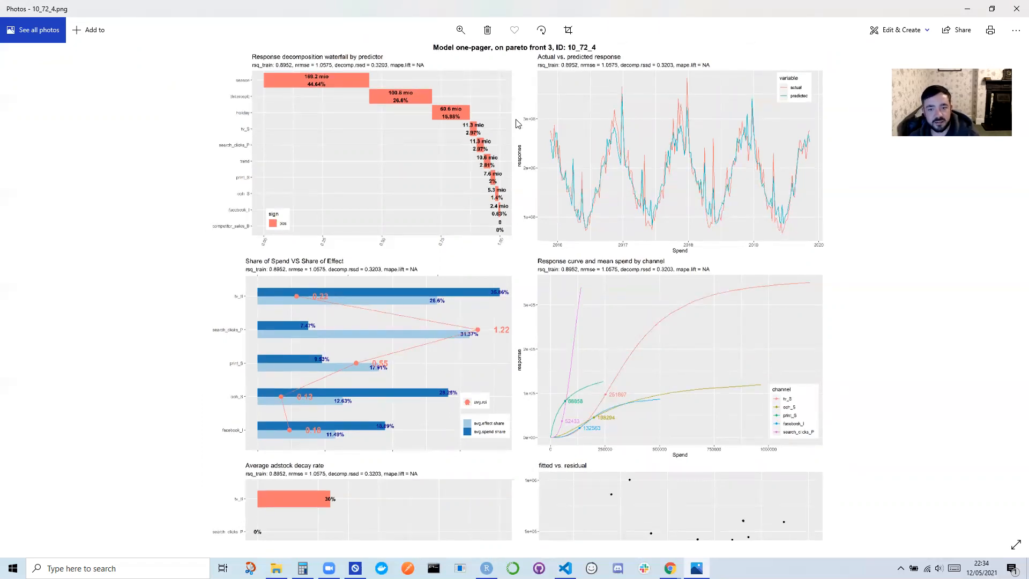
mouse_move(490, 353)
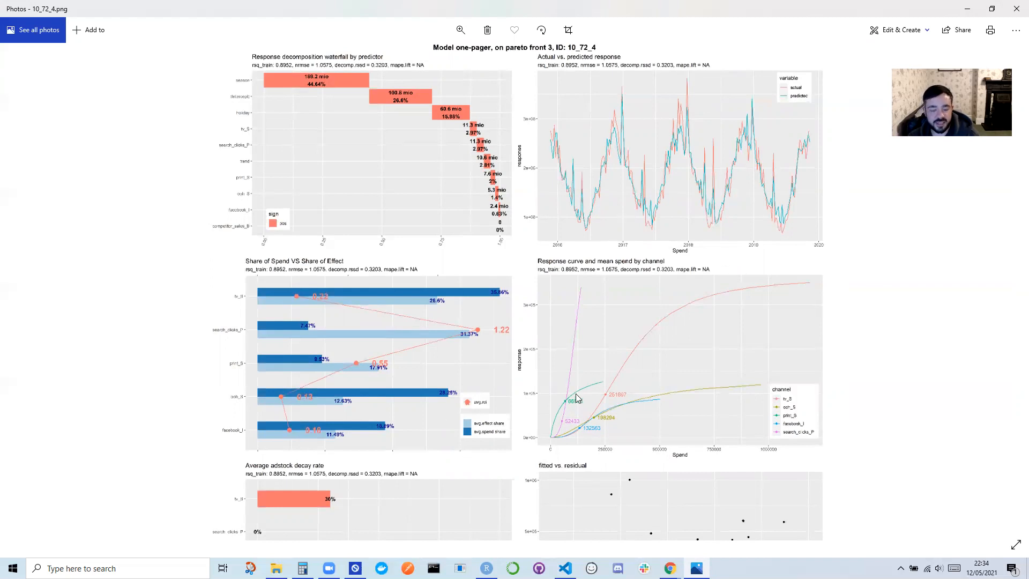
mouse_move(613, 284)
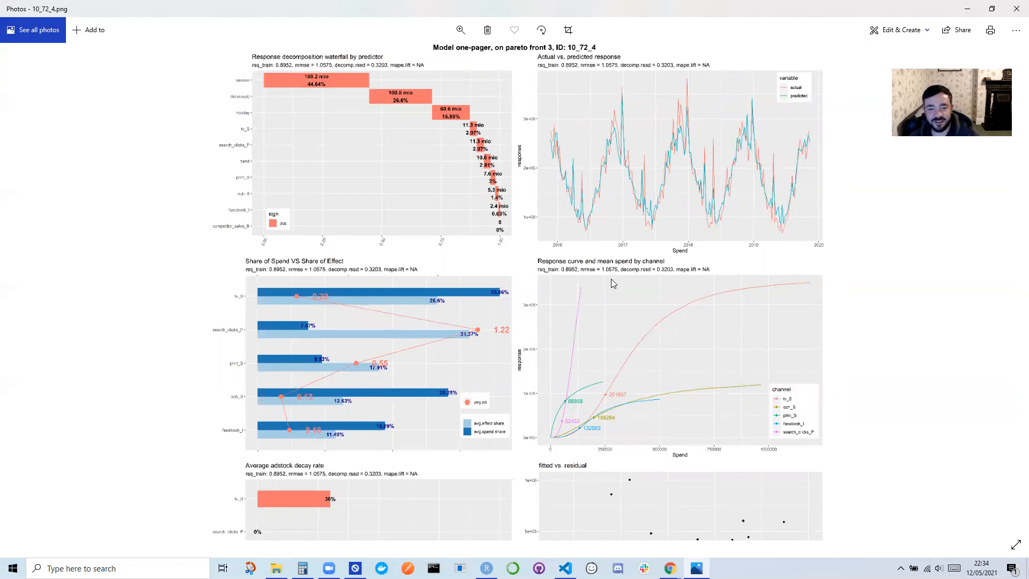
mouse_move(610, 275)
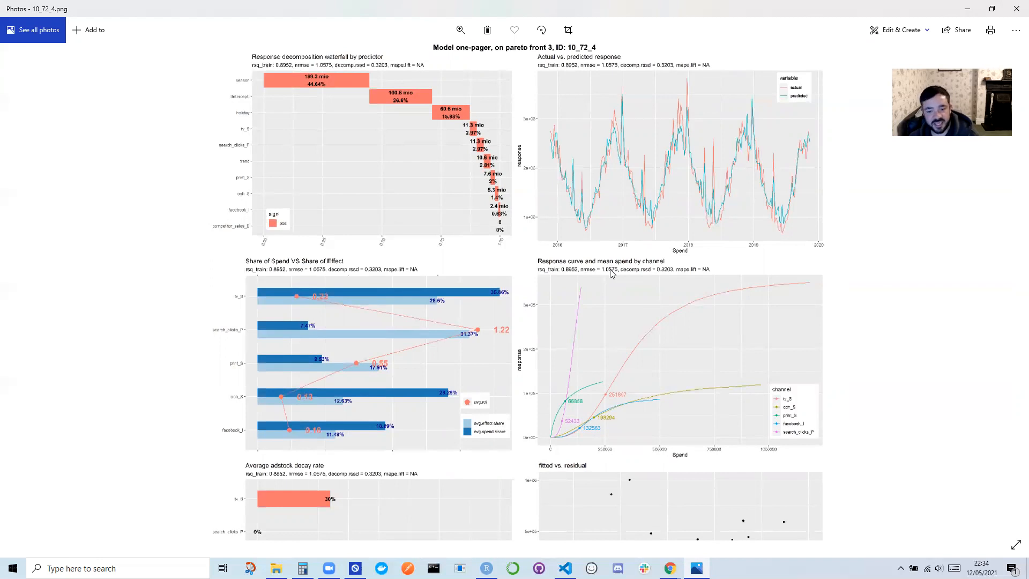
mouse_move(621, 253)
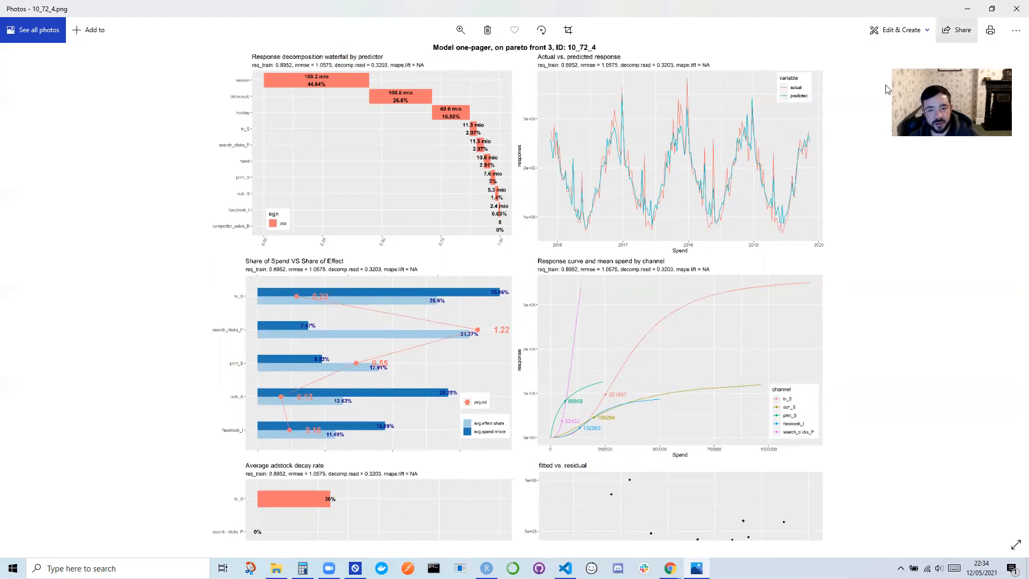
mouse_move(636, 216)
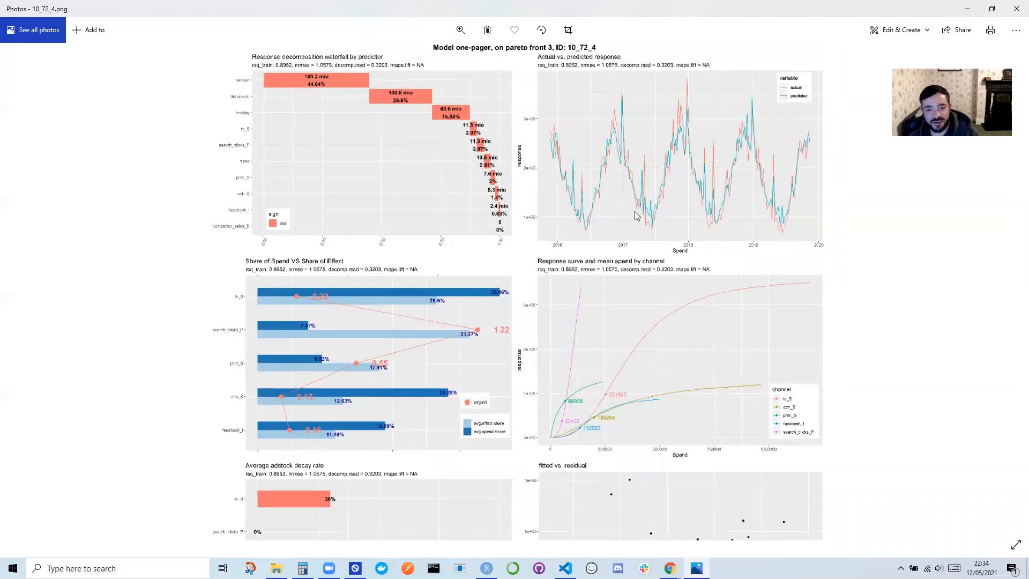
mouse_move(684, 210)
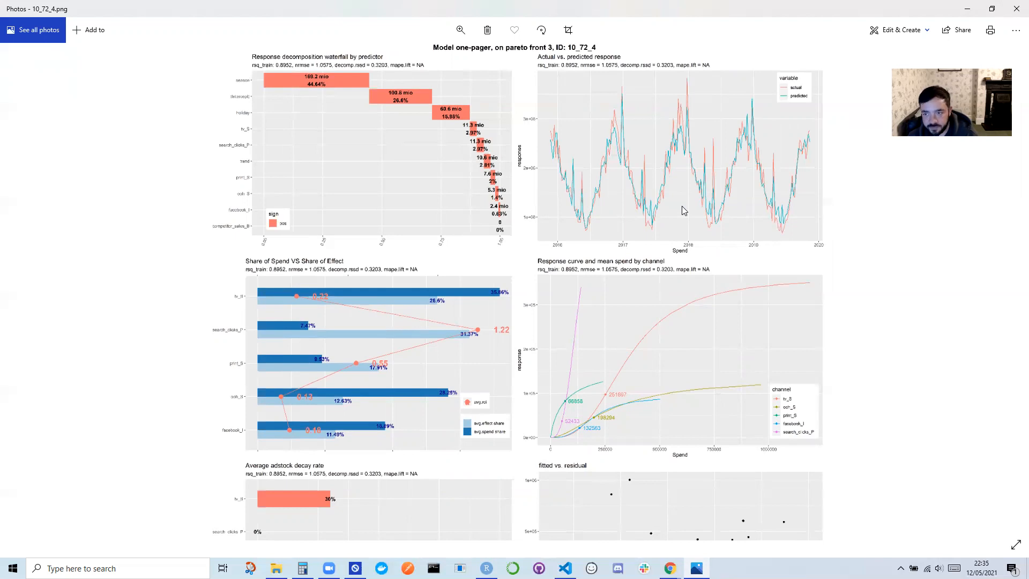
mouse_move(994, 34)
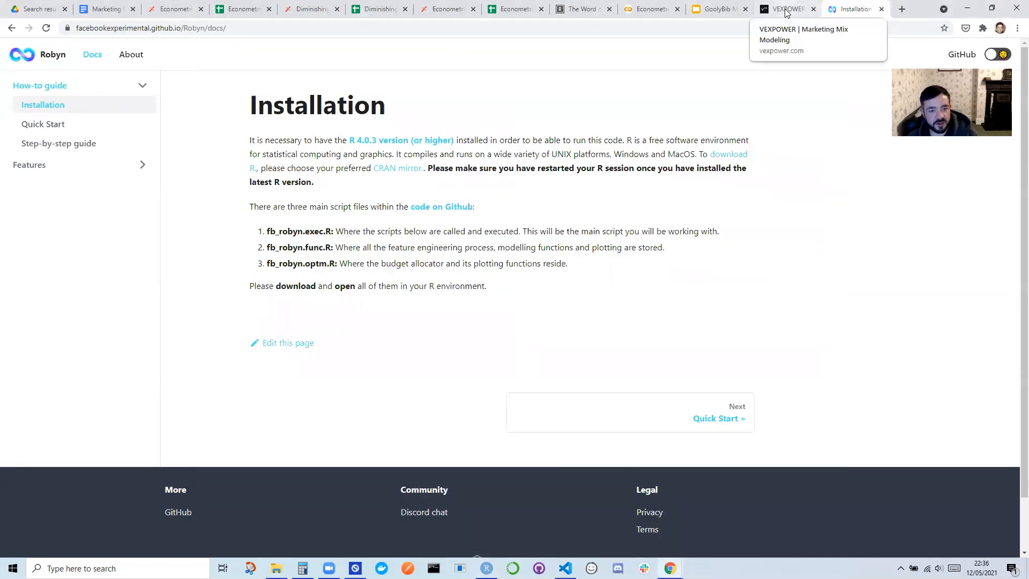
- Switch to the Vexpower tab and open the MMM Training Simulator chapter list
click(786, 10)
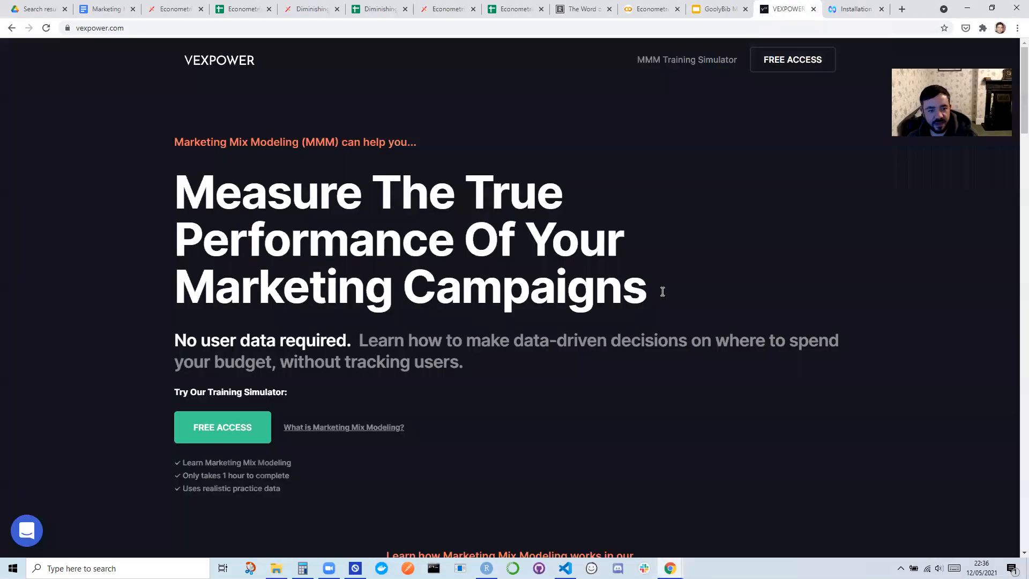
mouse_move(295, 262)
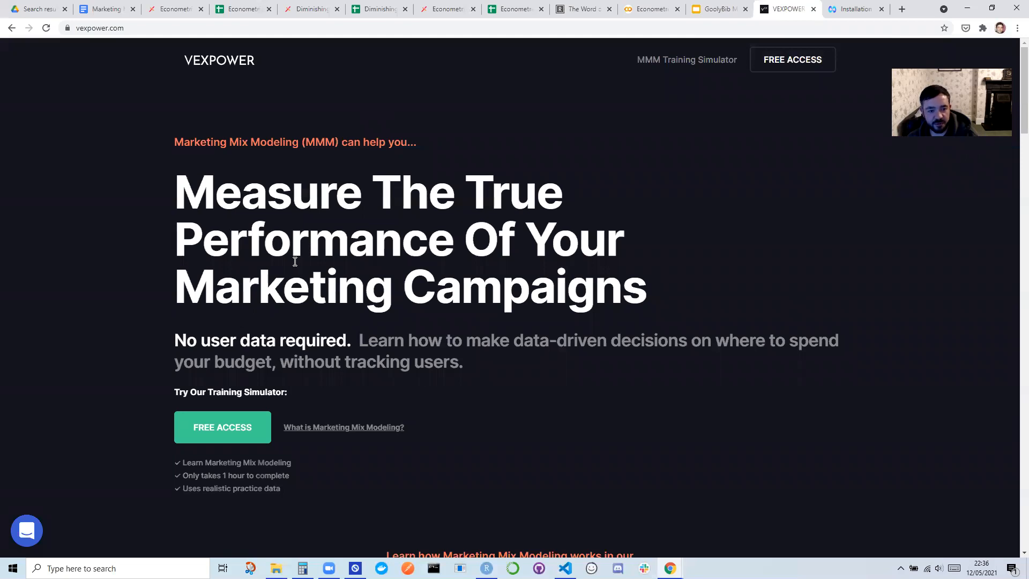
click(222, 427)
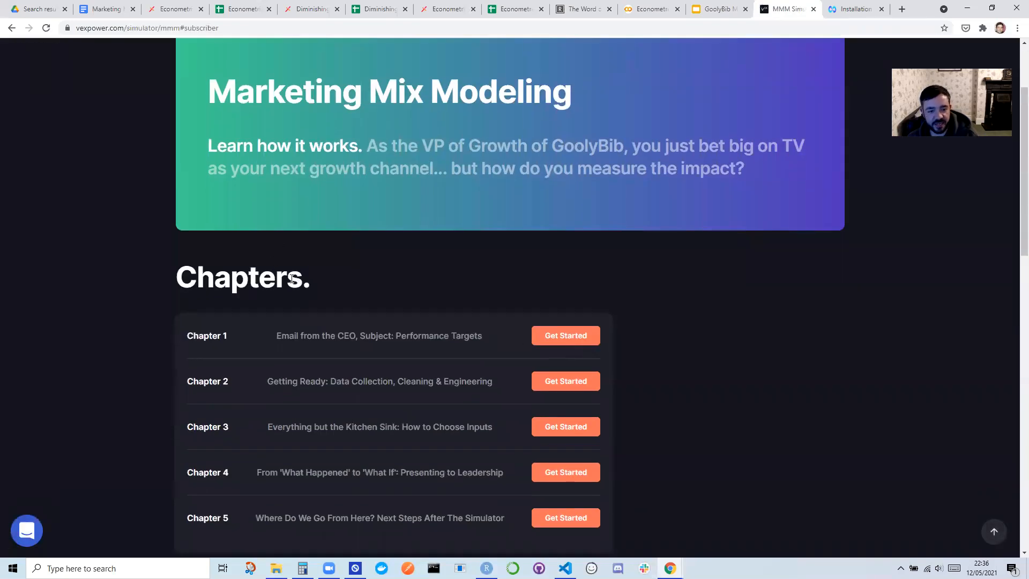
mouse_move(568, 336)
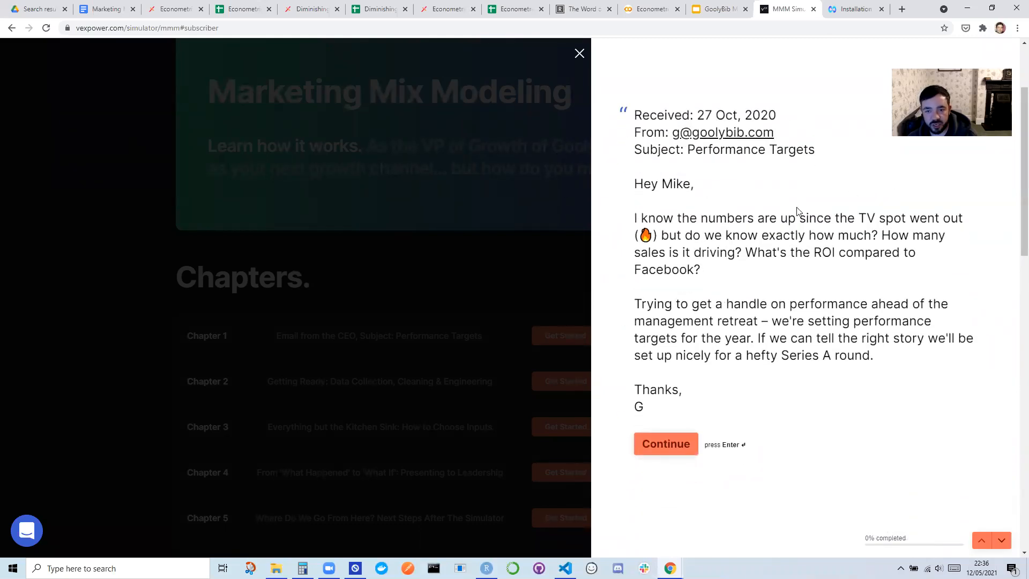
mouse_move(688, 313)
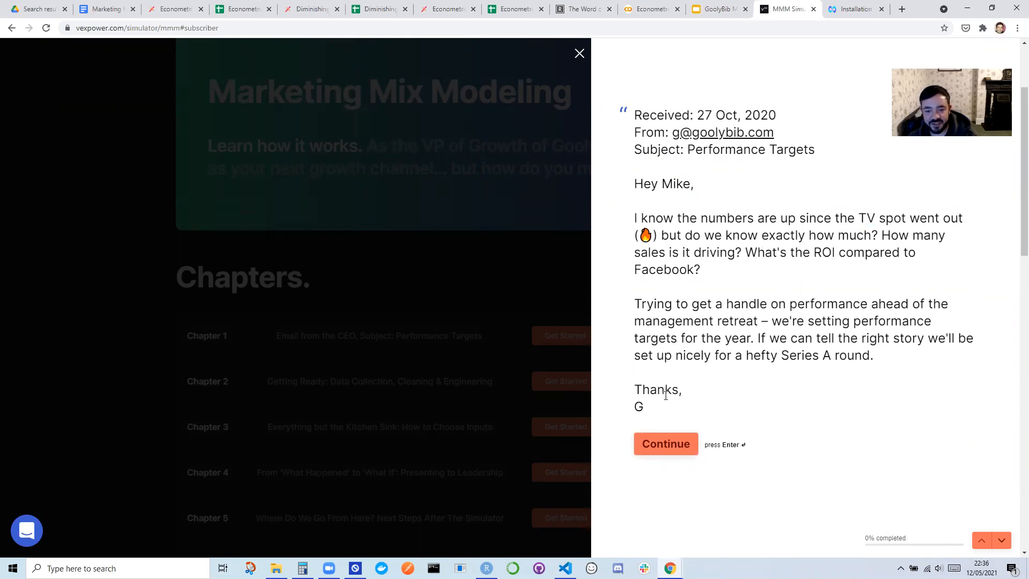
- Close the CEO's performance targets email and scroll the simulator chapter list
click(666, 444)
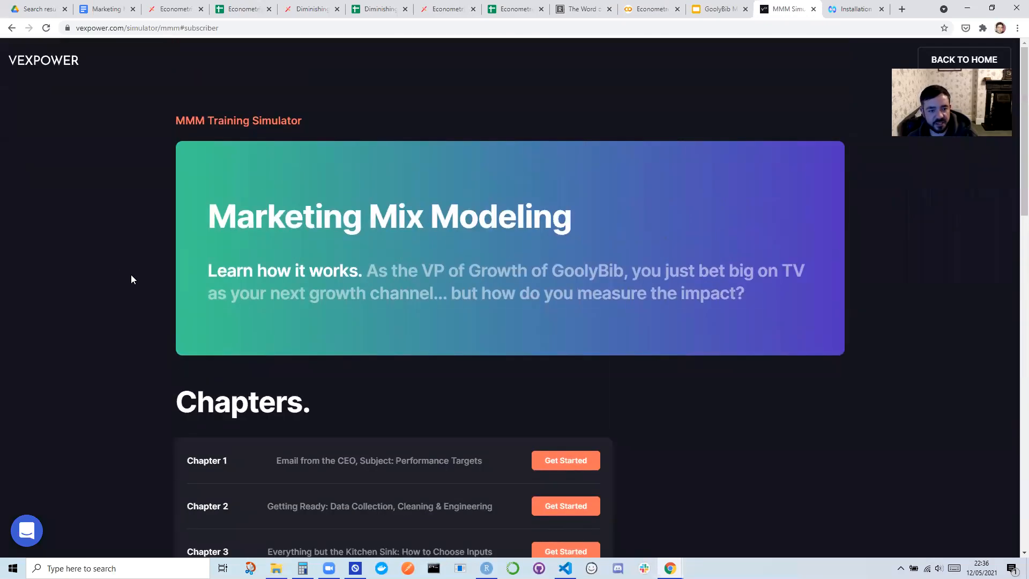
scroll(down, 3)
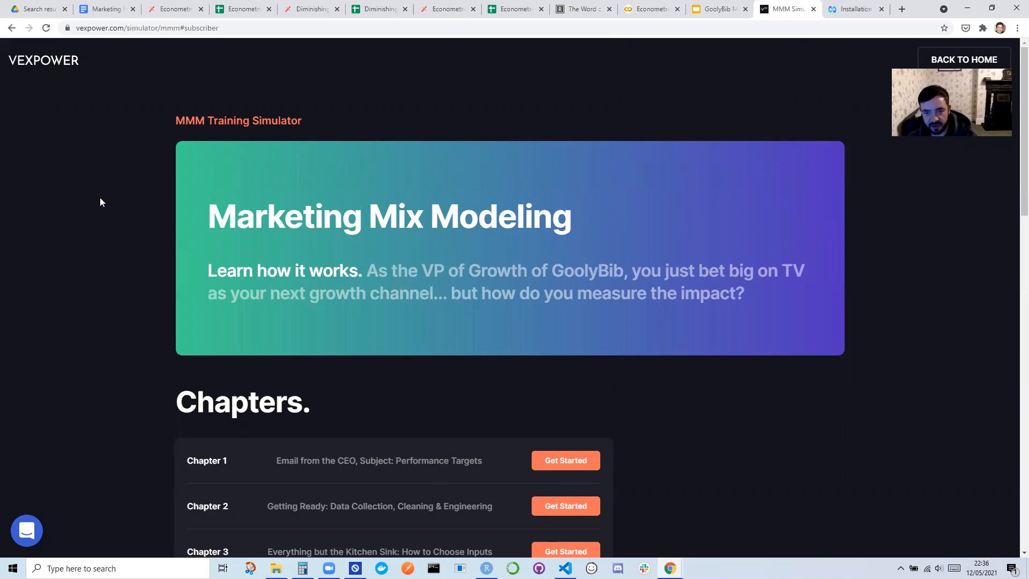
mouse_move(618, 138)
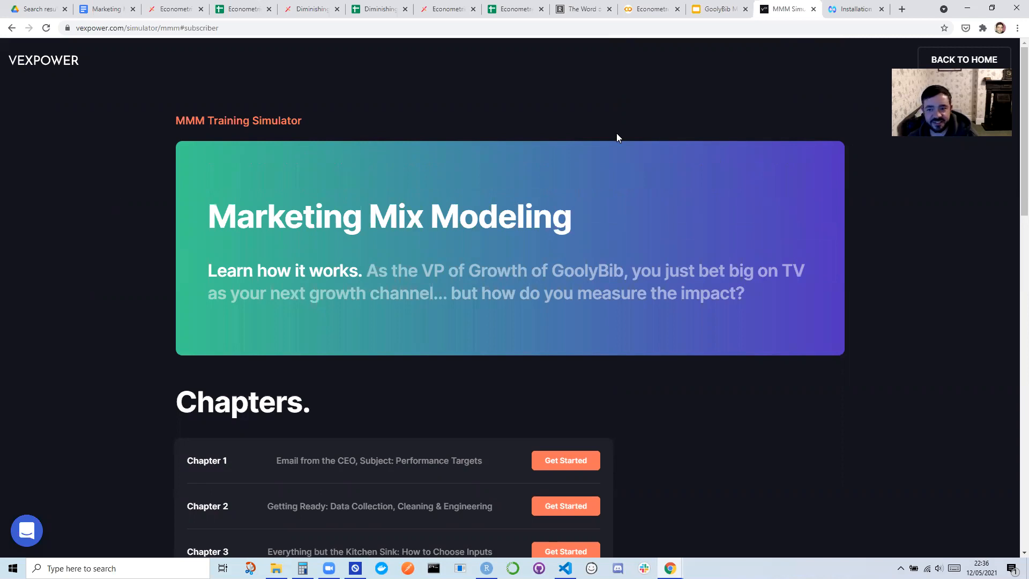
mouse_move(150, 126)
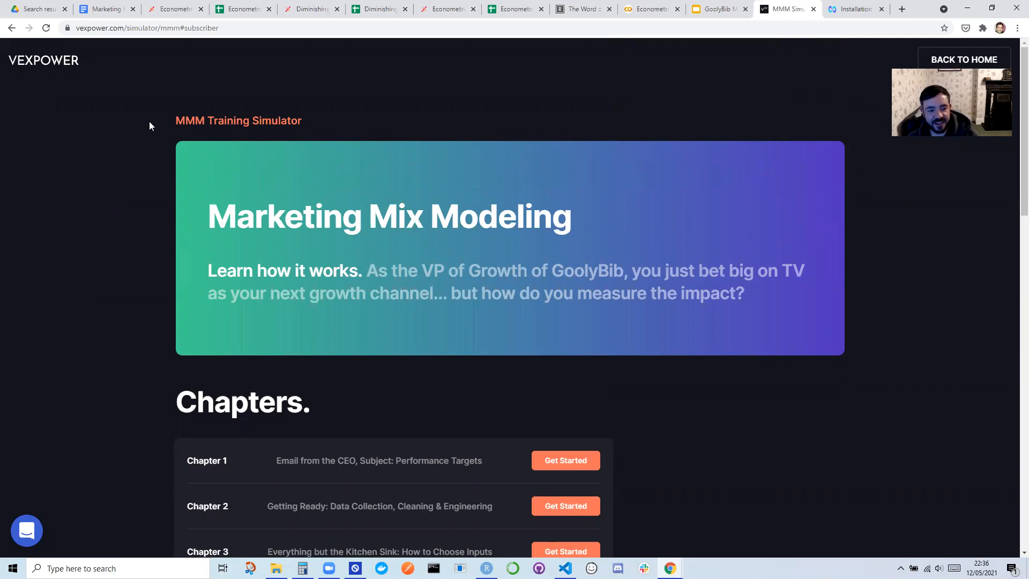